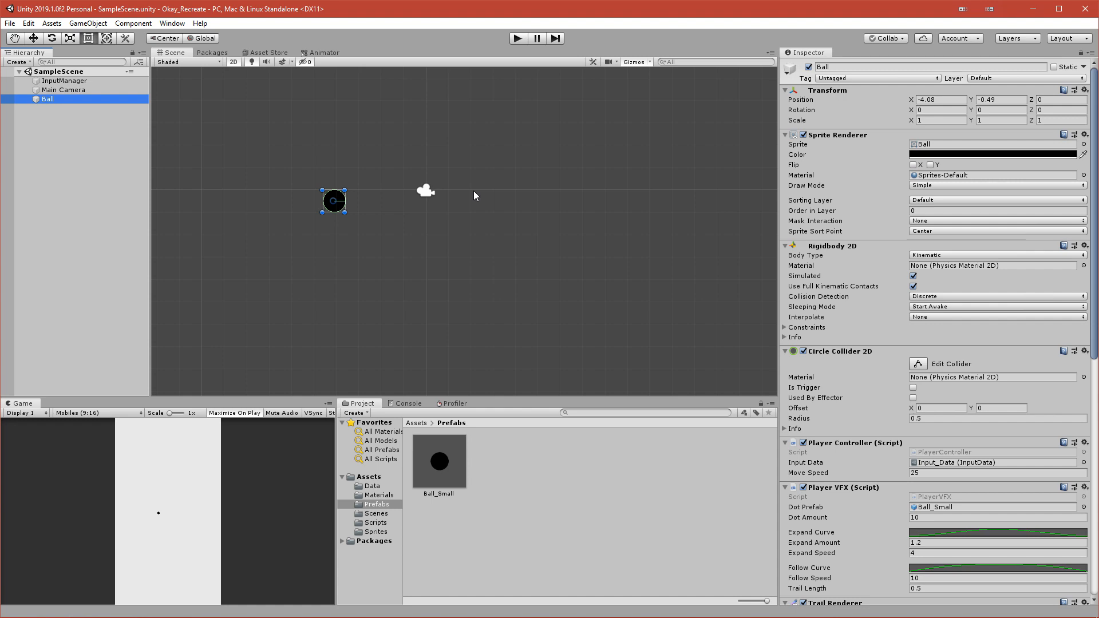
{"action": "mouse_move", "coordinate": [419, 249]}
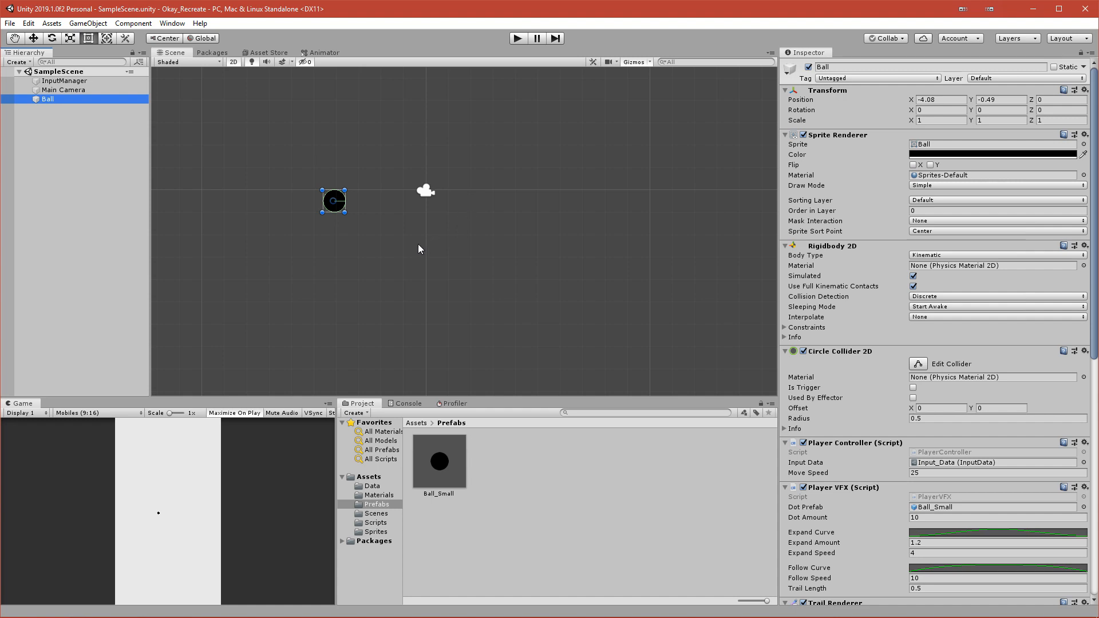
{"action": "mouse_move", "coordinate": [280, 291]}
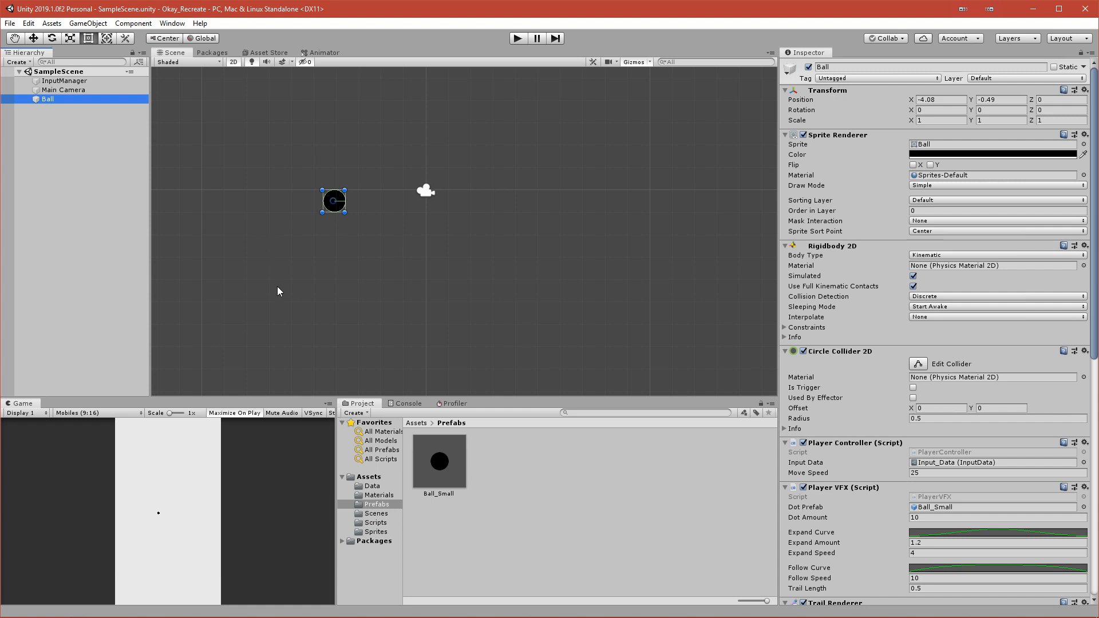
Step: Enter Play mode to run the sample scene with the Ball and InputManager
{"action": "left_click", "coordinate": [516, 37]}
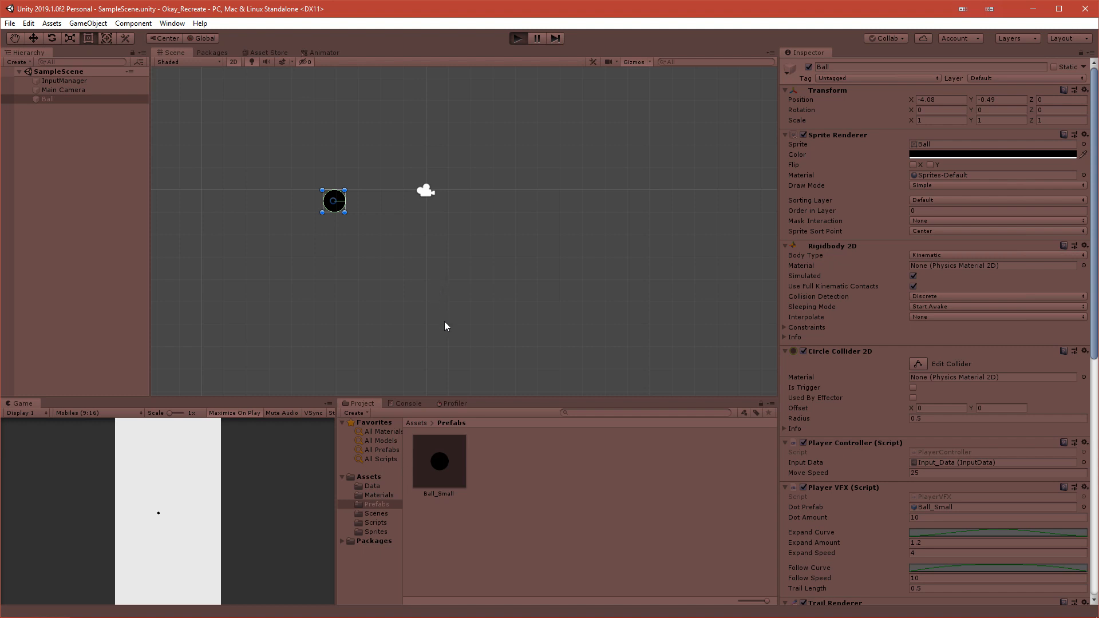
Step: Exit Play mode and reselect the Ball object in the Hierarchy
{"action": "left_click", "coordinate": [517, 38]}
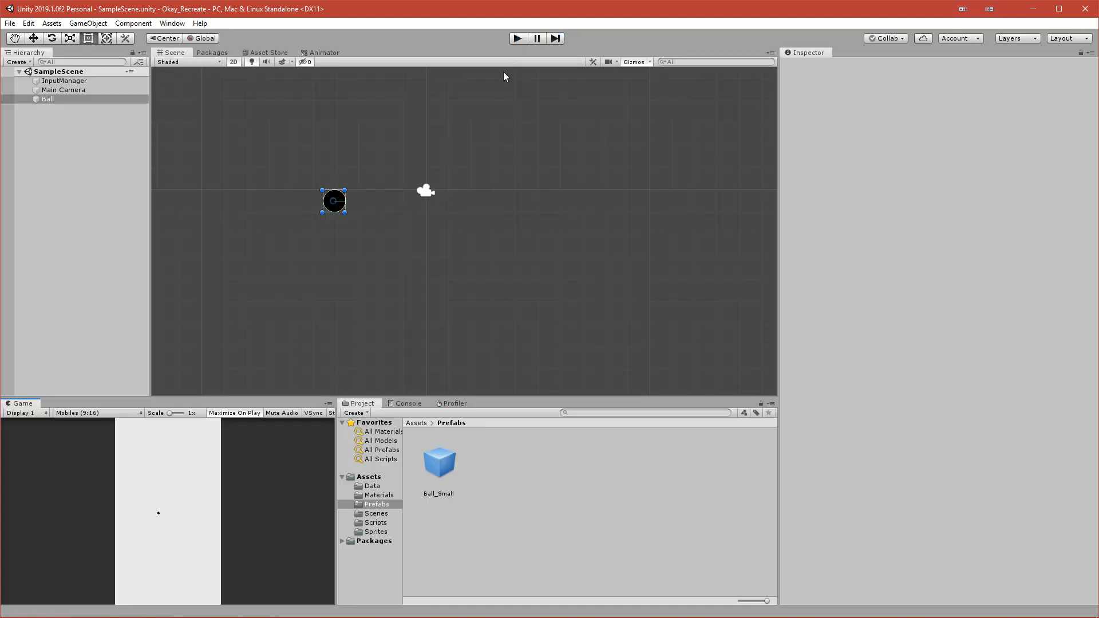
{"action": "left_click", "coordinate": [48, 99]}
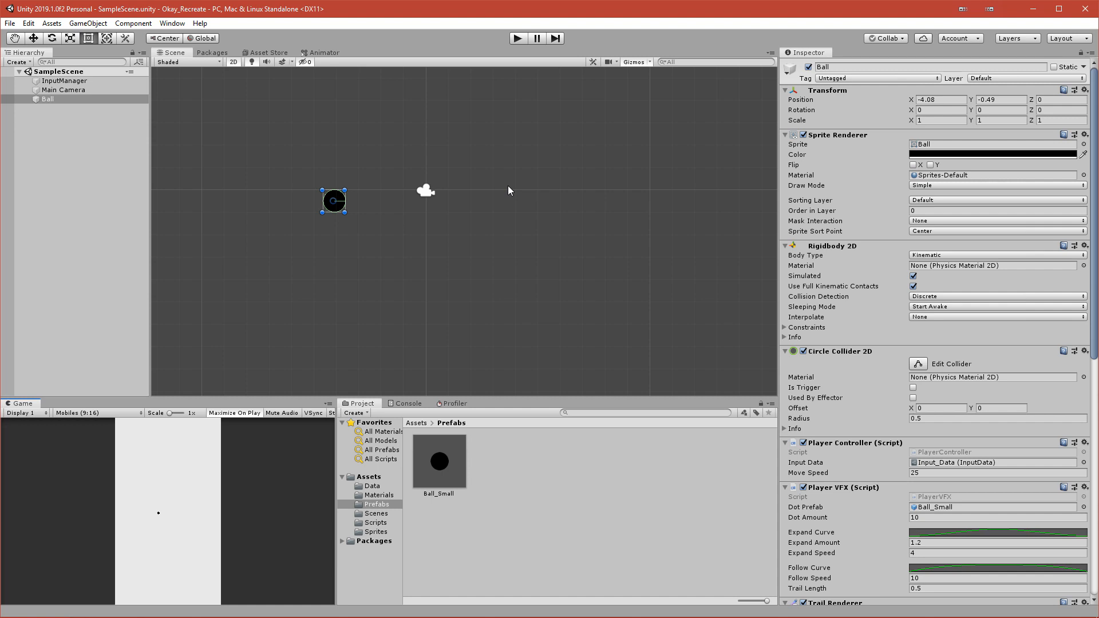
{"action": "mouse_move", "coordinate": [426, 211]}
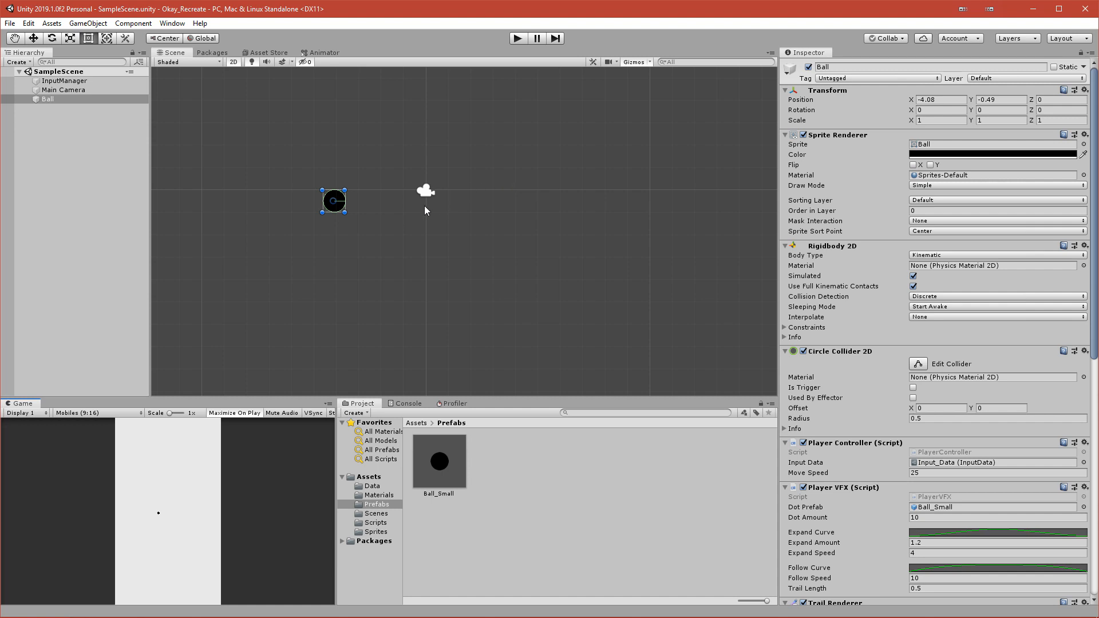
{"action": "mouse_move", "coordinate": [357, 221]}
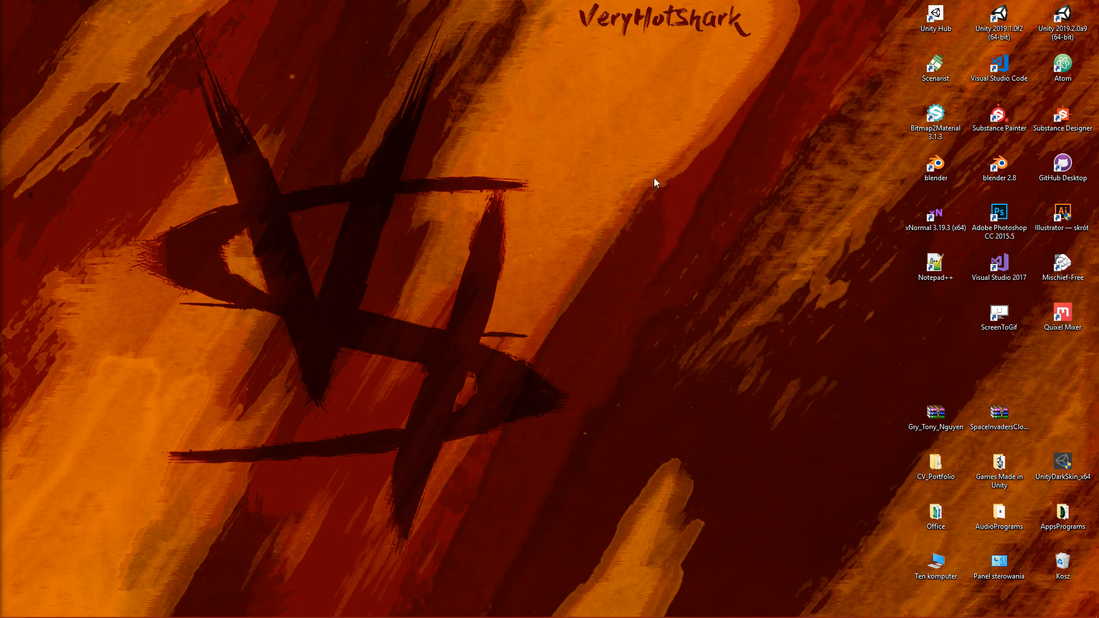
{"action": "mouse_move", "coordinate": [998, 17]}
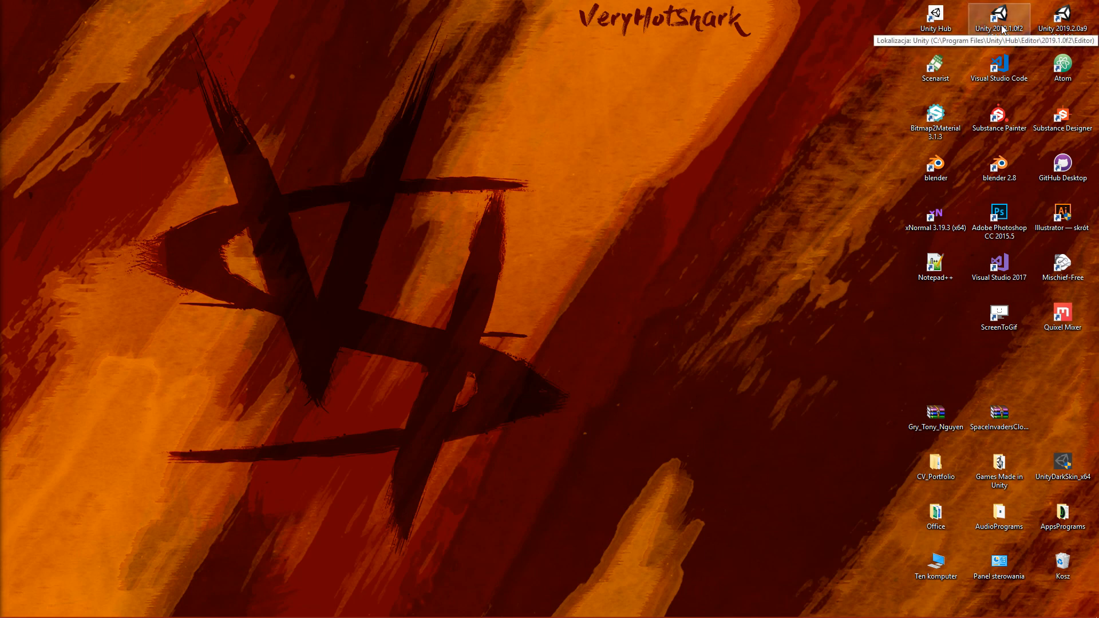
Step: In Unity Hub, start a new project named Okay_Tutorial using the 2D template
{"action": "double_click", "coordinate": [998, 13]}
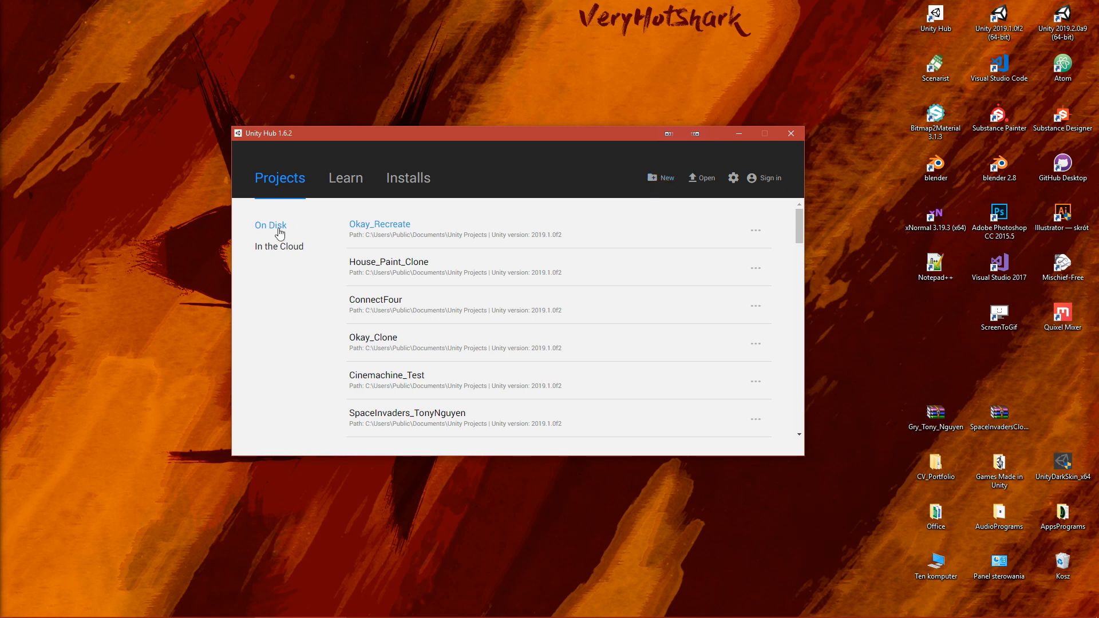
{"action": "mouse_move", "coordinate": [307, 238]}
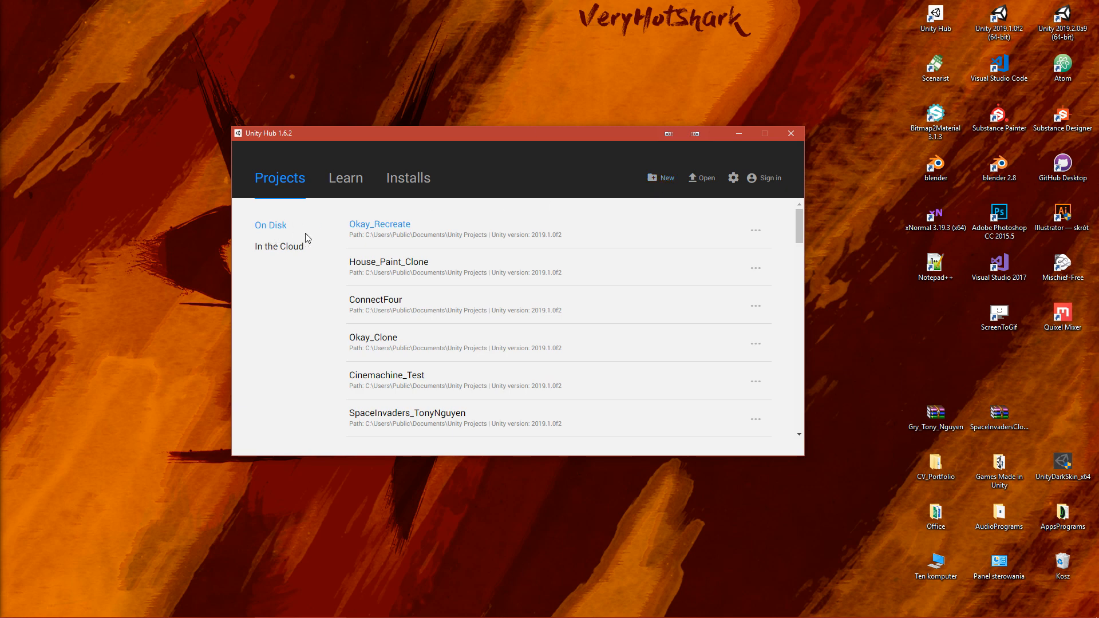
{"action": "left_click", "coordinate": [659, 177]}
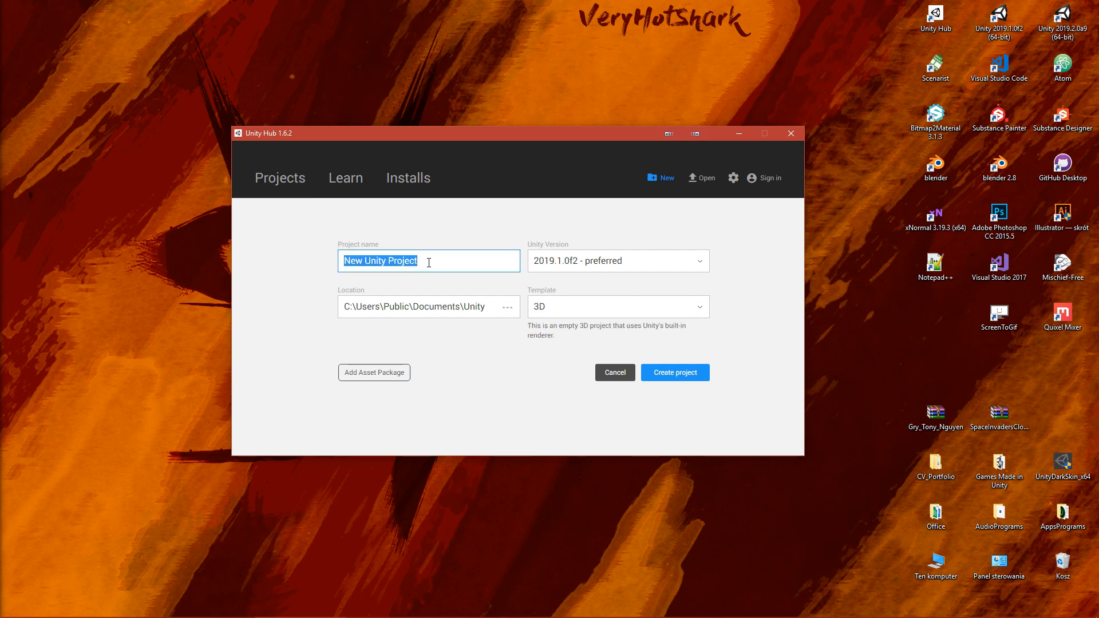
{"action": "type", "text": "Okay_Tu"}
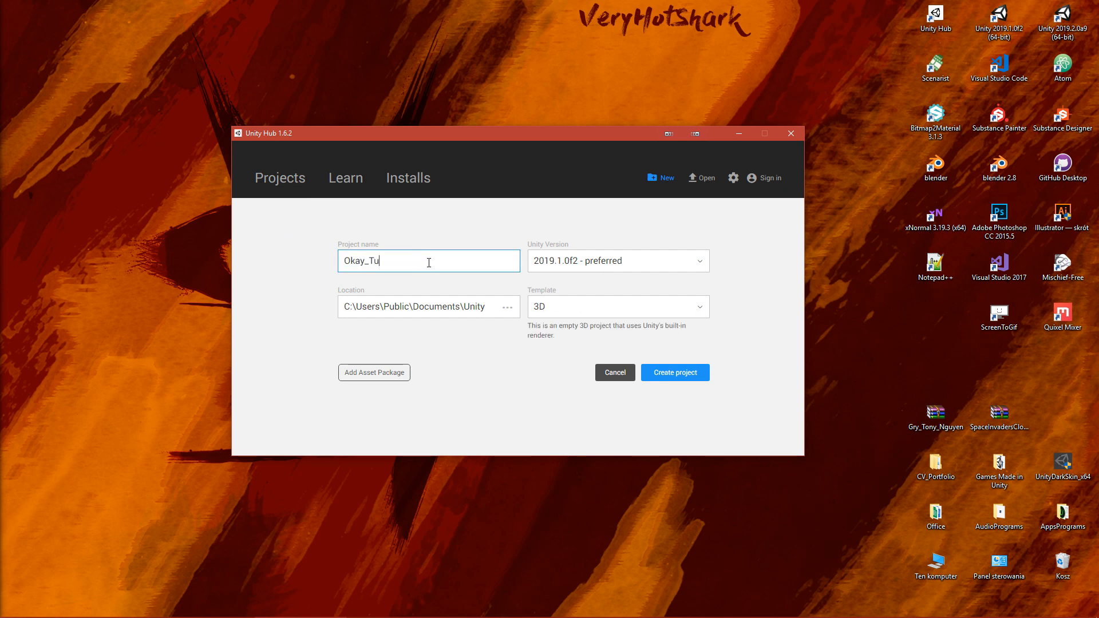
{"action": "type", "text": "torial"}
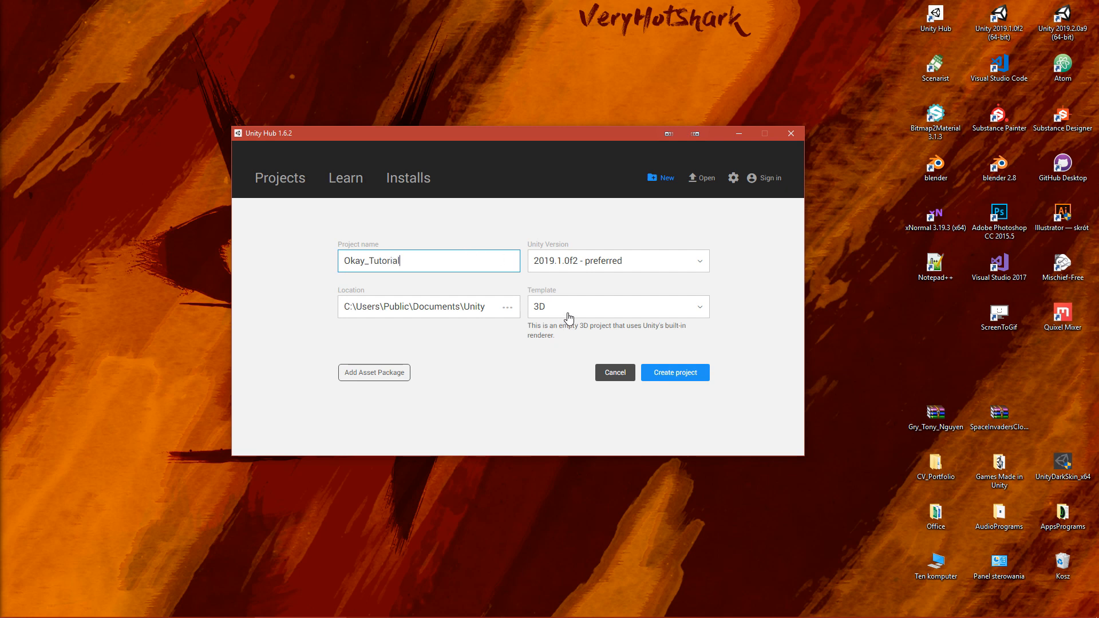
{"action": "left_click", "coordinate": [616, 306]}
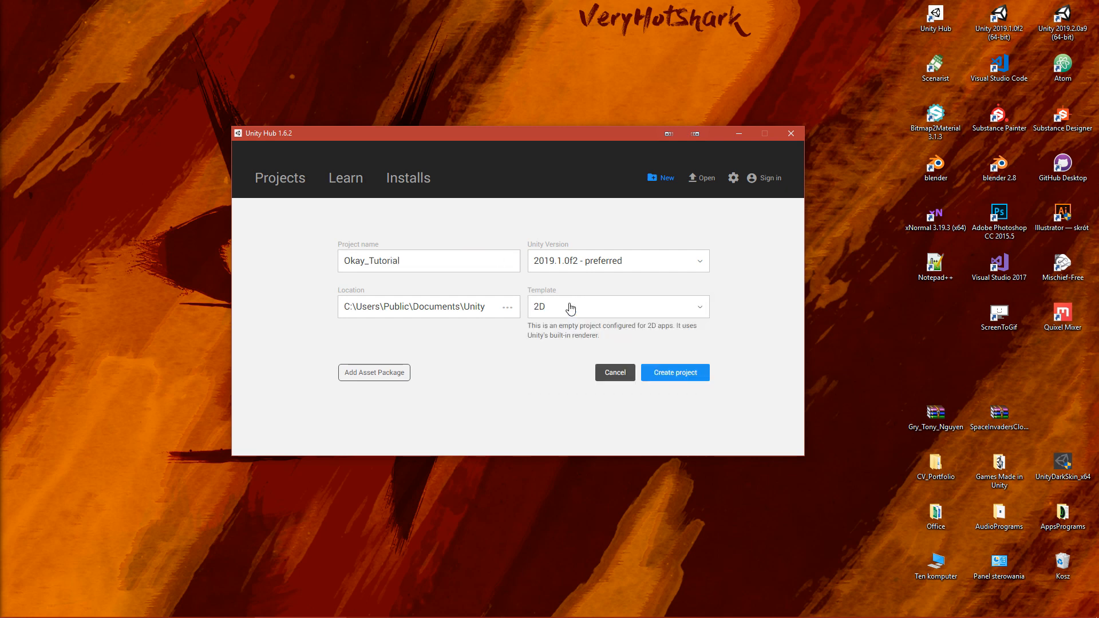
{"action": "mouse_move", "coordinate": [673, 372]}
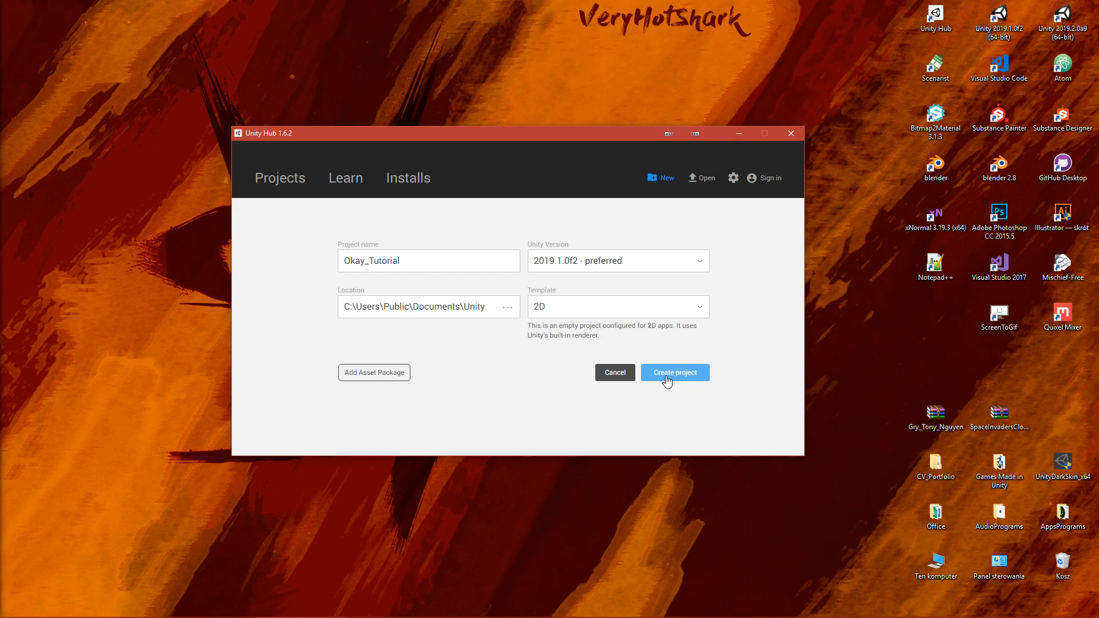
Step: Create the Okay_Tutorial project and add the first new folders under Assets
{"action": "left_click", "coordinate": [673, 372]}
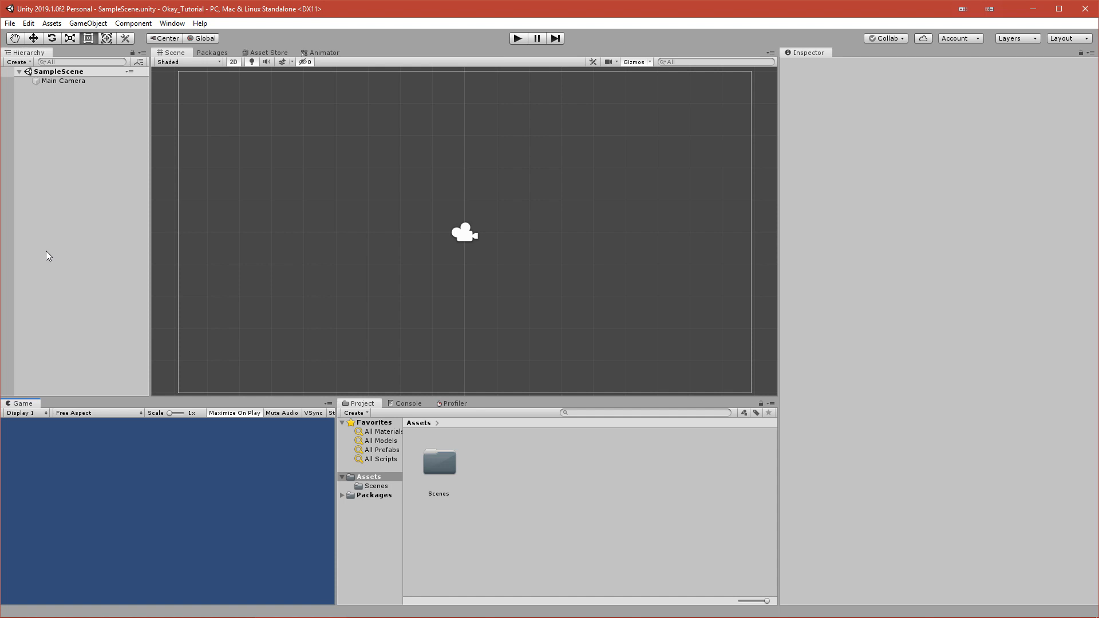
{"action": "mouse_move", "coordinate": [101, 135]}
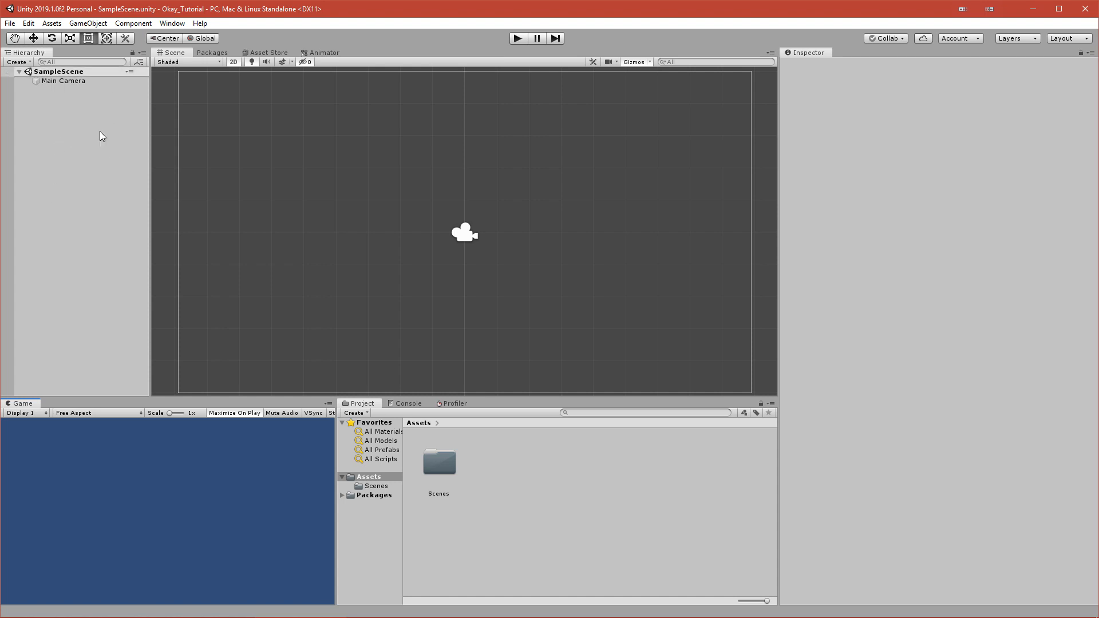
{"action": "mouse_move", "coordinate": [316, 353]}
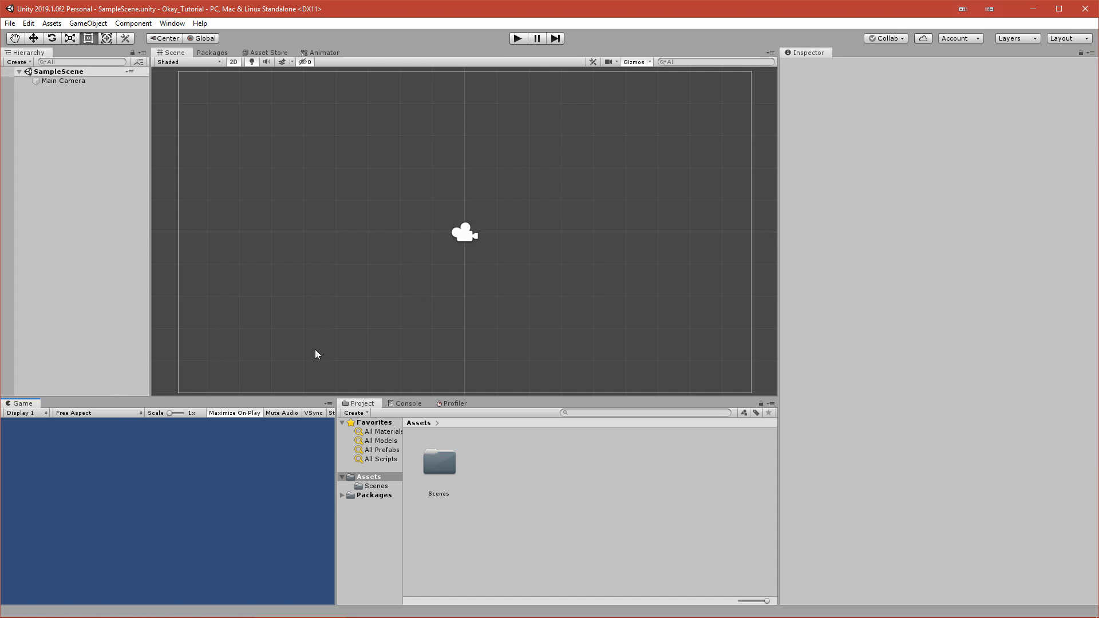
{"action": "mouse_move", "coordinate": [194, 125]}
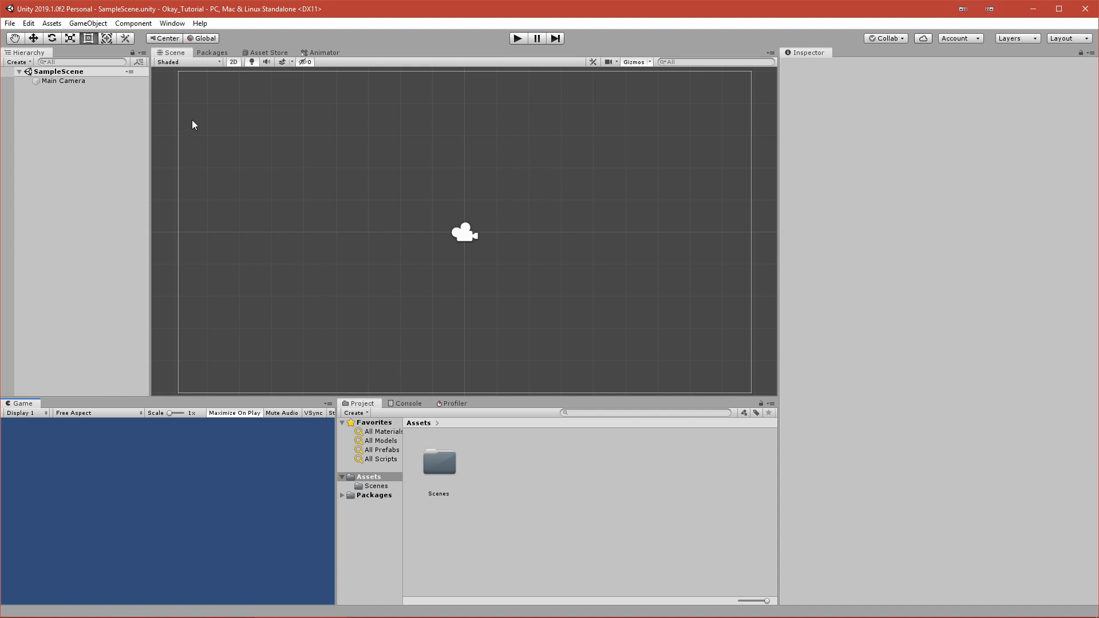
{"action": "mouse_move", "coordinate": [515, 483]}
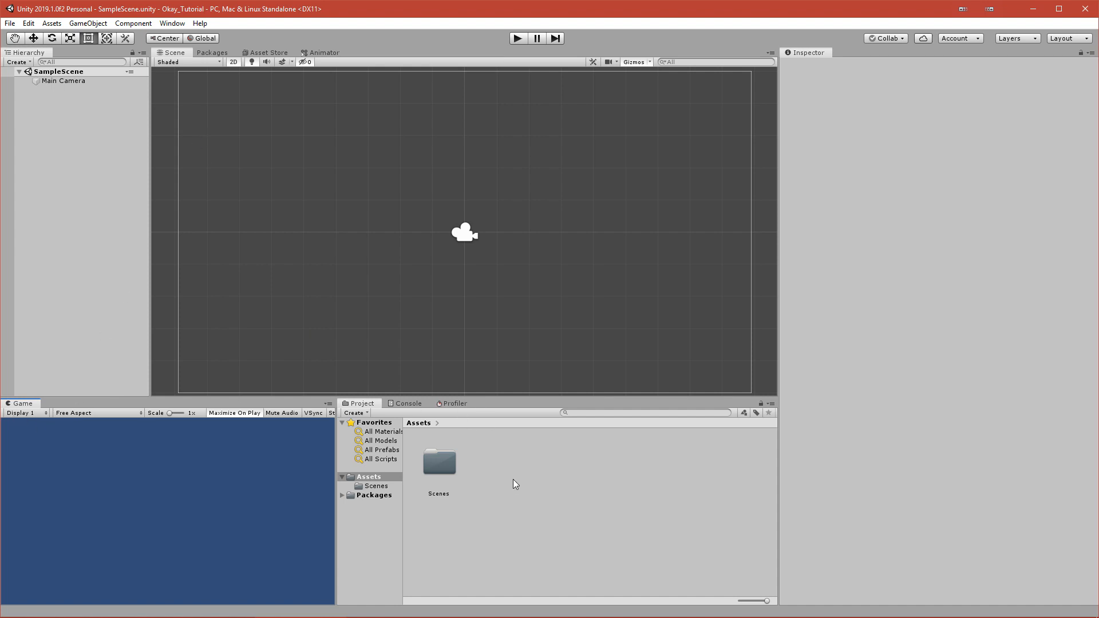
{"action": "right_click", "coordinate": [515, 483]}
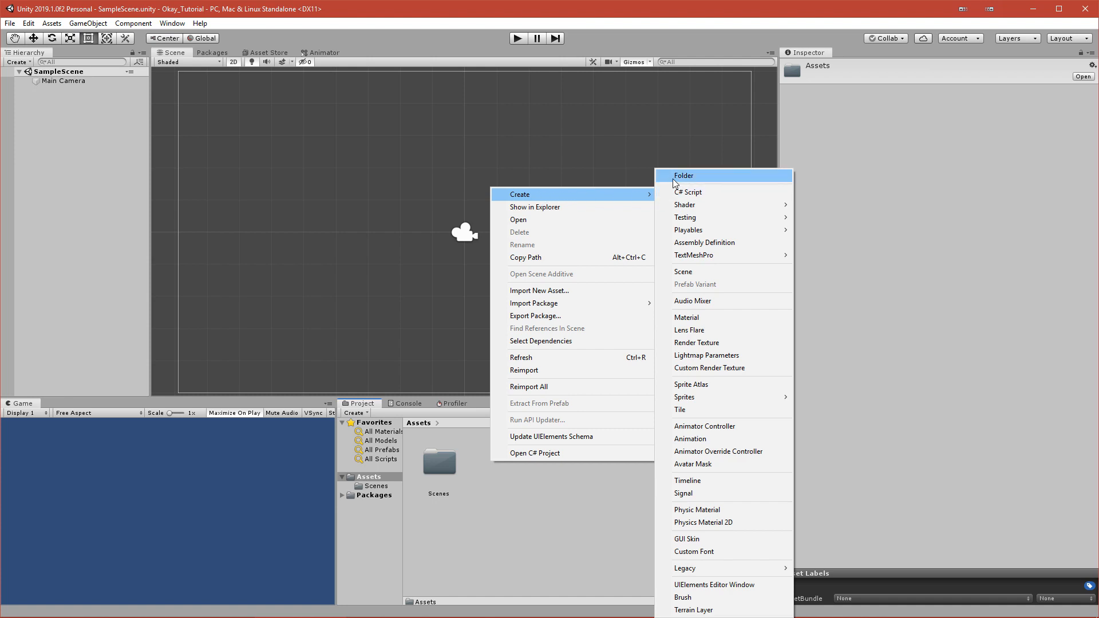
{"action": "left_click", "coordinate": [682, 175]}
{"action": "type", "text": "Scripts"}
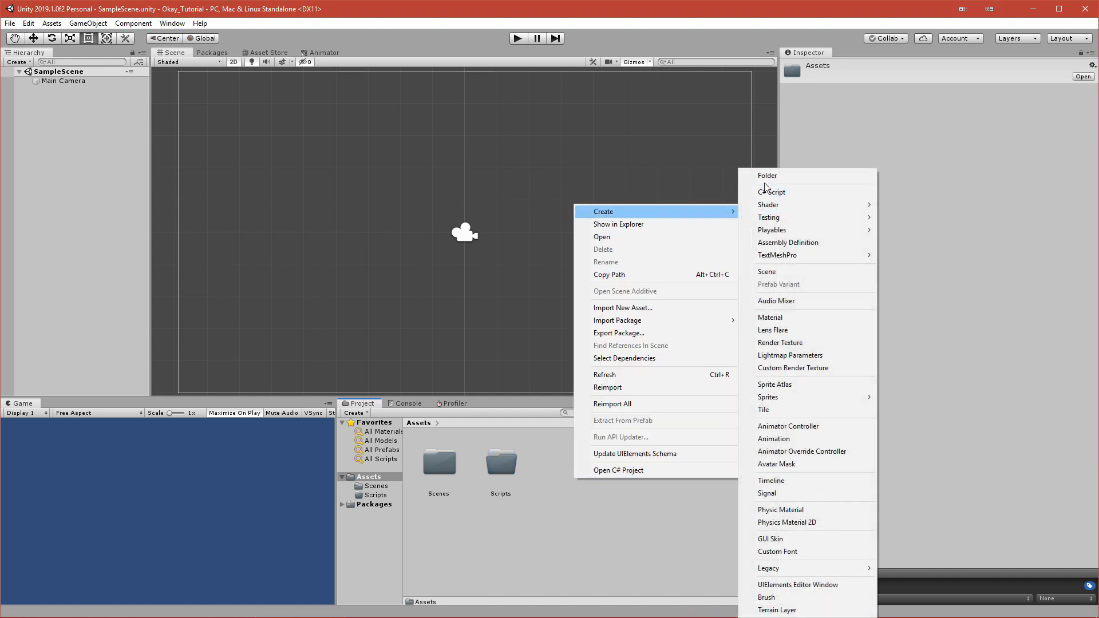
{"action": "left_click", "coordinate": [766, 175]}
{"action": "type", "text": "Sprites"}
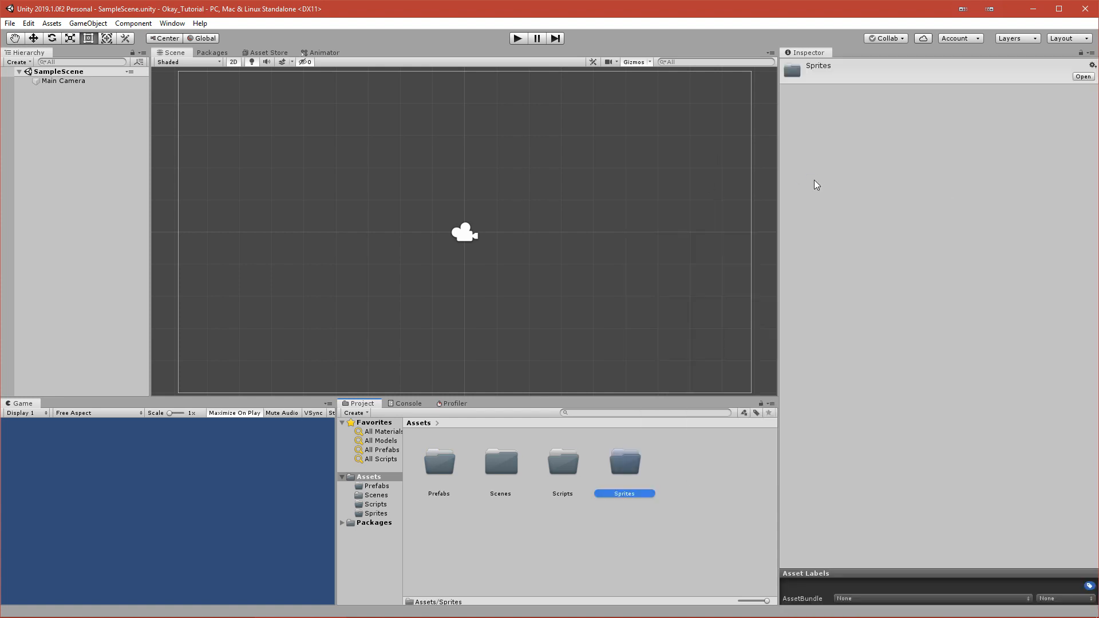
{"action": "mouse_move", "coordinate": [711, 487]}
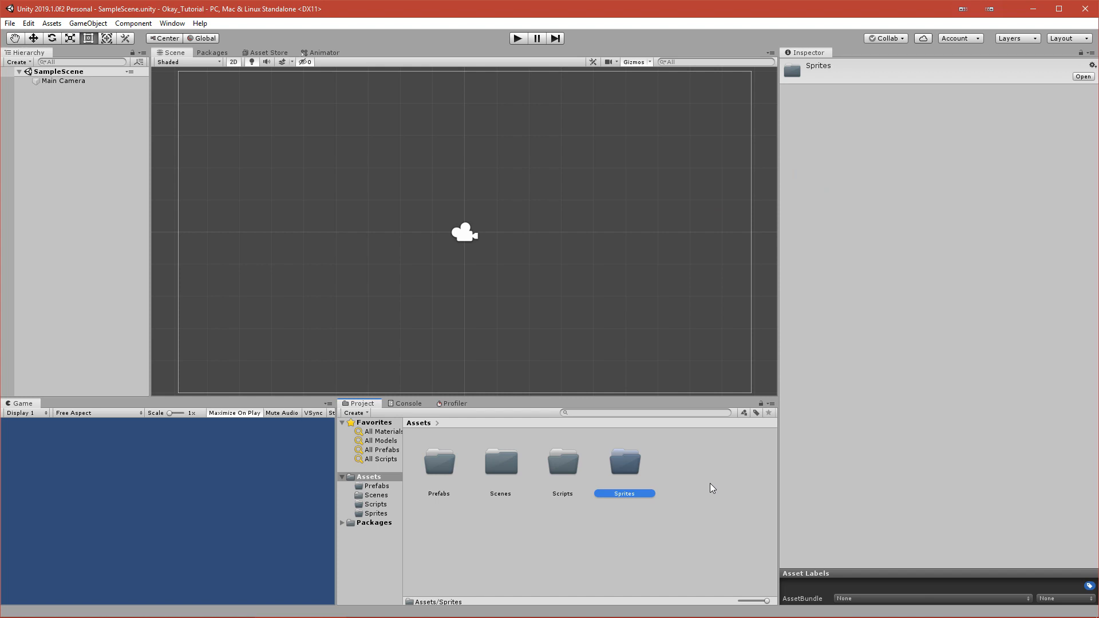
Step: Add a Materials folder under Assets alongside the other asset folders
{"action": "right_click", "coordinate": [710, 487]}
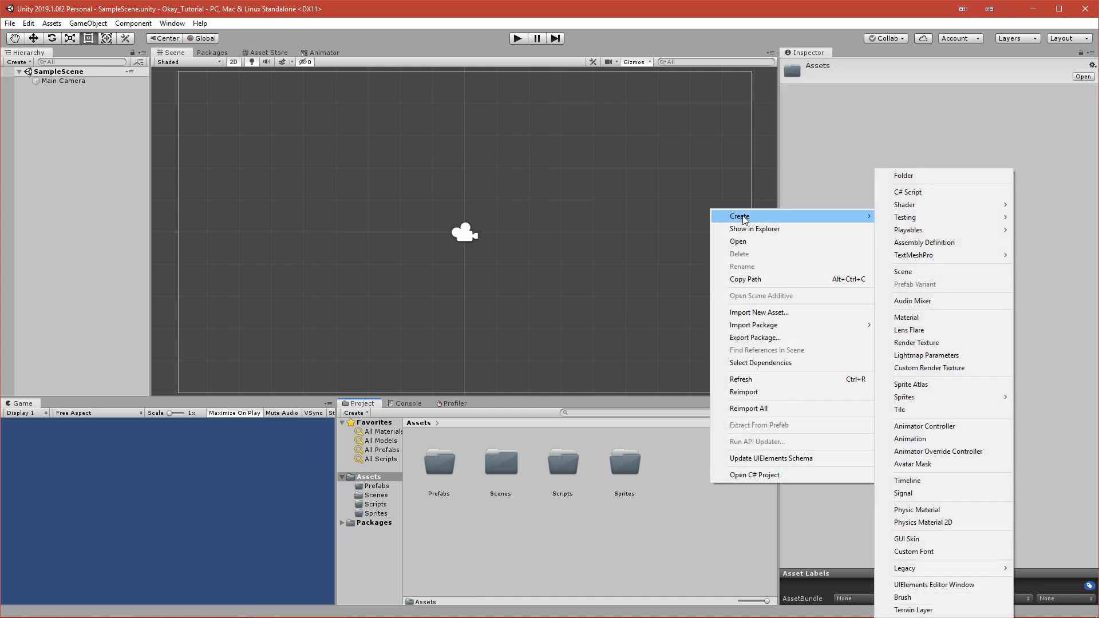
{"action": "left_click", "coordinate": [903, 175]}
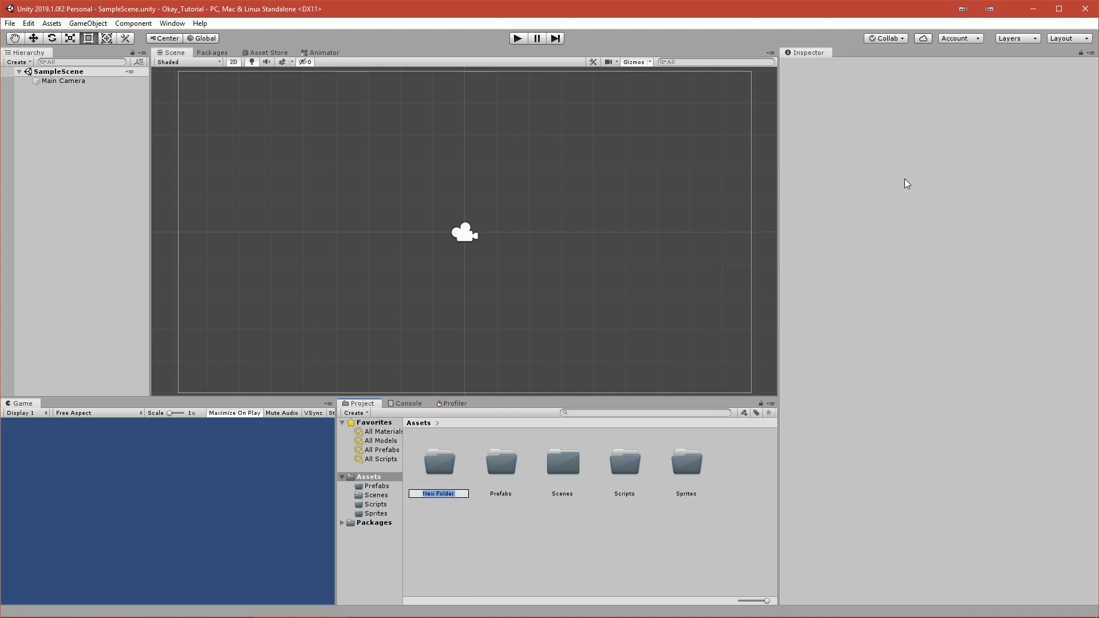
{"action": "type", "text": "Materials"}
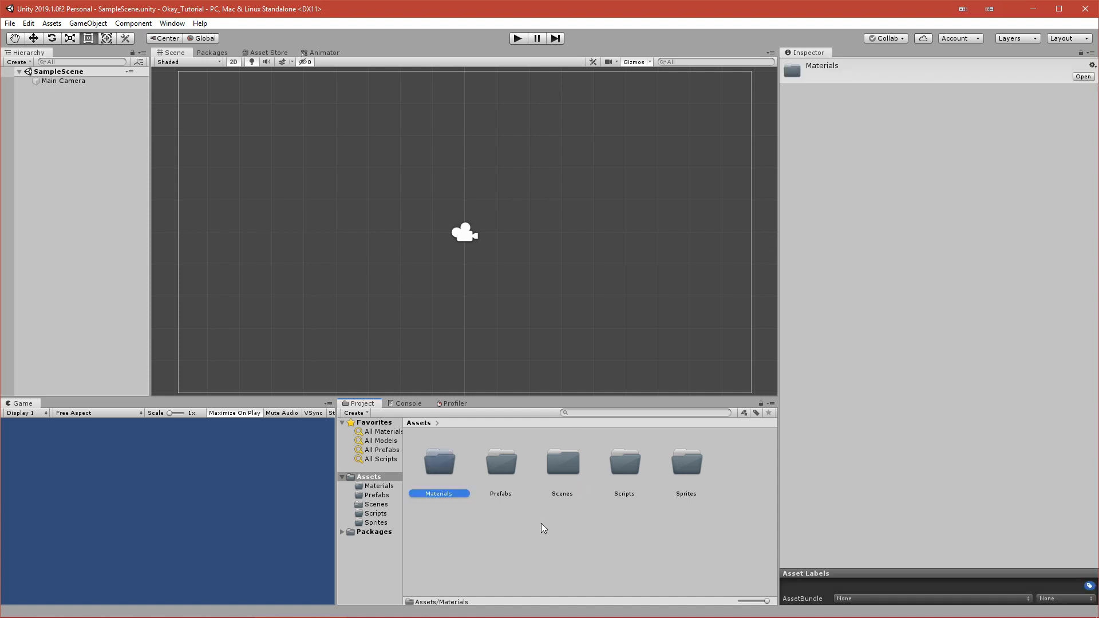
{"action": "mouse_move", "coordinate": [301, 412]}
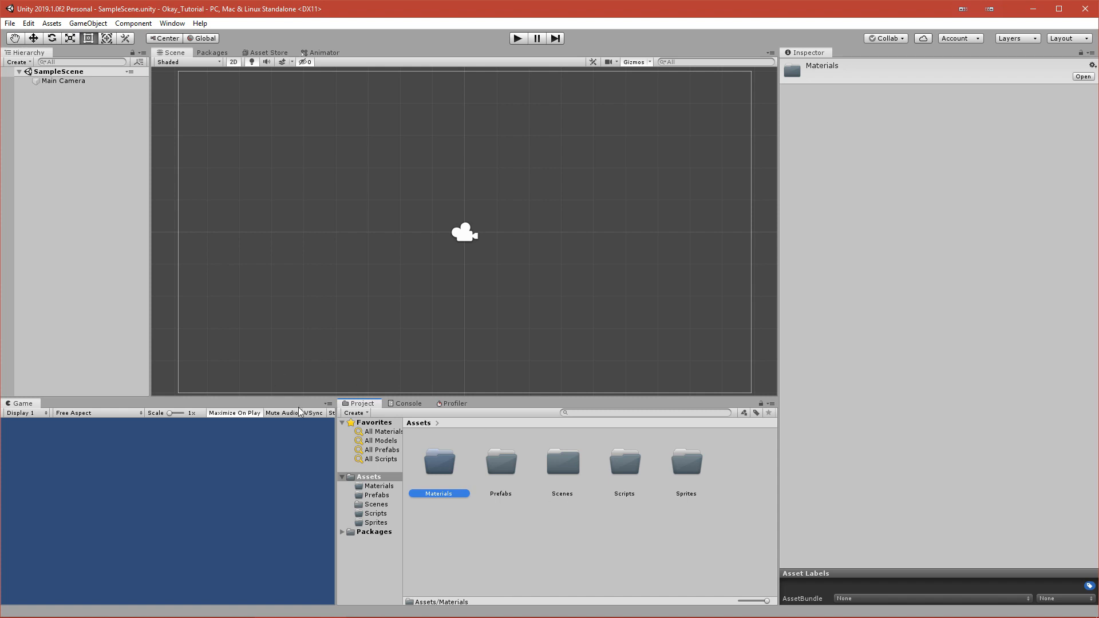
{"action": "mouse_move", "coordinate": [511, 525]}
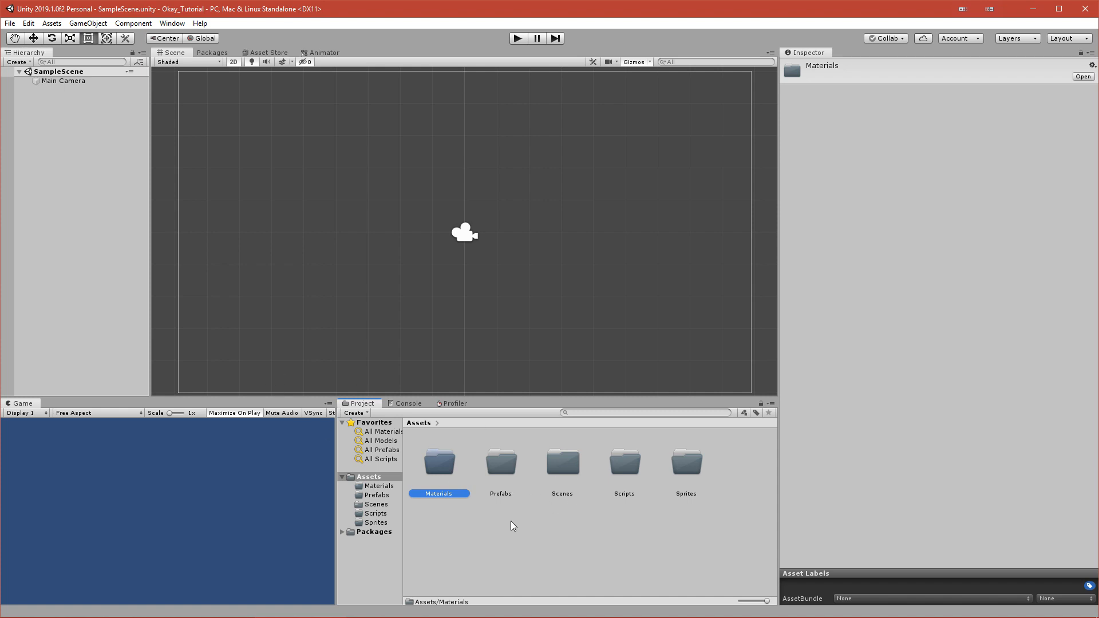
{"action": "left_click", "coordinate": [595, 535]}
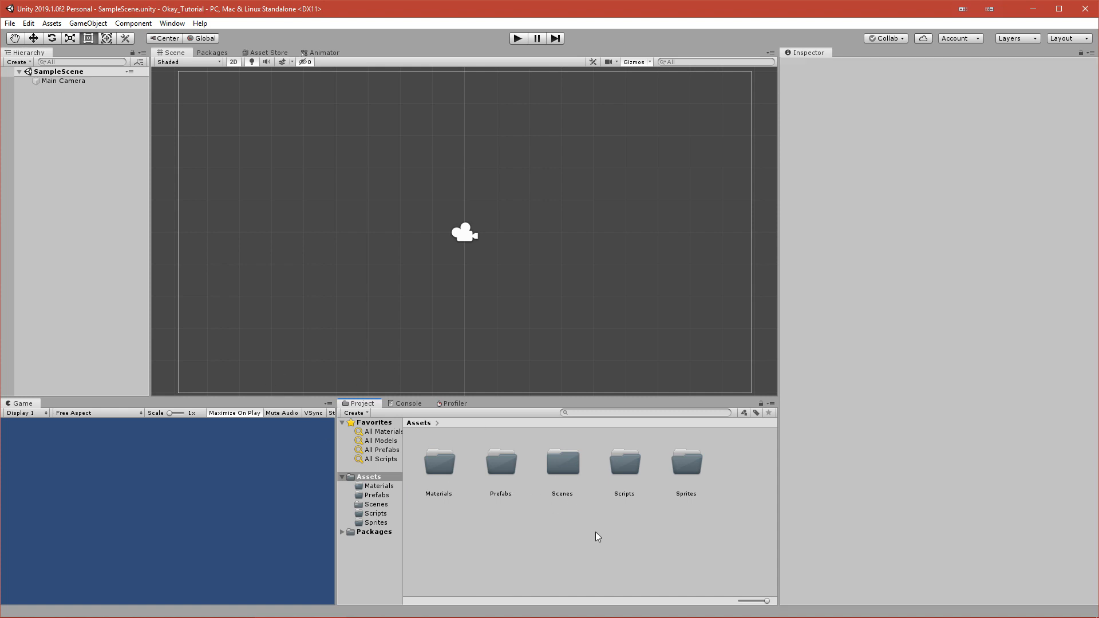
{"action": "mouse_move", "coordinate": [695, 470]}
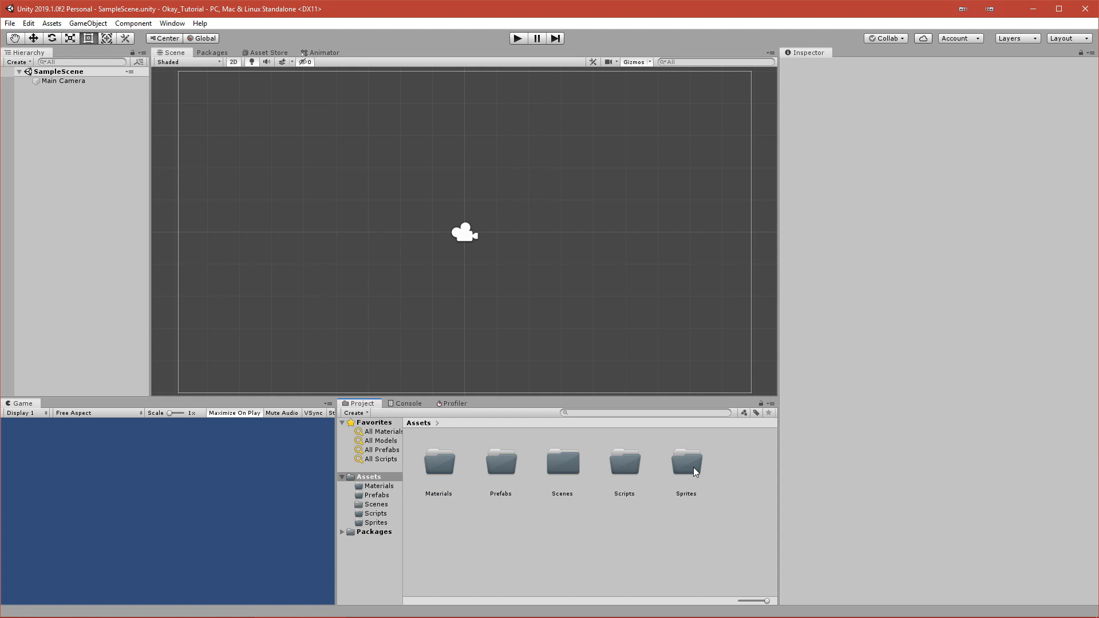
Step: Review the import settings of the Ball, Ball_Trail and Square sprites in the Sprites folder
{"action": "double_click", "coordinate": [684, 462]}
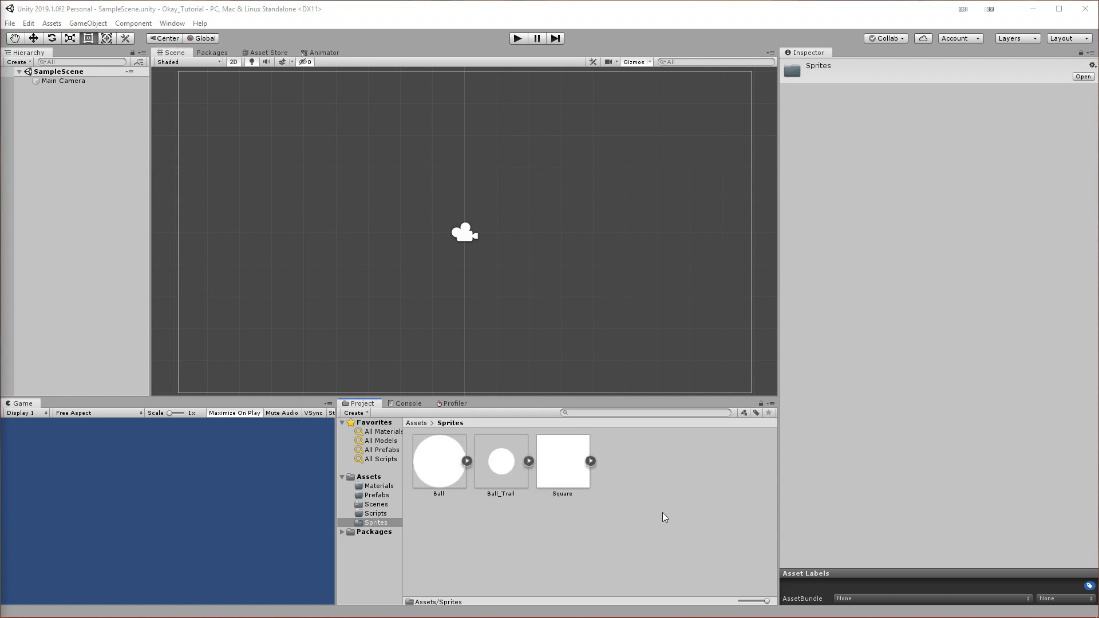
{"action": "left_click", "coordinate": [439, 462]}
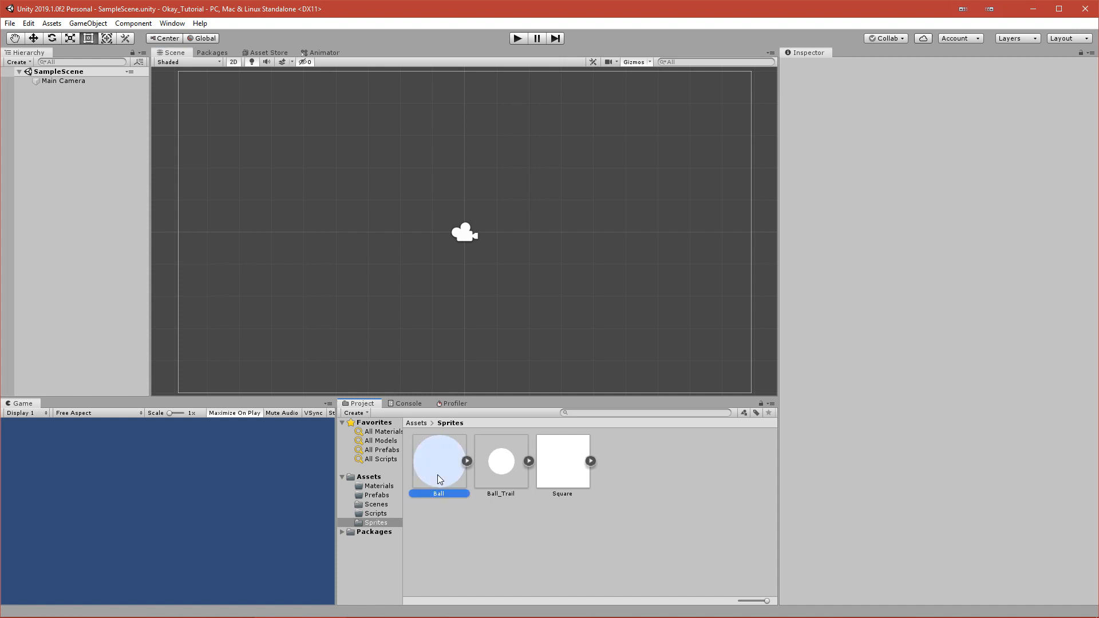
{"action": "left_click", "coordinate": [500, 461]}
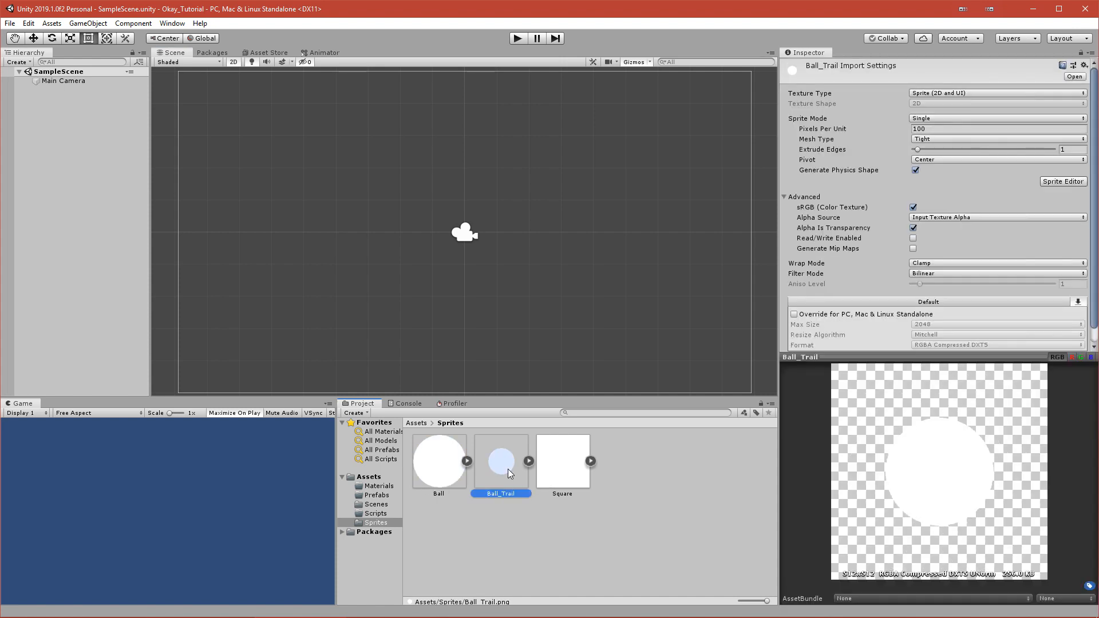
{"action": "left_click", "coordinate": [562, 460]}
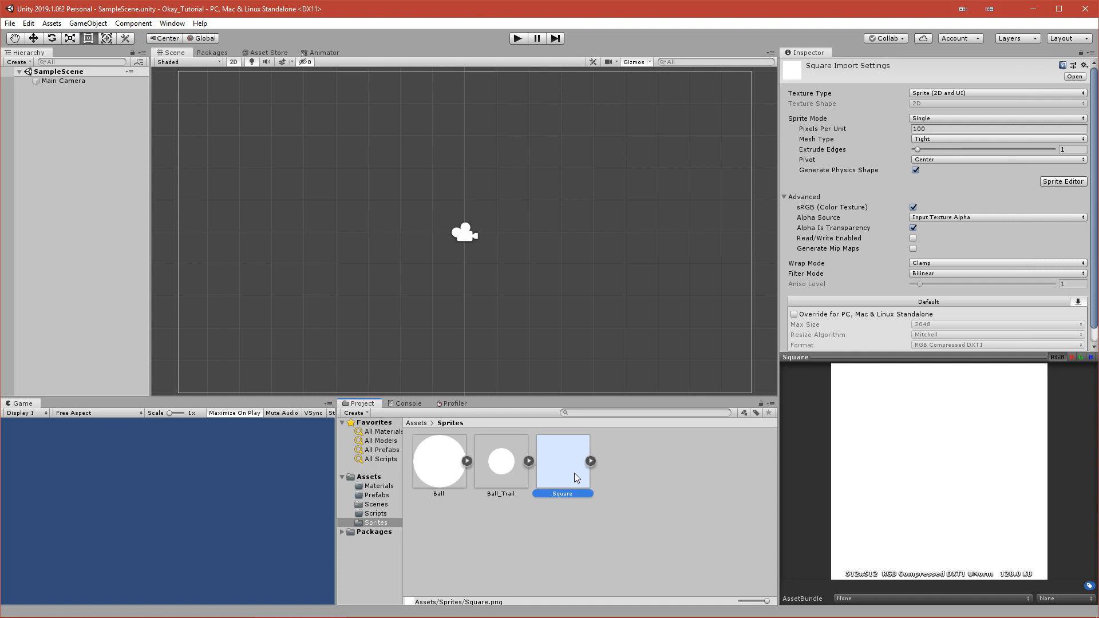
{"action": "left_click", "coordinate": [439, 461]}
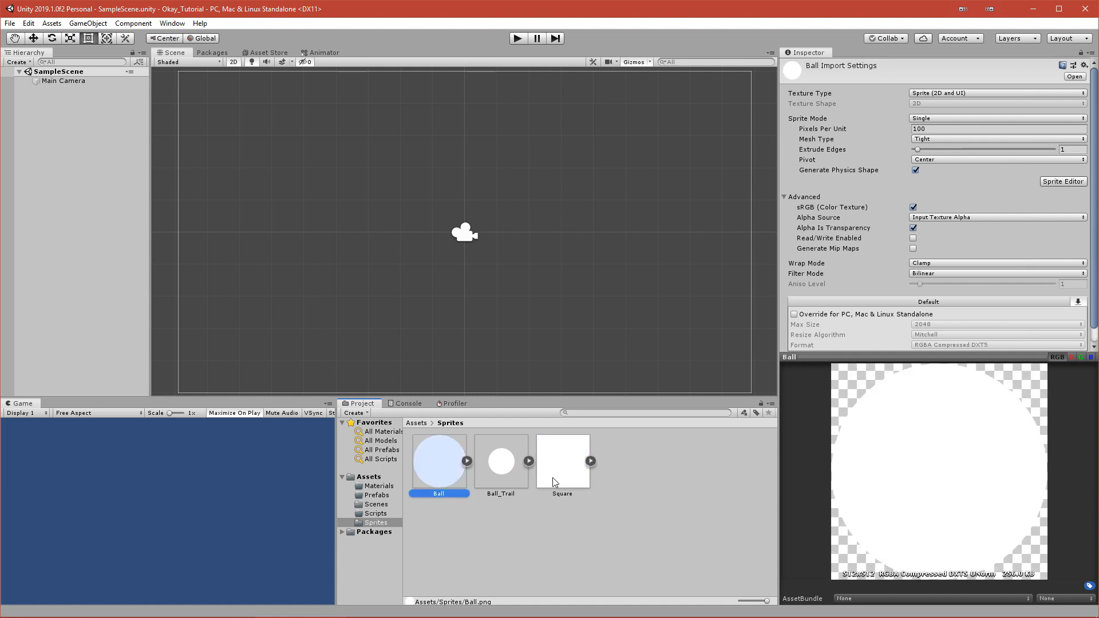
{"action": "mouse_move", "coordinate": [726, 502]}
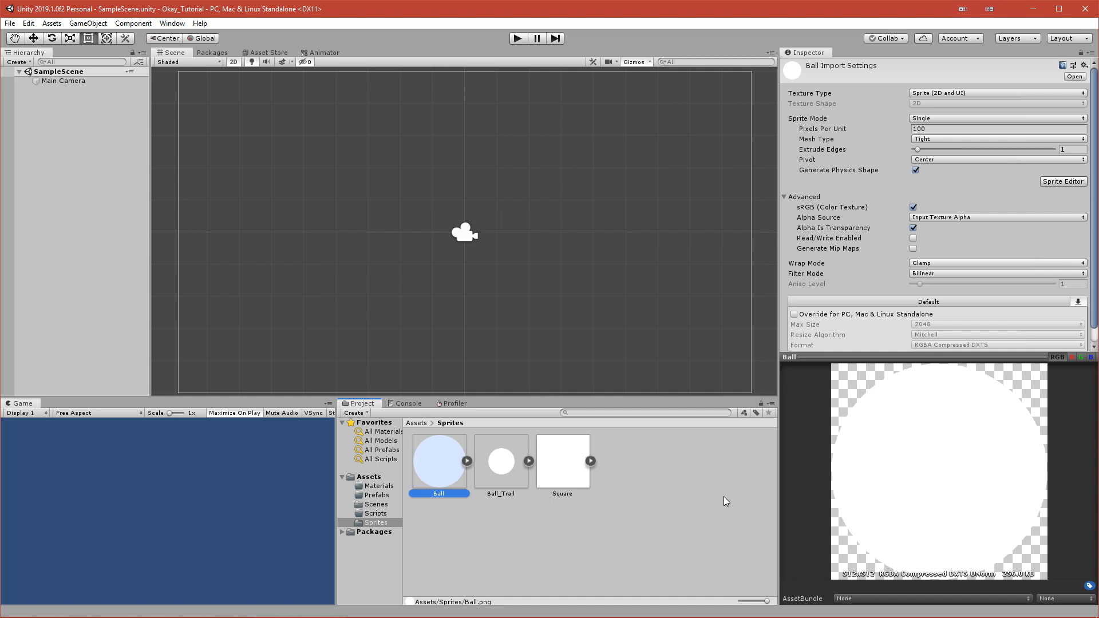
{"action": "mouse_move", "coordinate": [841, 582]}
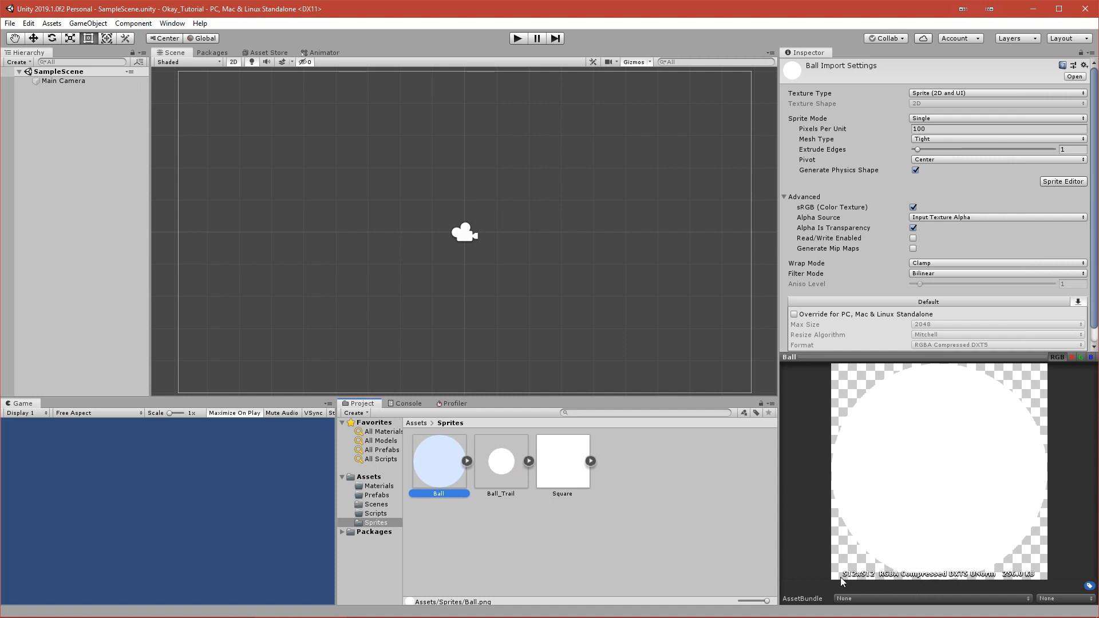
{"action": "mouse_move", "coordinate": [863, 582]}
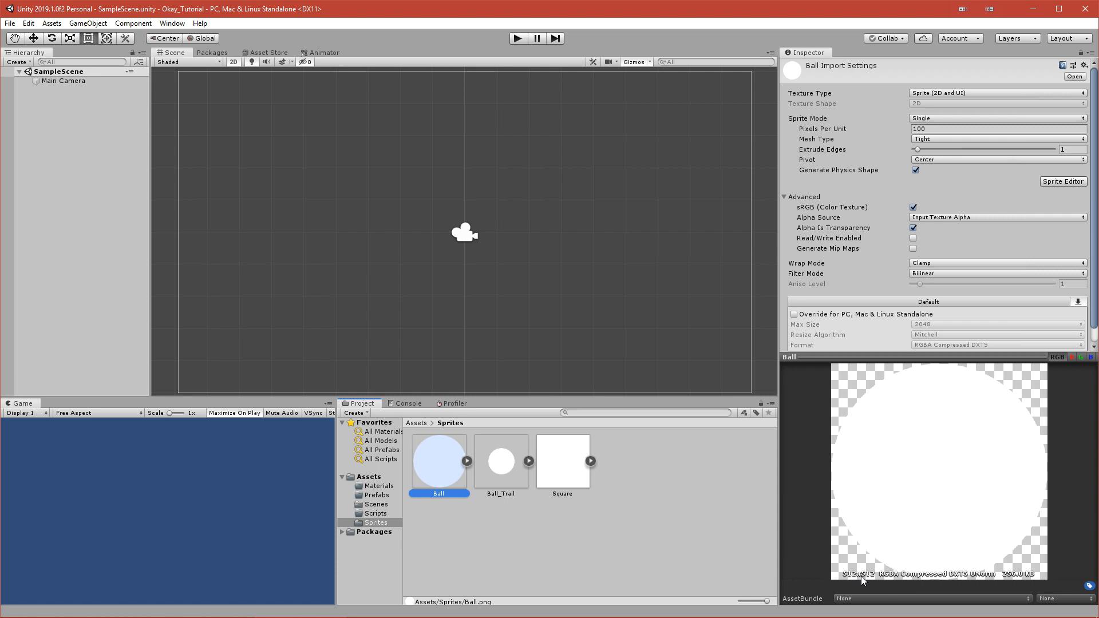
{"action": "mouse_move", "coordinate": [561, 466]}
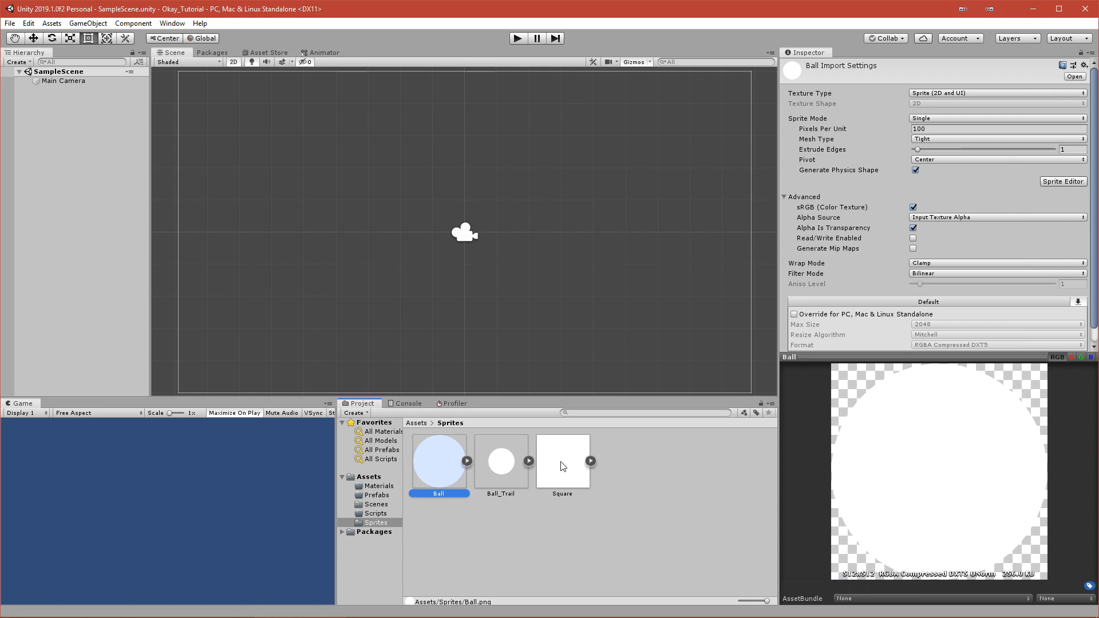
Step: Select all three sprites and set their Pixels Per Unit to 512
{"action": "left_click", "coordinate": [562, 461]}
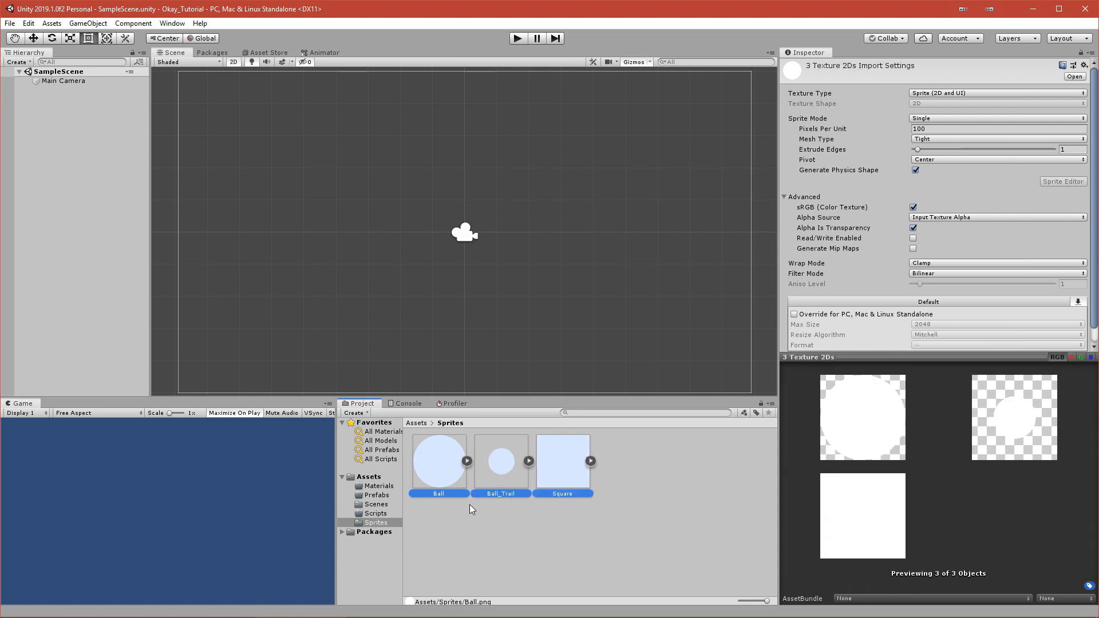
{"action": "left_click", "coordinate": [995, 130]}
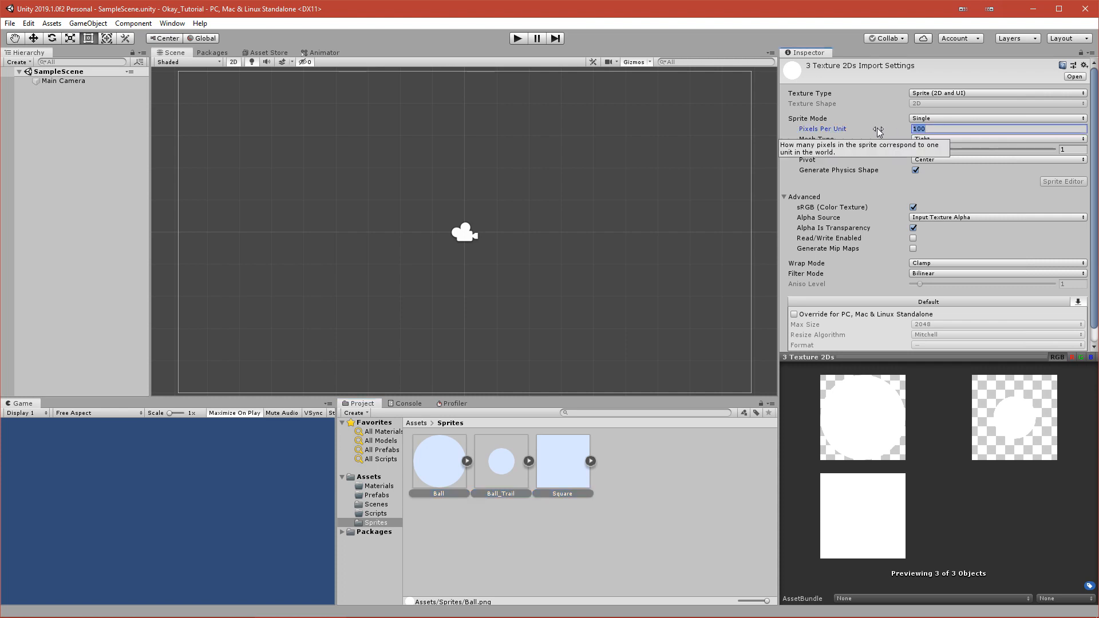
{"action": "type", "text": "512"}
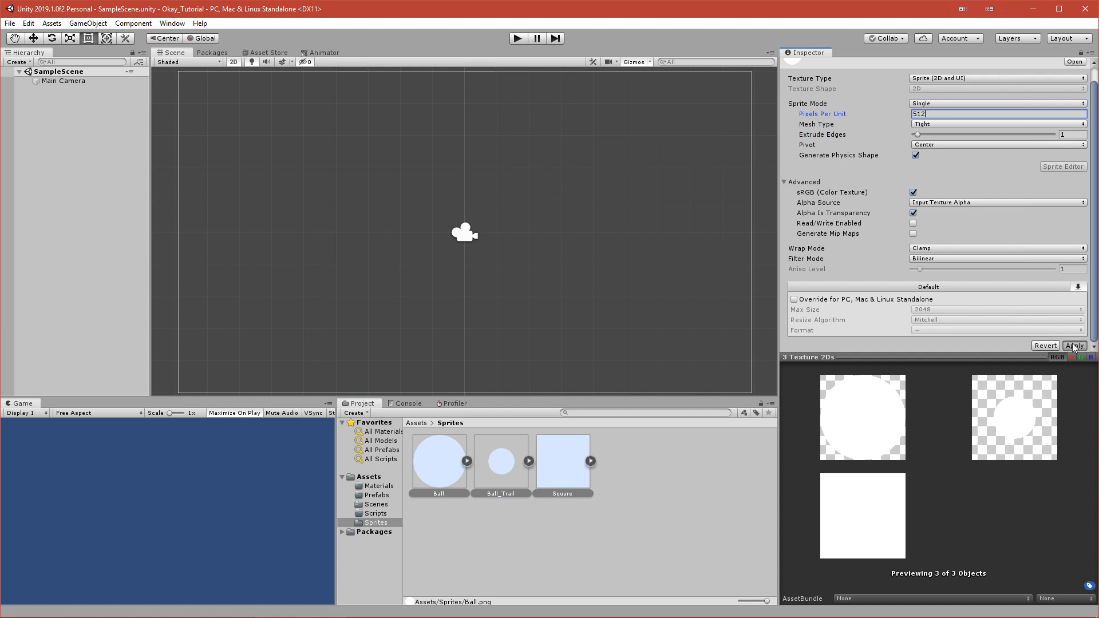
Step: Apply the sprite settings, drag the Ball sprite into the scene and name it Player
{"action": "left_click", "coordinate": [1073, 346]}
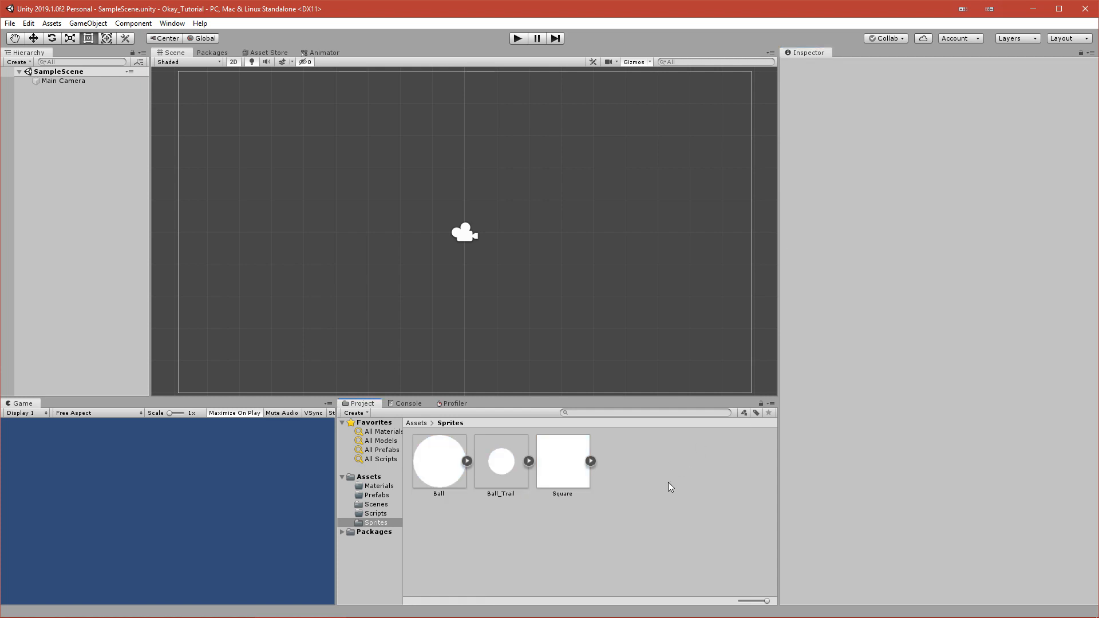
{"action": "left_click_drag", "start_coordinate": [439, 460], "coordinate": [421, 243]}
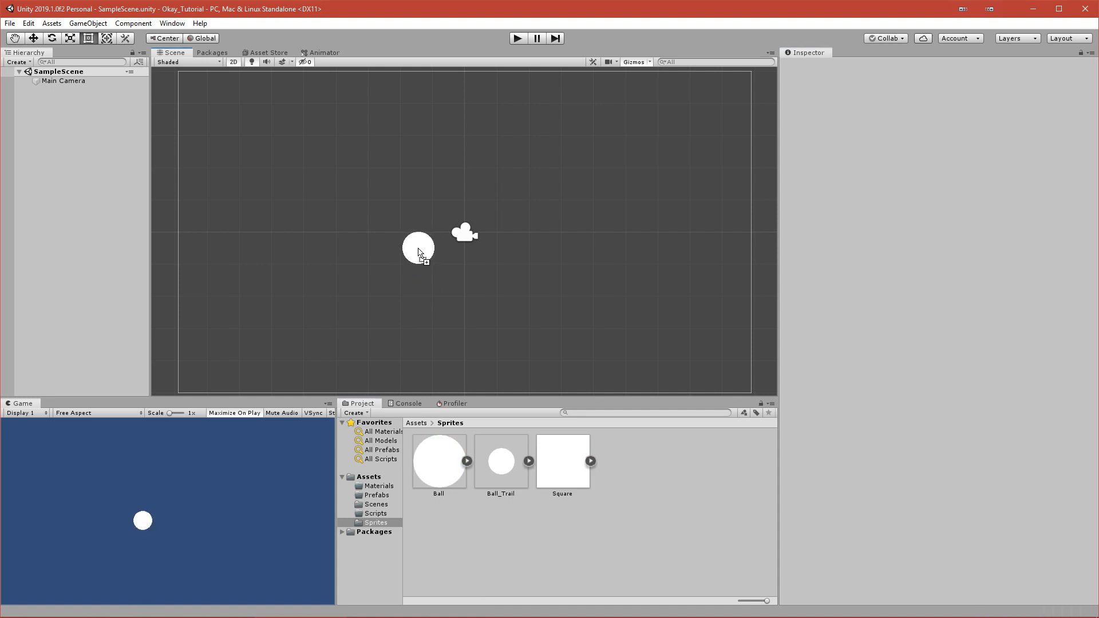
{"action": "left_click_drag", "start_coordinate": [439, 456], "coordinate": [417, 248]}
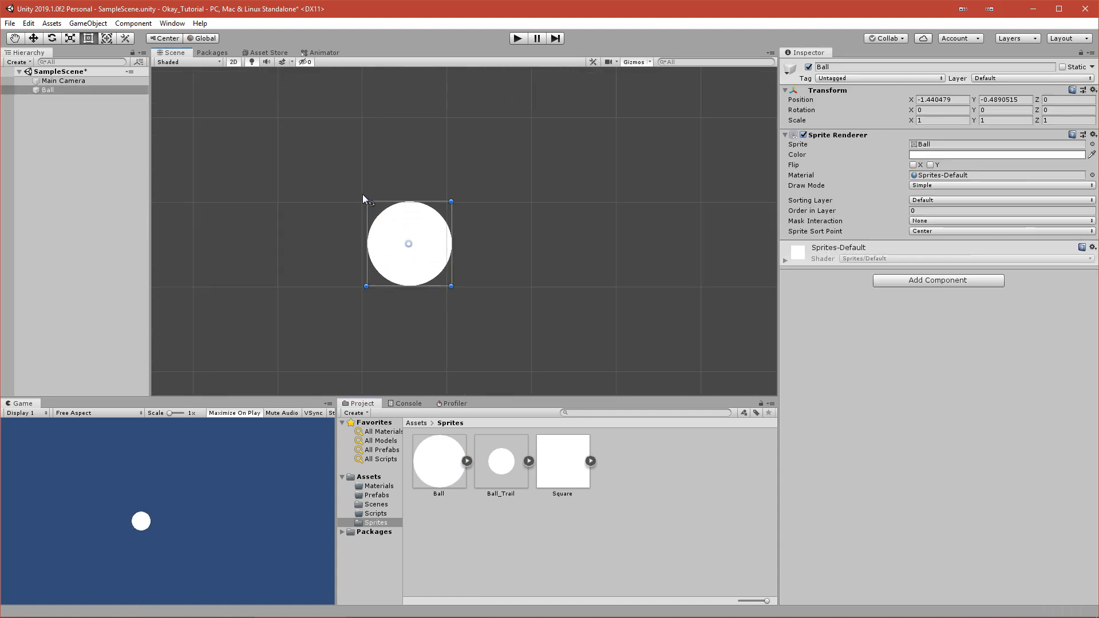
{"action": "mouse_move", "coordinate": [397, 301]}
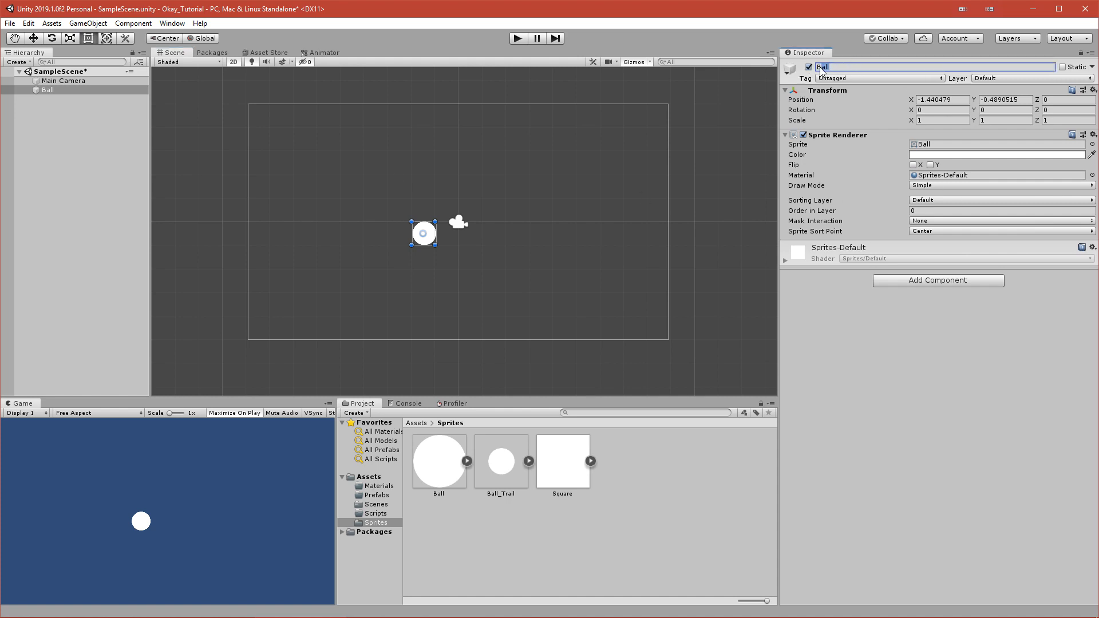
{"action": "type", "text": "Player"}
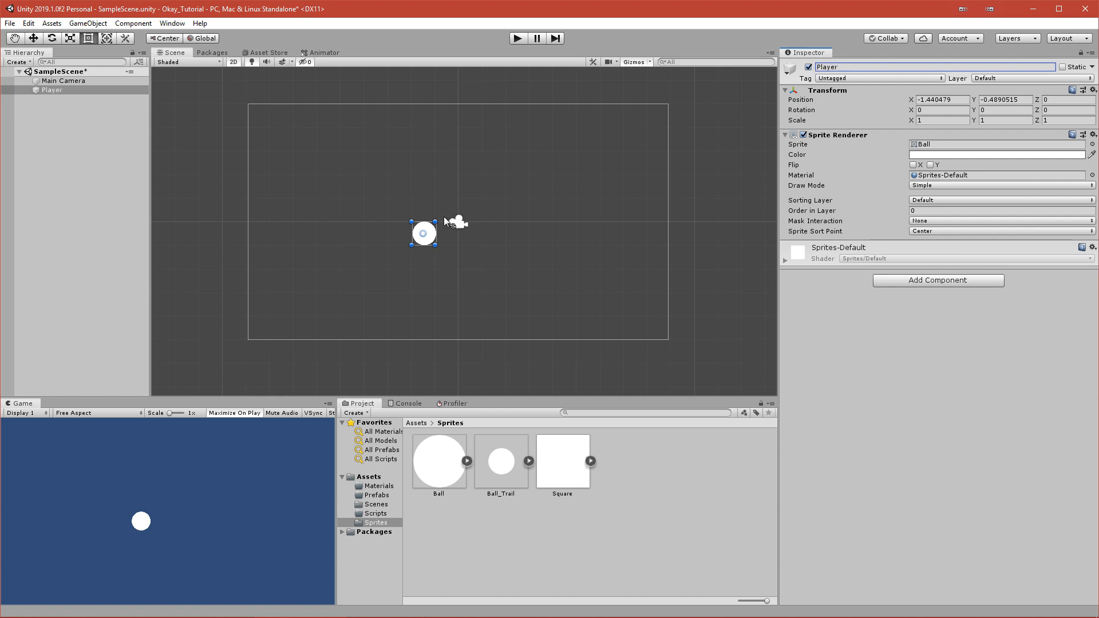
{"action": "mouse_move", "coordinate": [416, 337]}
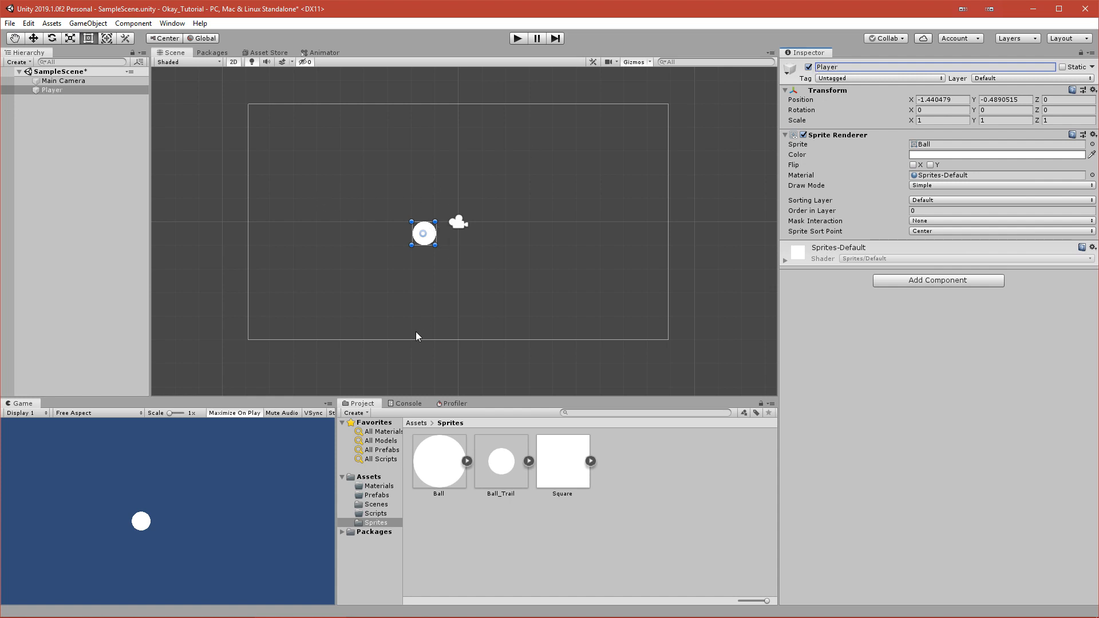
{"action": "mouse_move", "coordinate": [352, 397]}
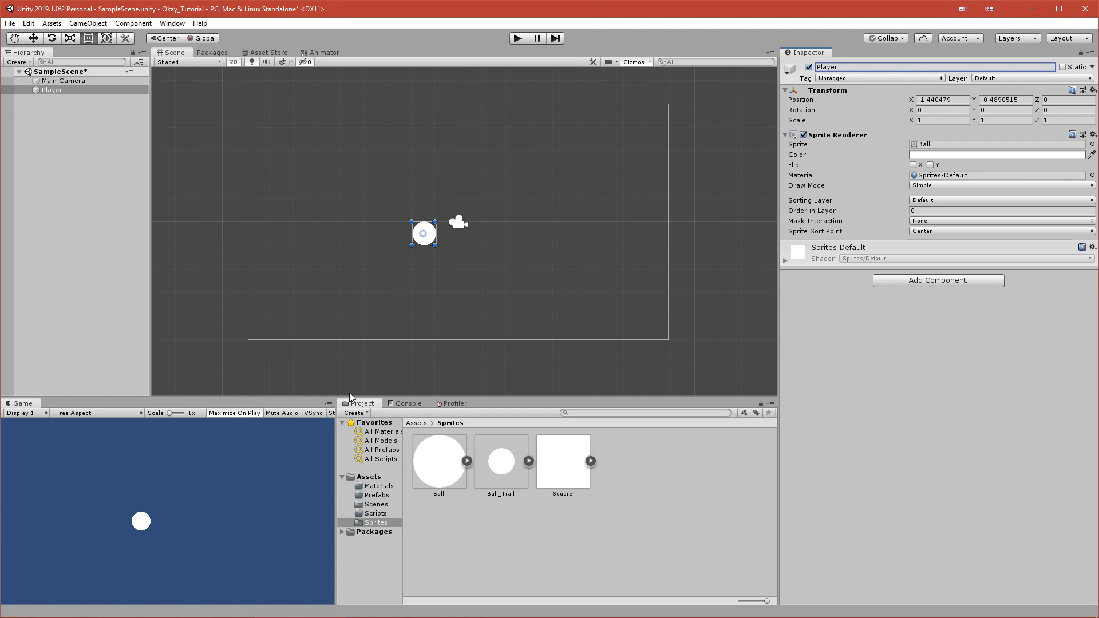
{"action": "mouse_move", "coordinate": [267, 442]}
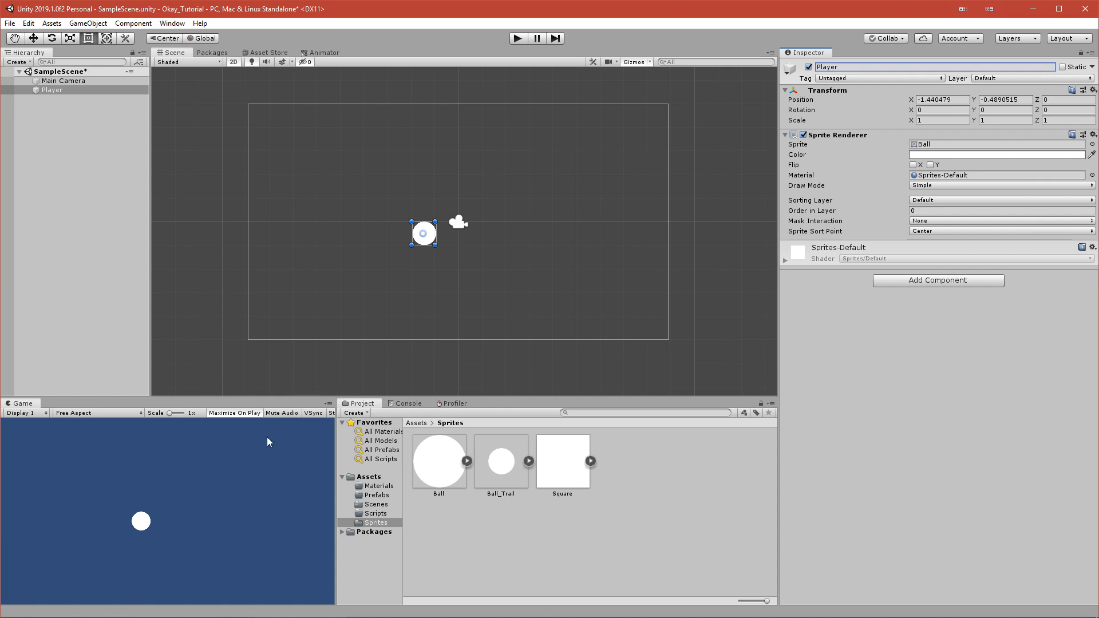
{"action": "mouse_move", "coordinate": [238, 442]}
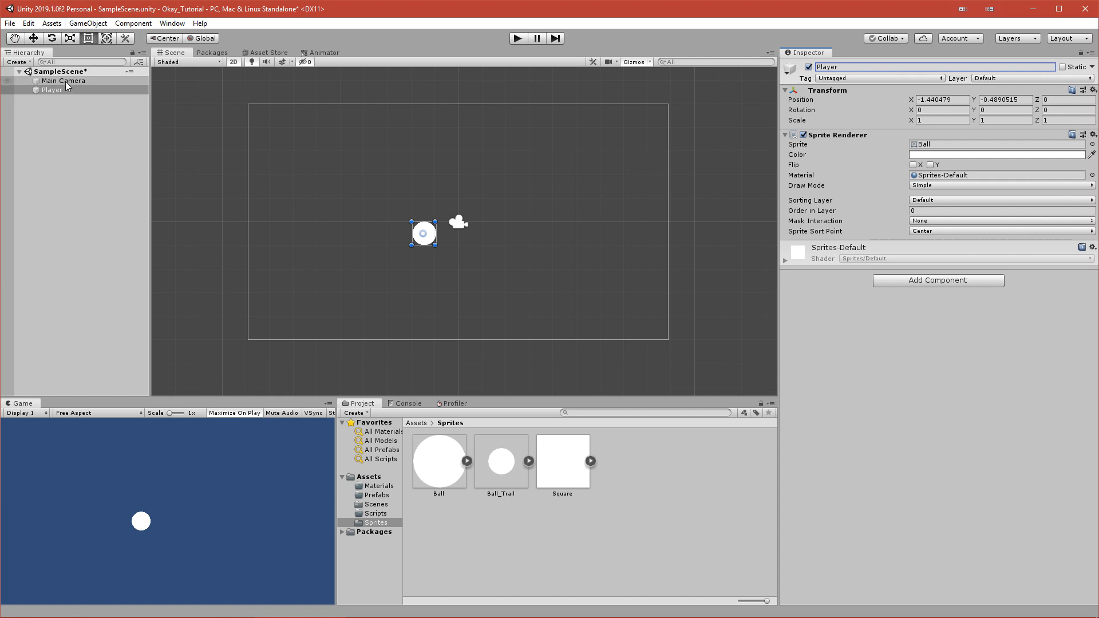
Step: Give the Main Camera a near-white solid background color instead of the default blue
{"action": "left_click", "coordinate": [66, 80]}
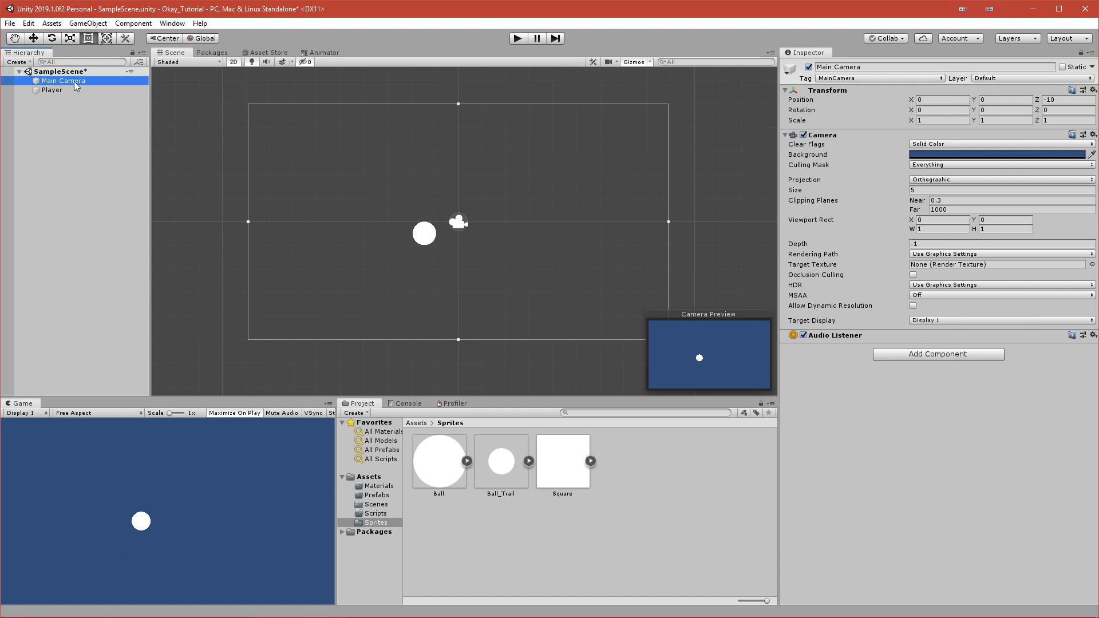
{"action": "mouse_move", "coordinate": [926, 164]}
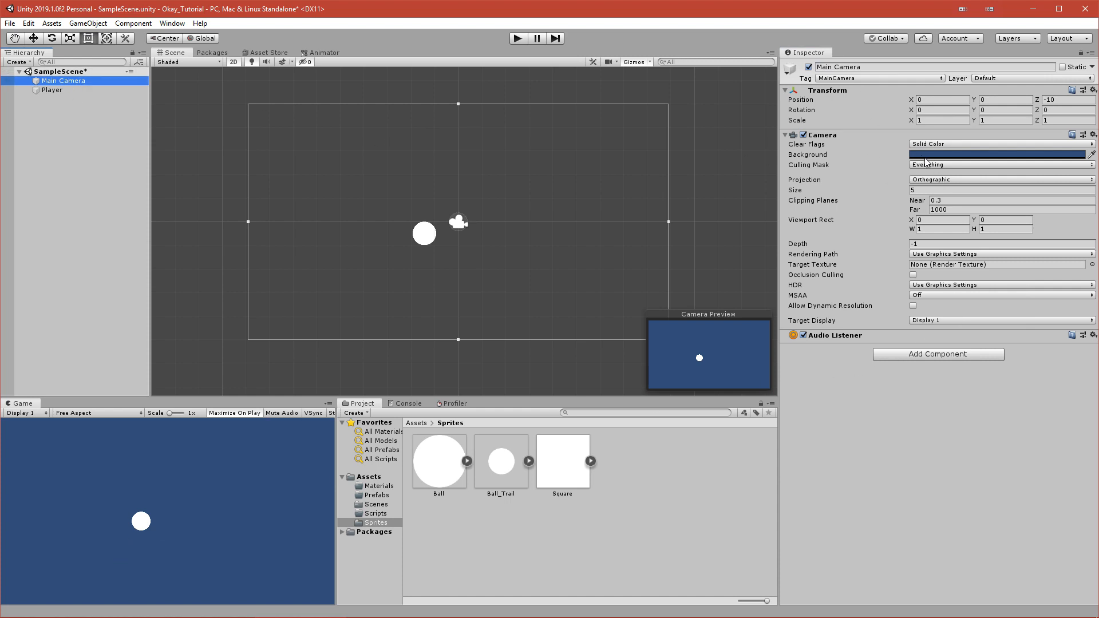
{"action": "left_click", "coordinate": [998, 155]}
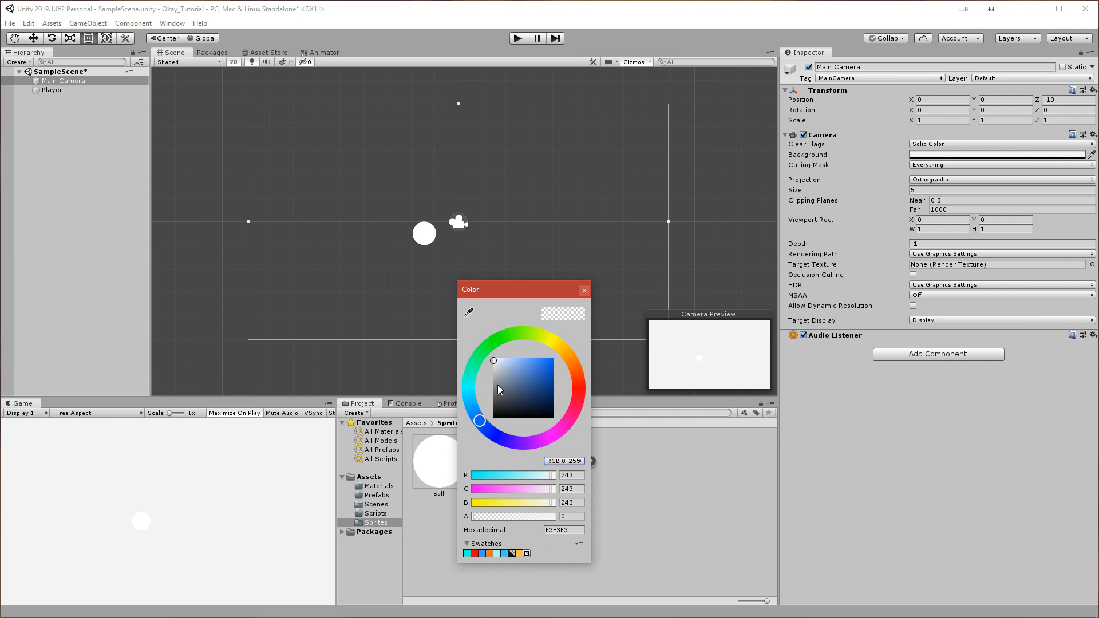
{"action": "mouse_move", "coordinate": [141, 530]}
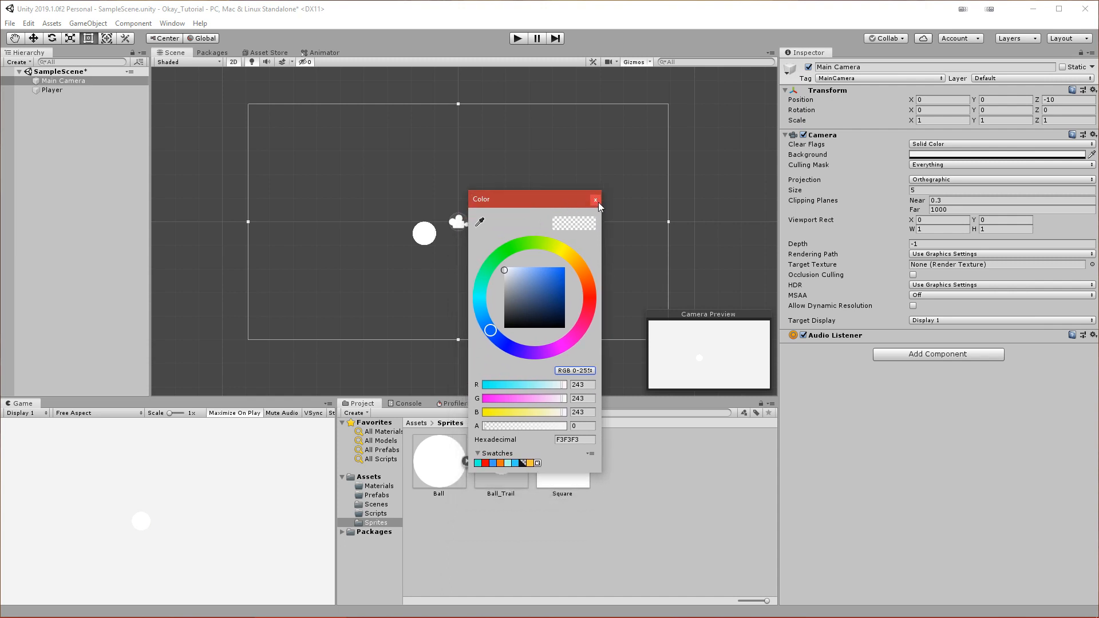
{"action": "mouse_move", "coordinate": [595, 199]}
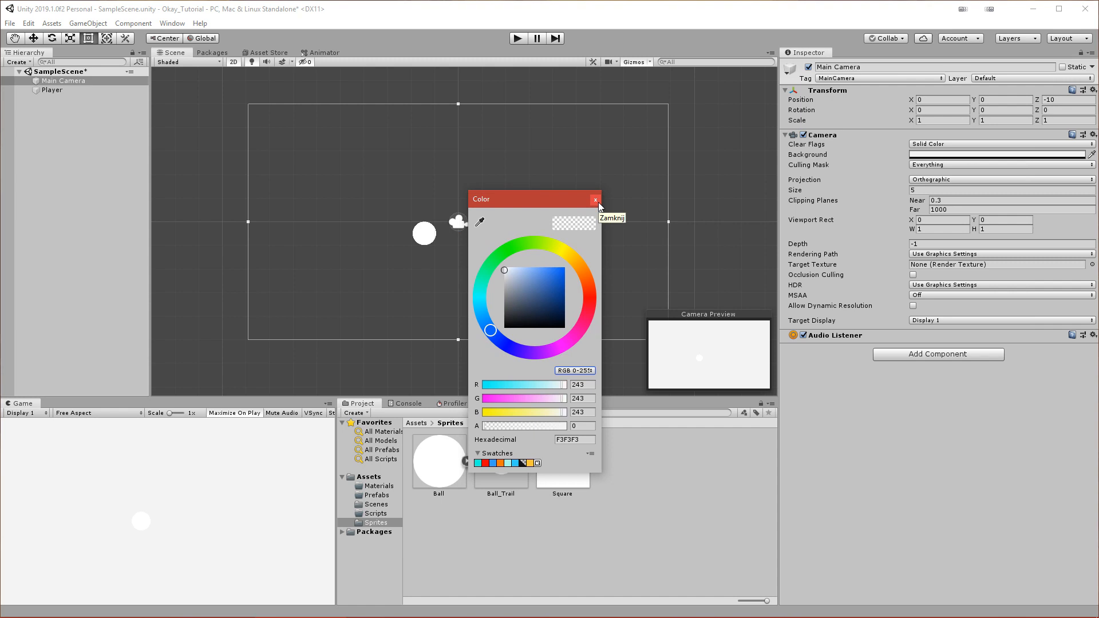
{"action": "left_click", "coordinate": [595, 199]}
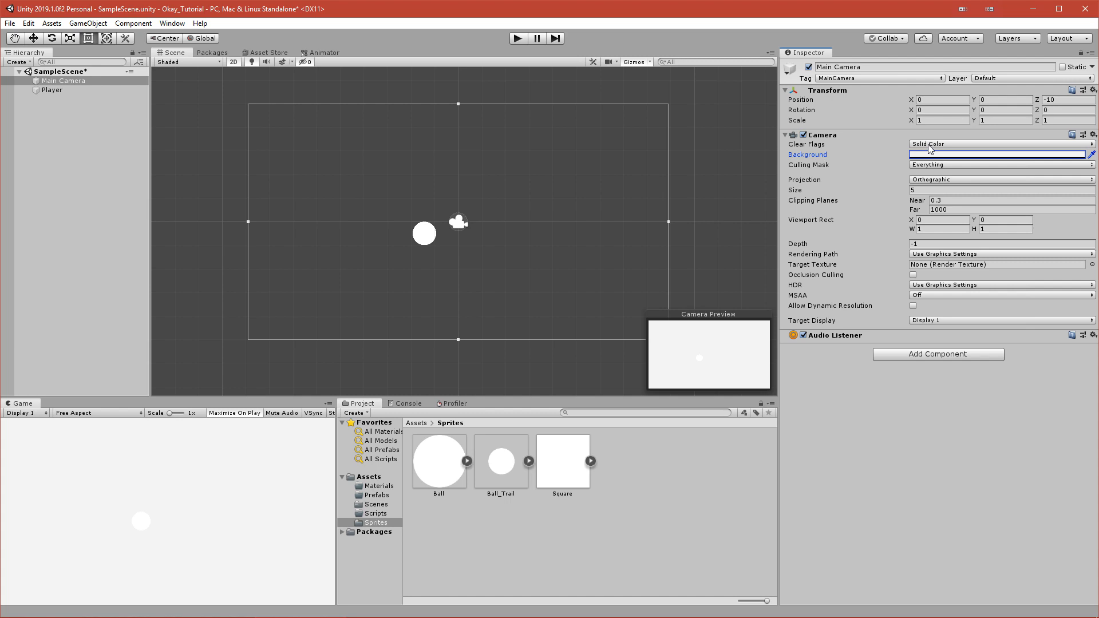
{"action": "left_click", "coordinate": [995, 145]}
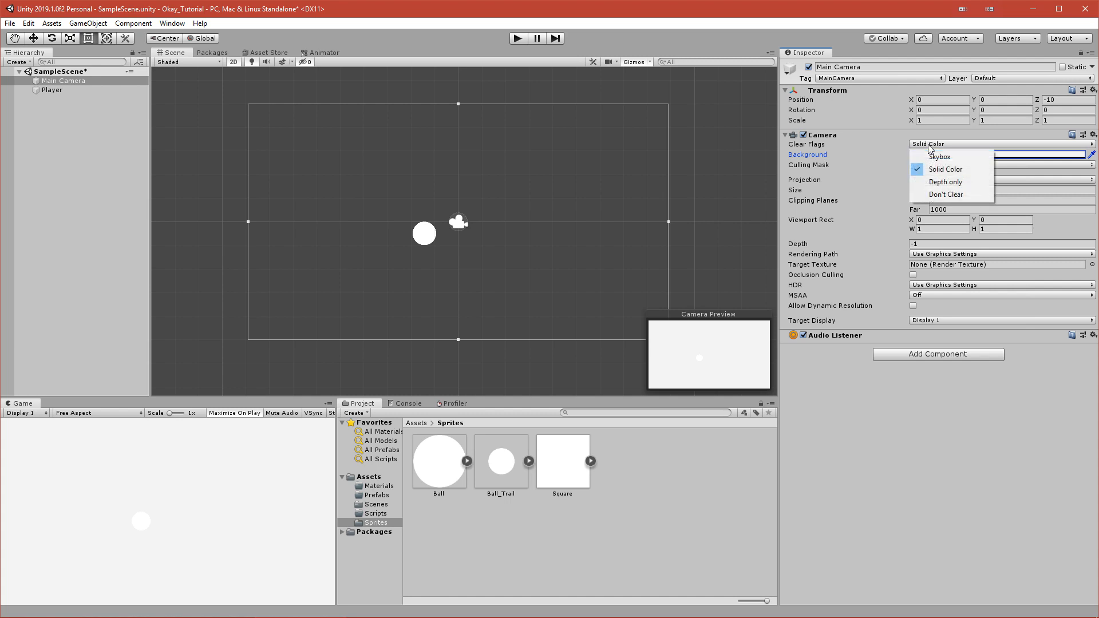
{"action": "left_click", "coordinate": [944, 169]}
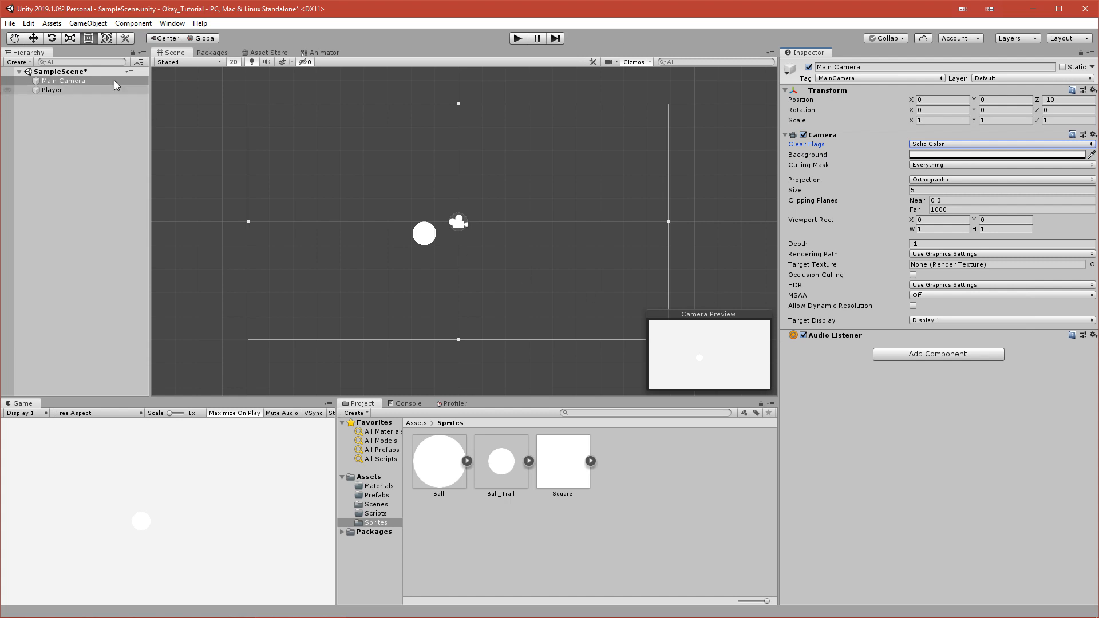
Step: Tint the Player's Sprite Renderer dark grey (383838)
{"action": "left_click", "coordinate": [51, 90]}
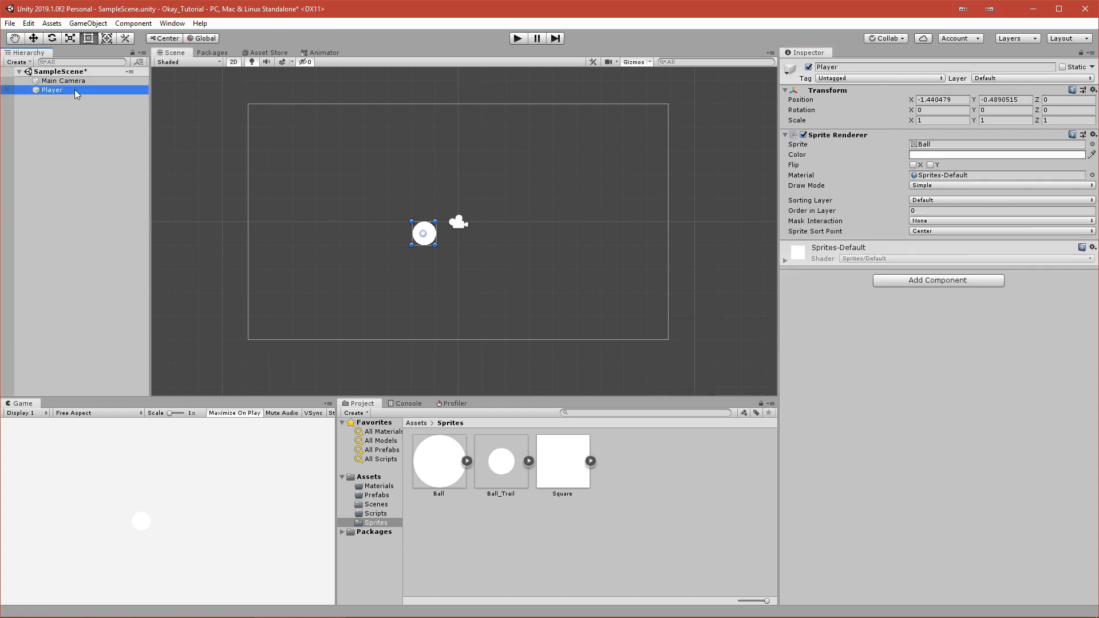
{"action": "mouse_move", "coordinate": [960, 158]}
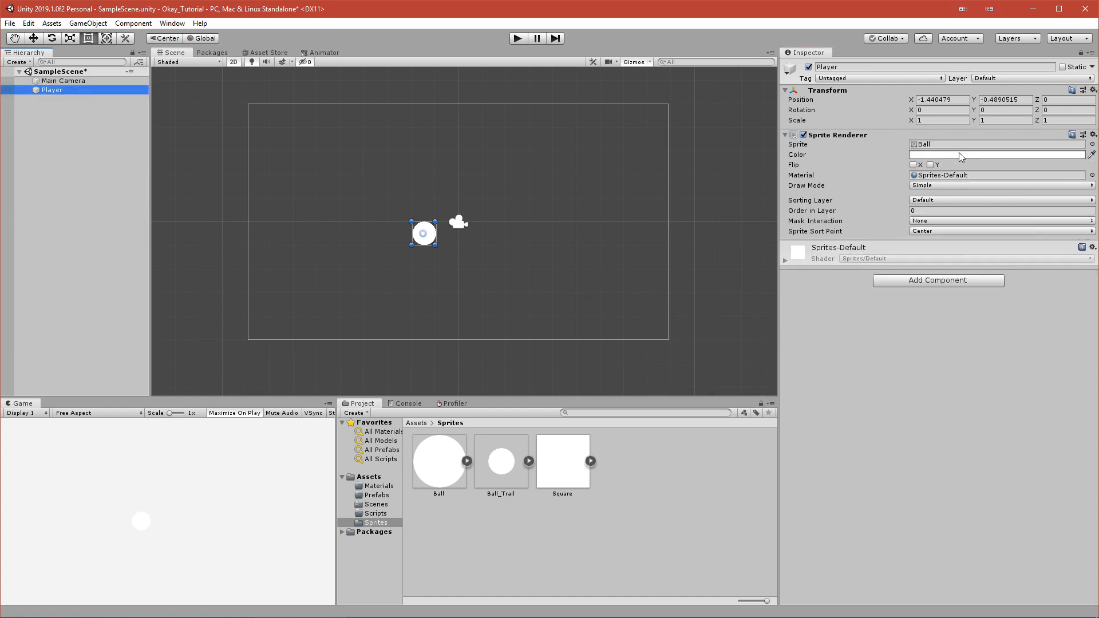
{"action": "left_click", "coordinate": [995, 155]}
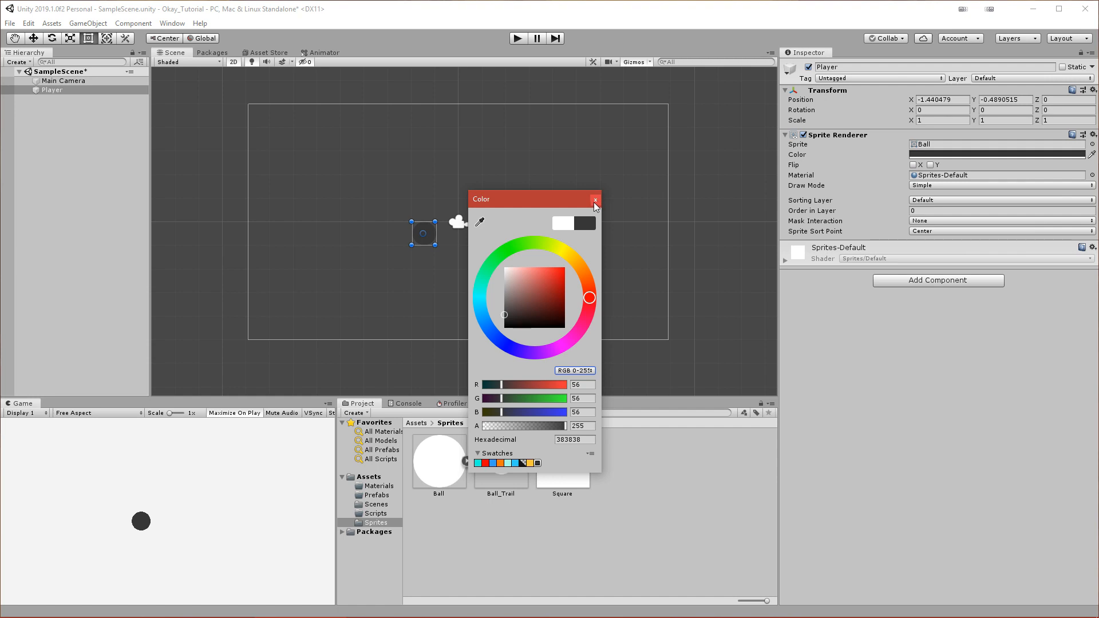
{"action": "left_click", "coordinate": [596, 202]}
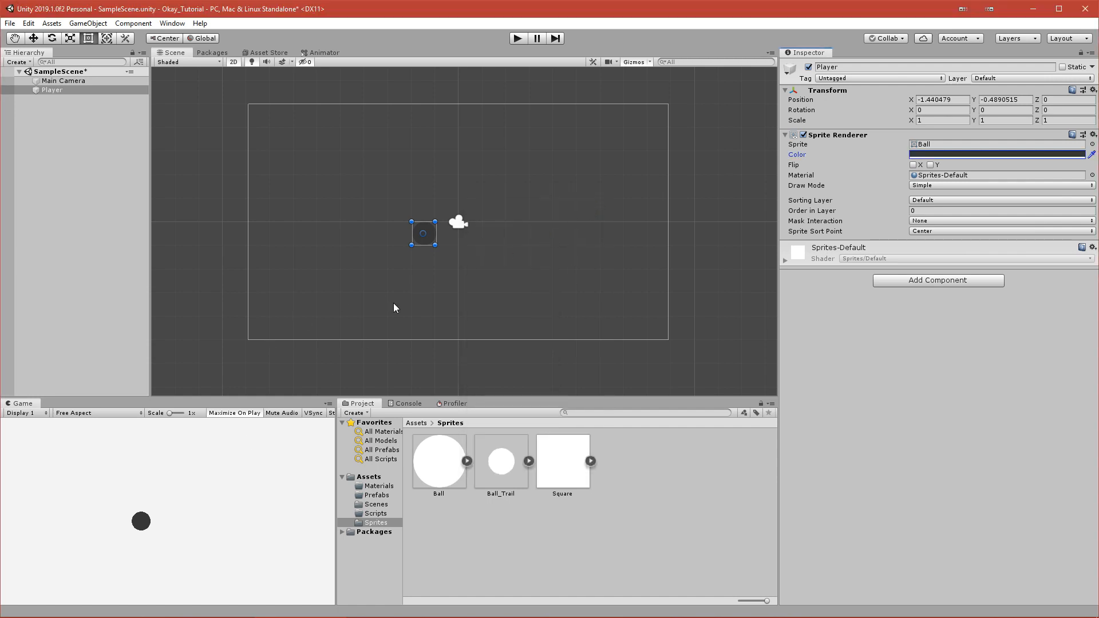
{"action": "left_click", "coordinate": [62, 80]}
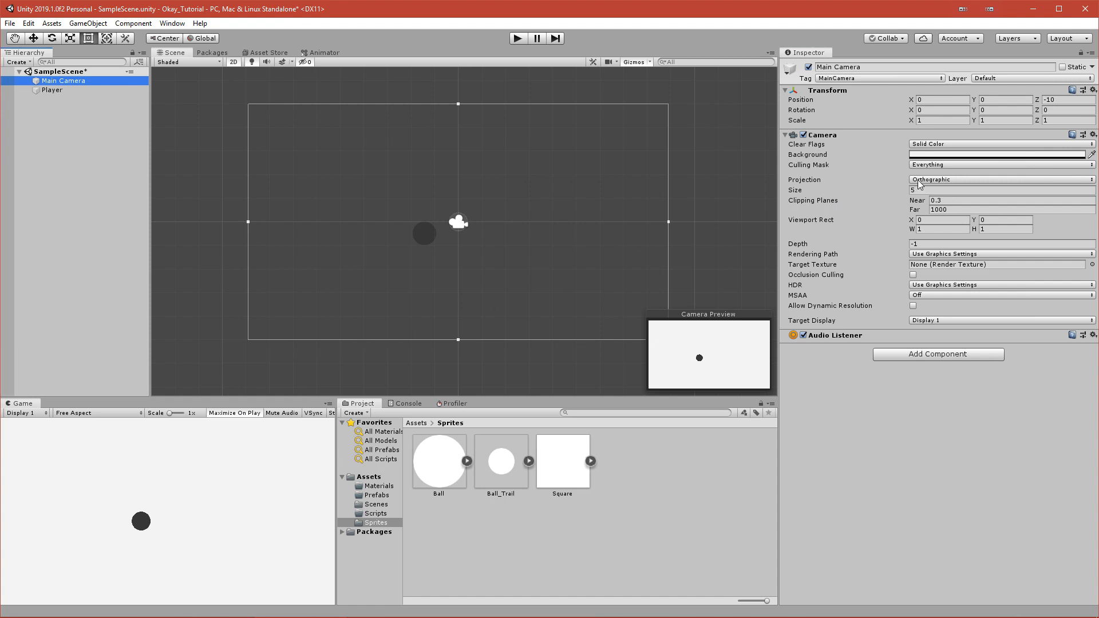
Step: Set the Main Camera's orthographic Size to 20, then reselect Player
{"action": "left_click", "coordinate": [1003, 190]}
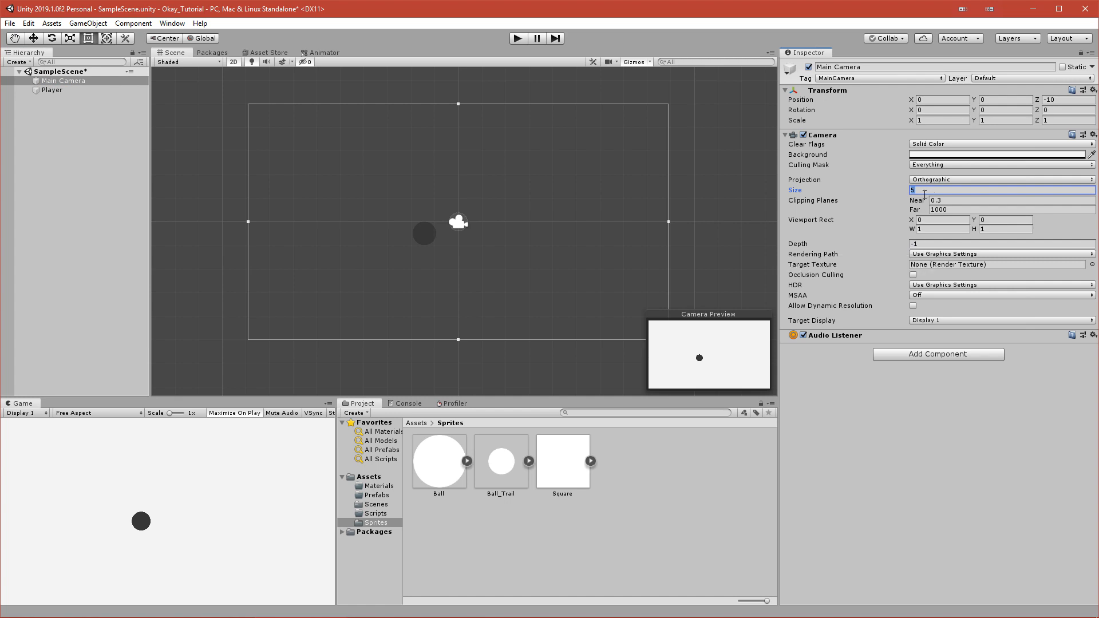
{"action": "type", "text": "20"}
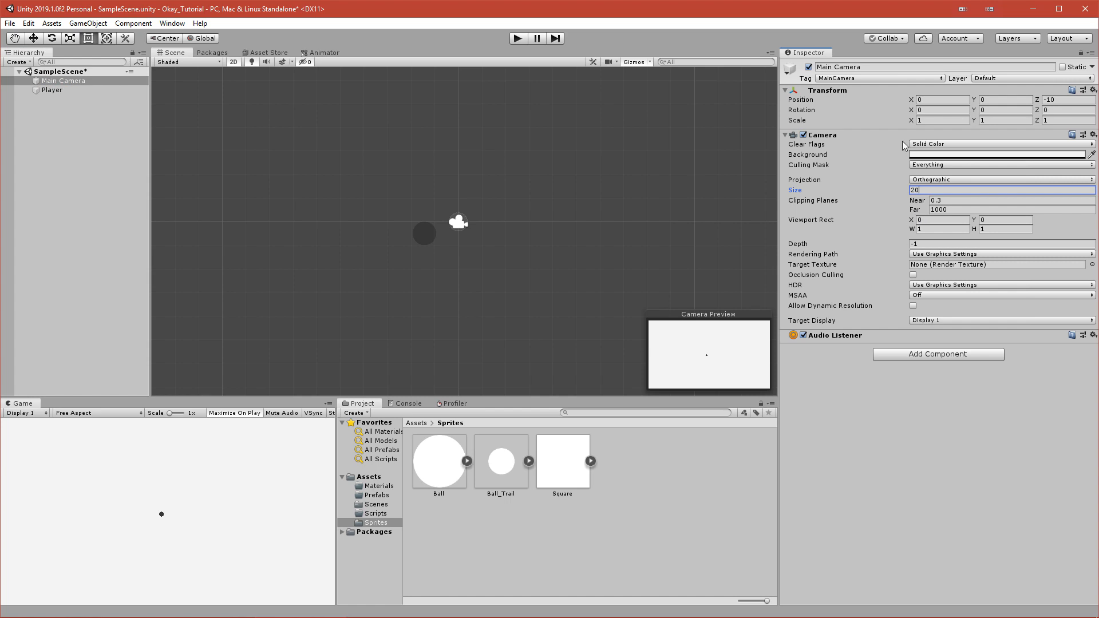
{"action": "mouse_move", "coordinate": [850, 442]}
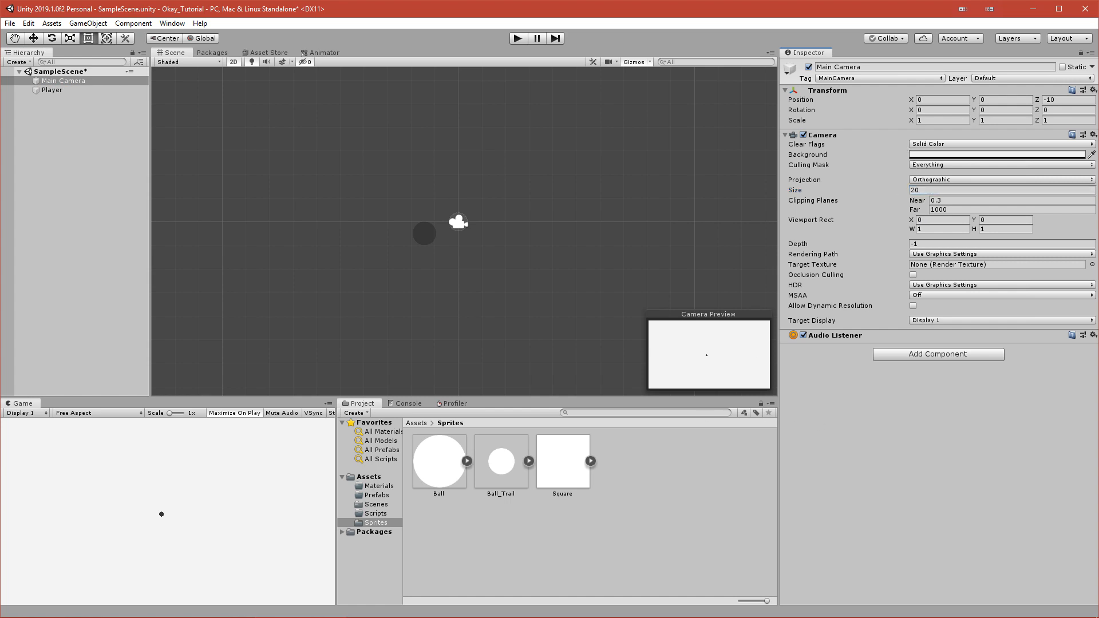
{"action": "left_click", "coordinate": [52, 89]}
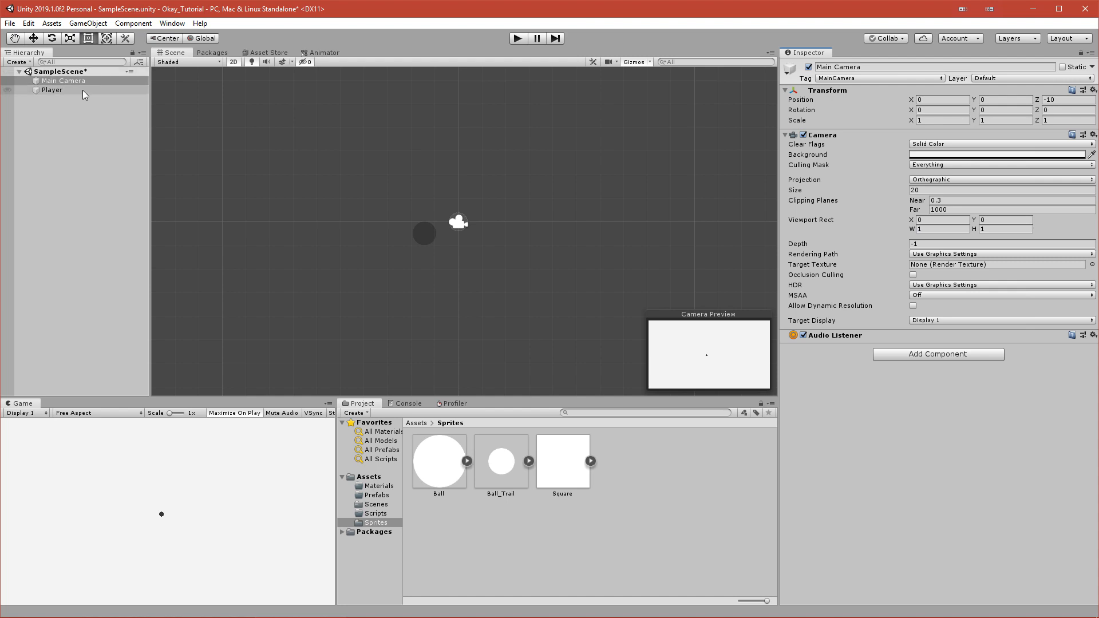
{"action": "left_click", "coordinate": [51, 90]}
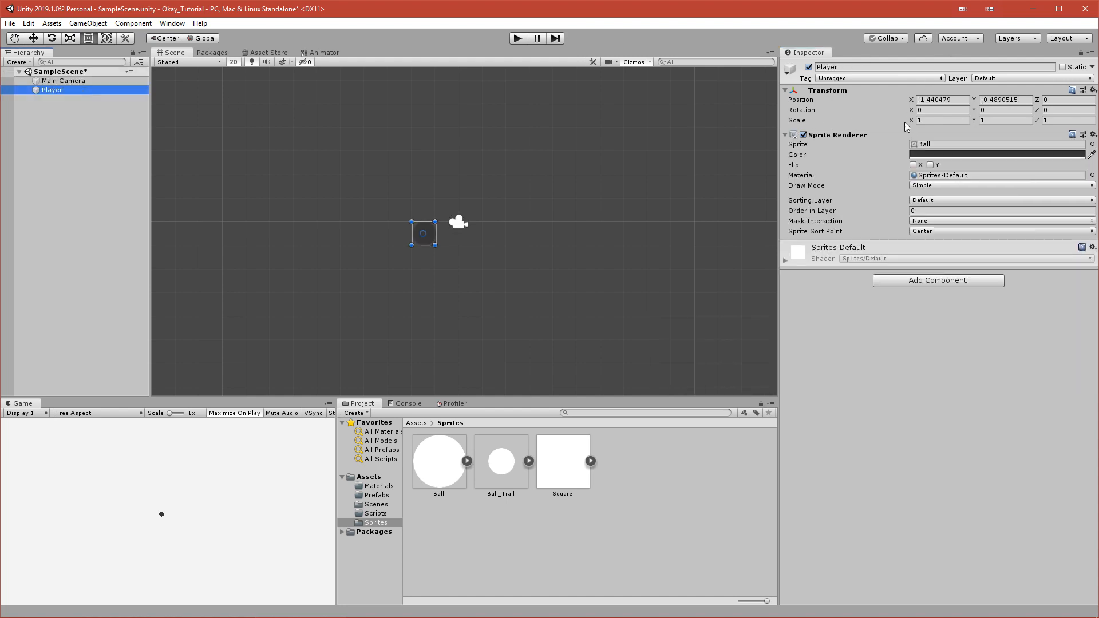
{"action": "mouse_move", "coordinate": [906, 127]}
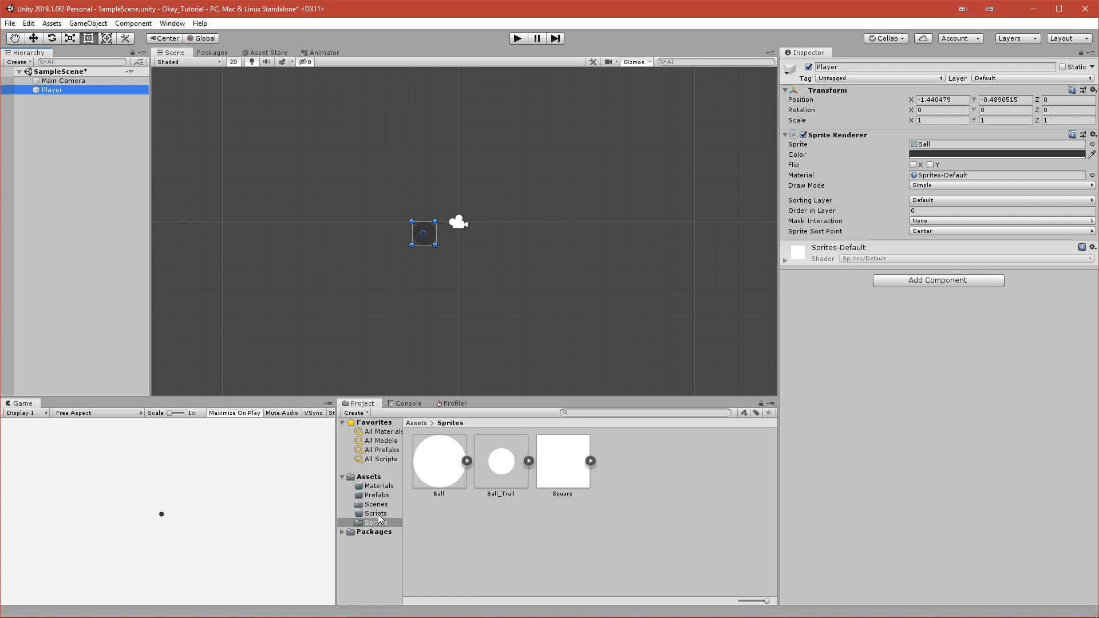
Step: Create a C# script named InputData in Assets/Scripts and open it for editing
{"action": "left_click", "coordinate": [376, 513]}
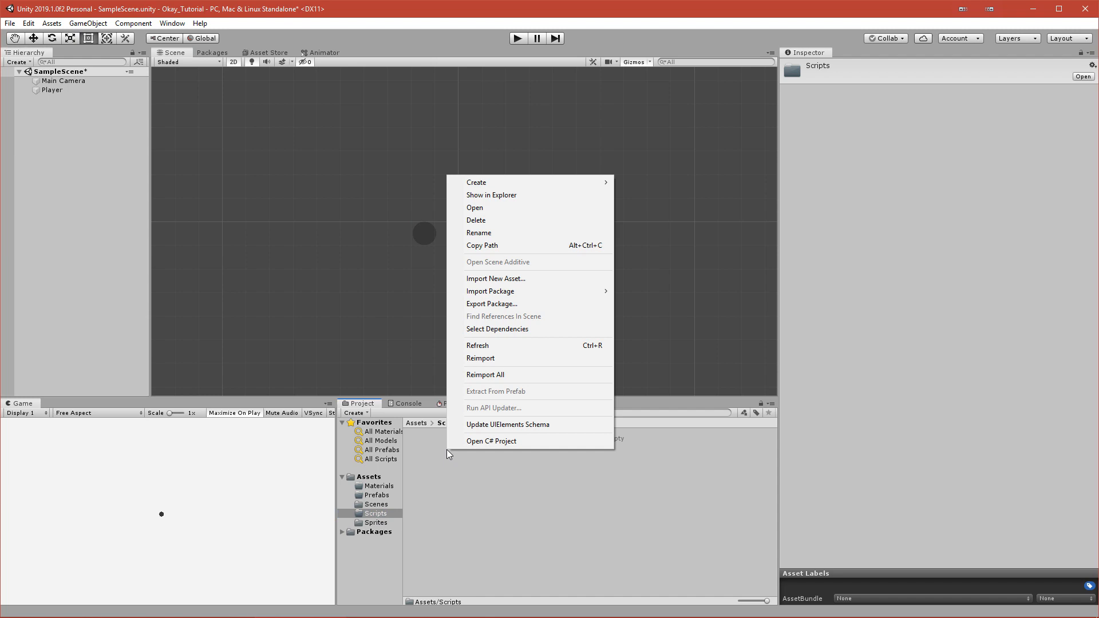
{"action": "mouse_move", "coordinate": [483, 221]}
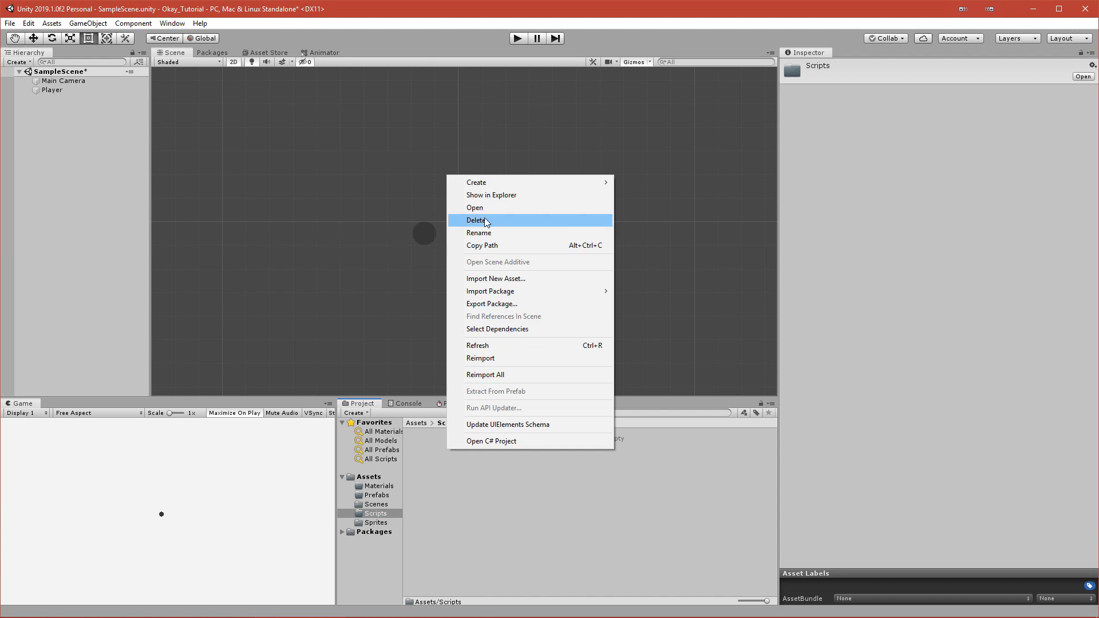
{"action": "mouse_move", "coordinate": [476, 182]}
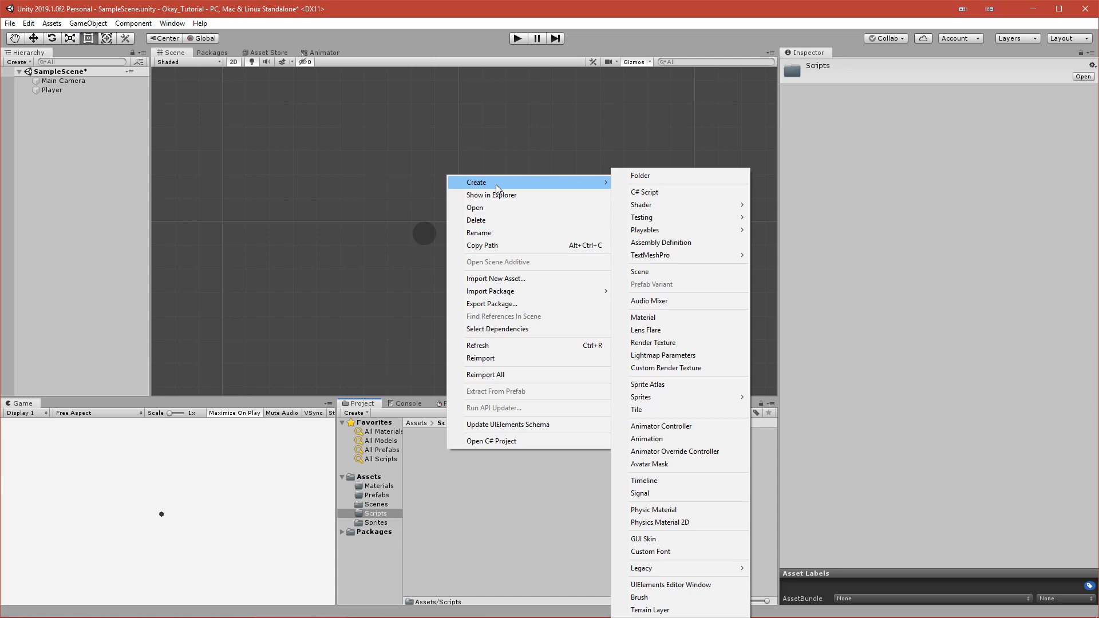
{"action": "left_click", "coordinate": [424, 509]}
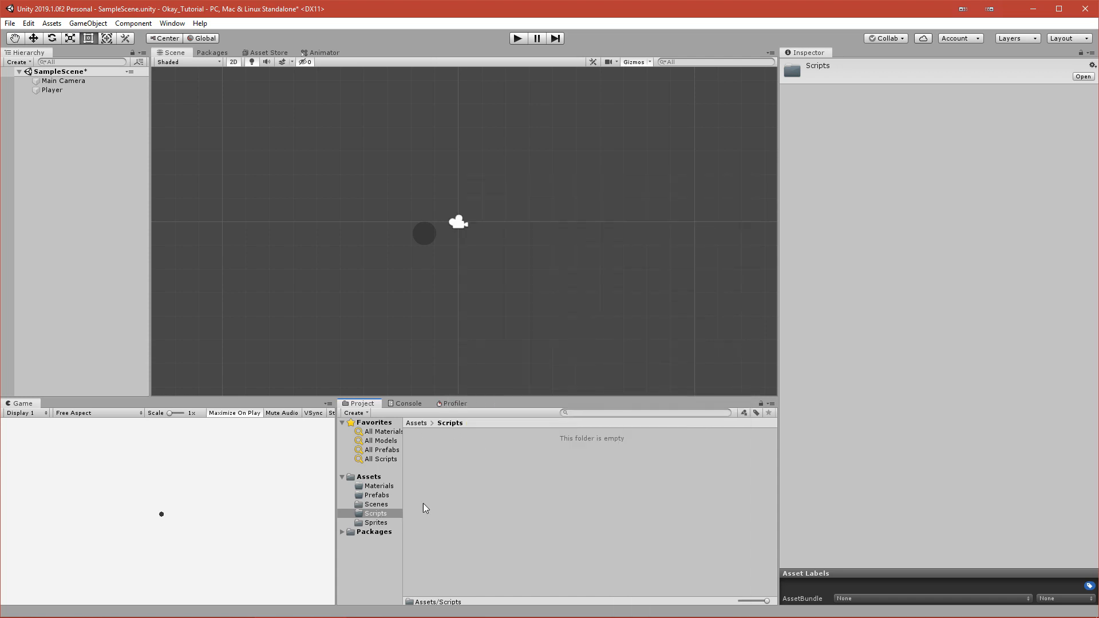
{"action": "right_click", "coordinate": [438, 506]}
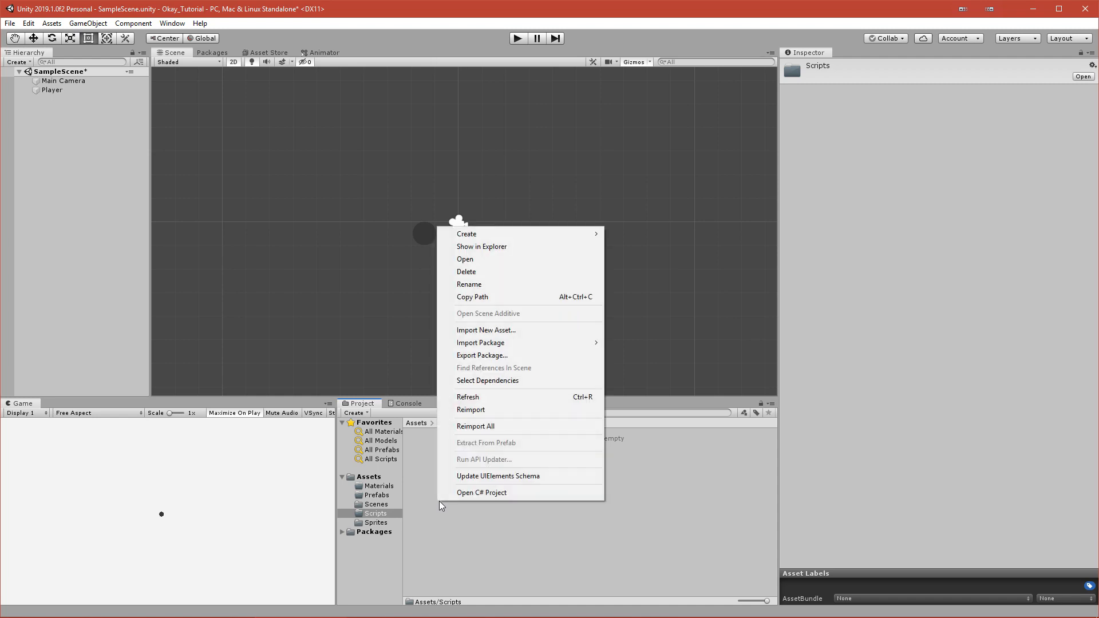
{"action": "mouse_move", "coordinate": [466, 234]}
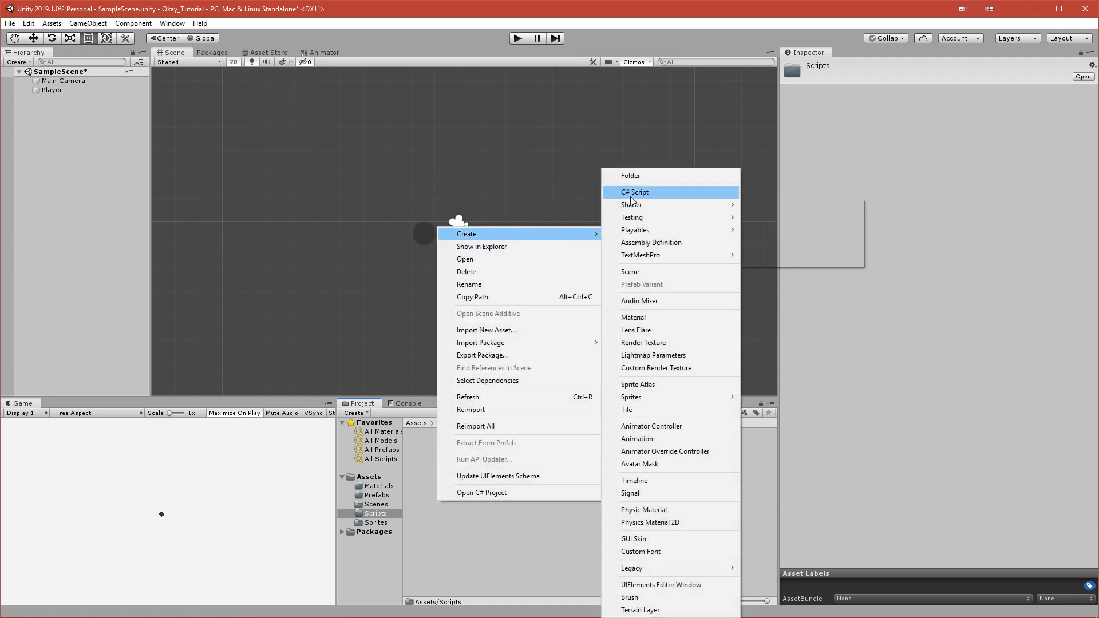
{"action": "left_click", "coordinate": [634, 193]}
{"action": "type", "text": "InputData"}
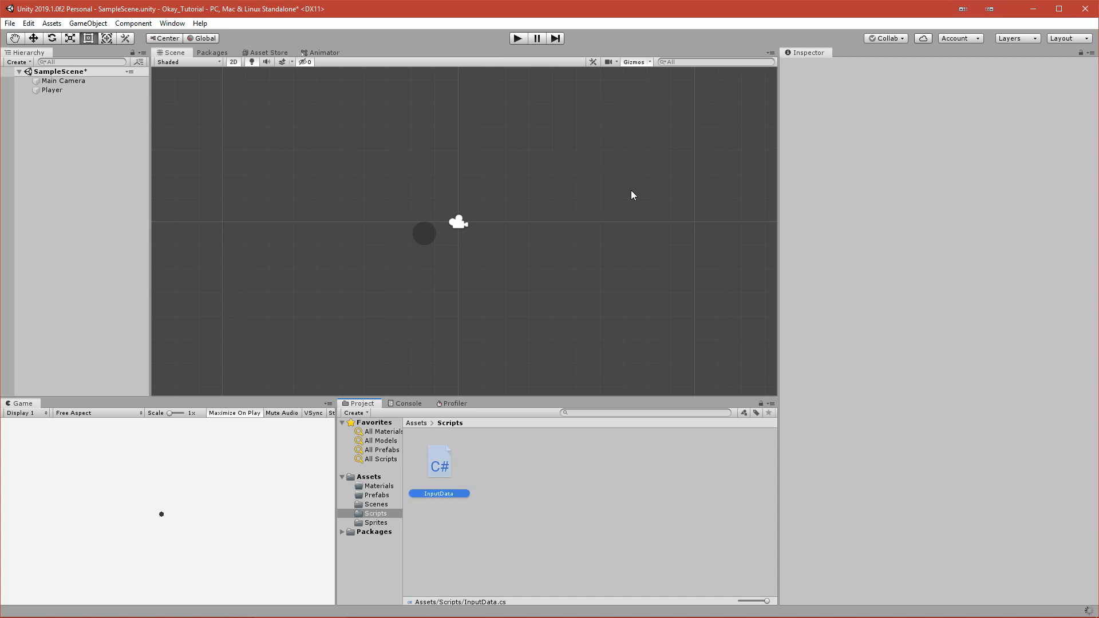
{"action": "mouse_move", "coordinate": [447, 470]}
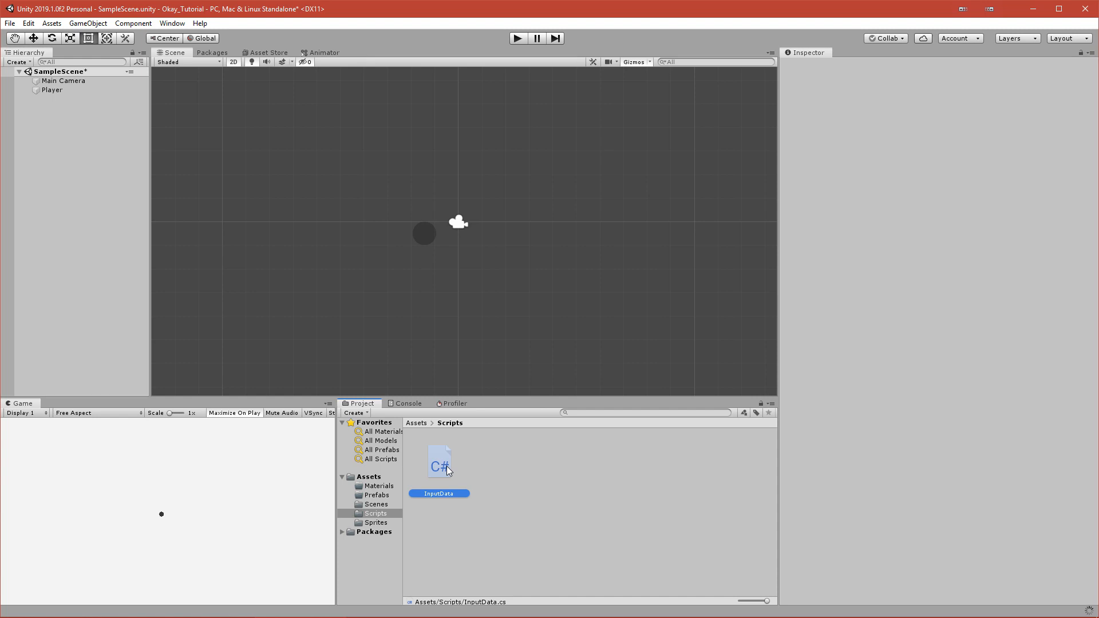
{"action": "left_click", "coordinate": [439, 461]}
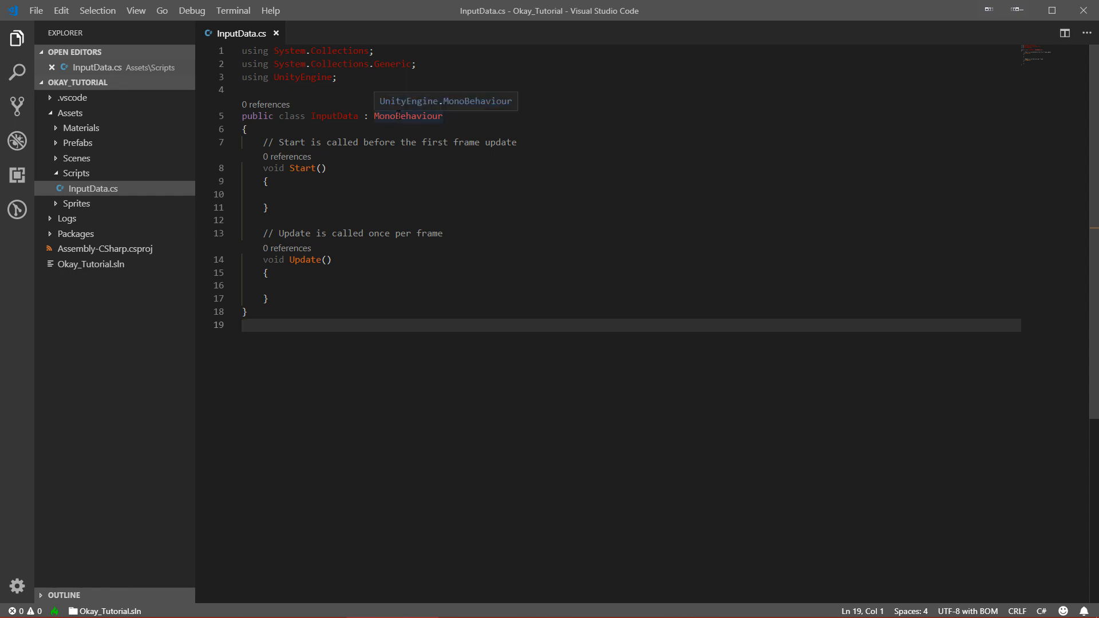
Step: Make InputData derive from ScriptableObject and strip the unused usings and default Start/Update methods
{"action": "double_click", "coordinate": [408, 116]}
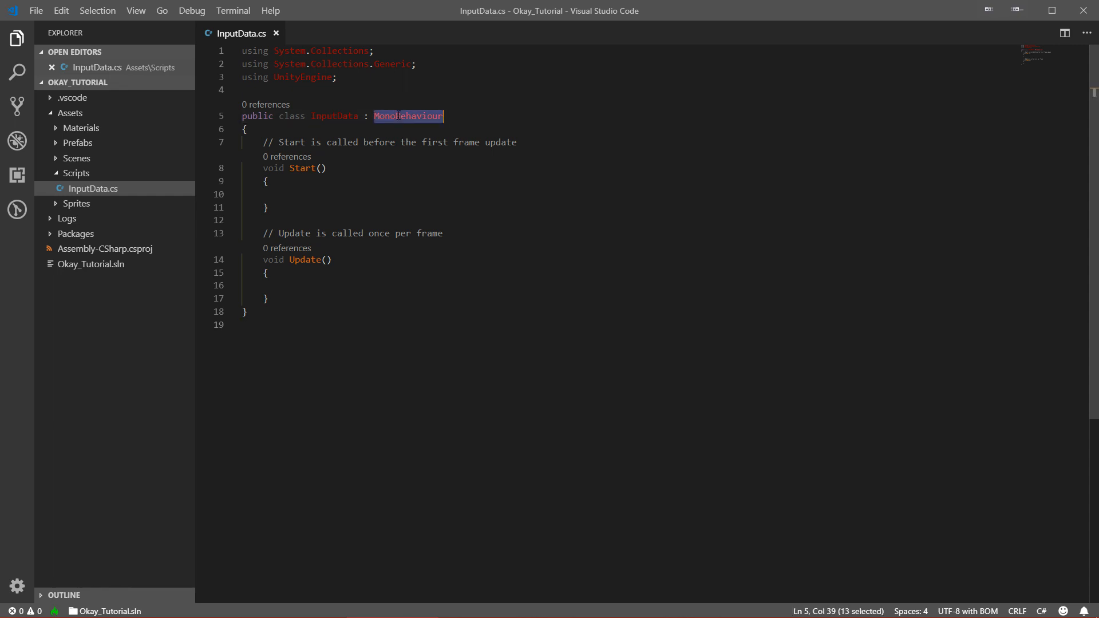
{"action": "type", "text": "Scro"}
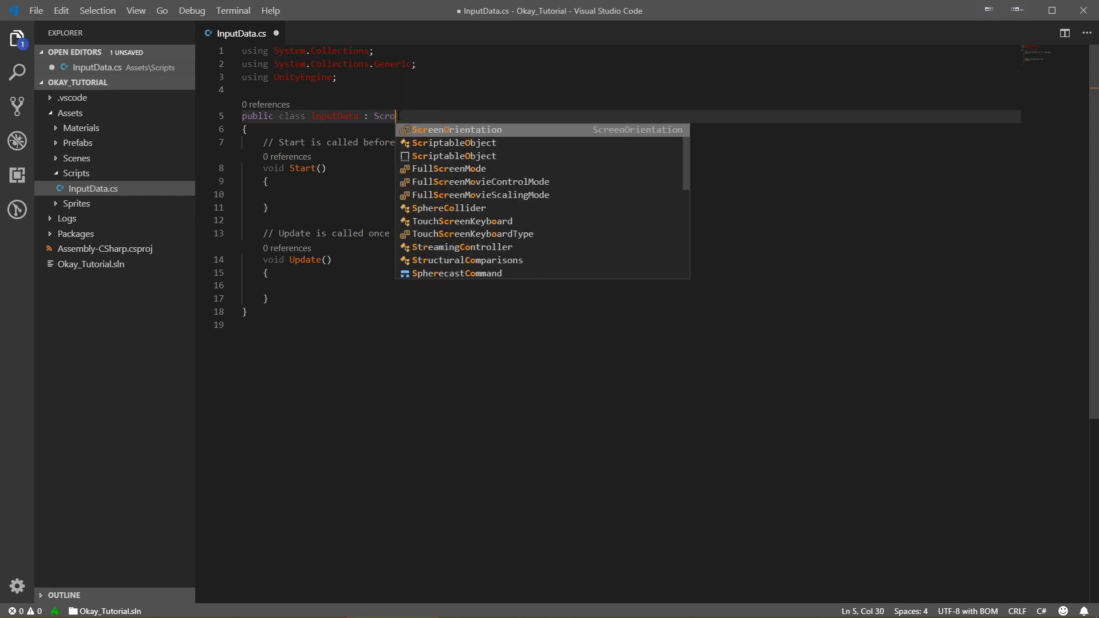
{"action": "type", "text": "iptableObject"}
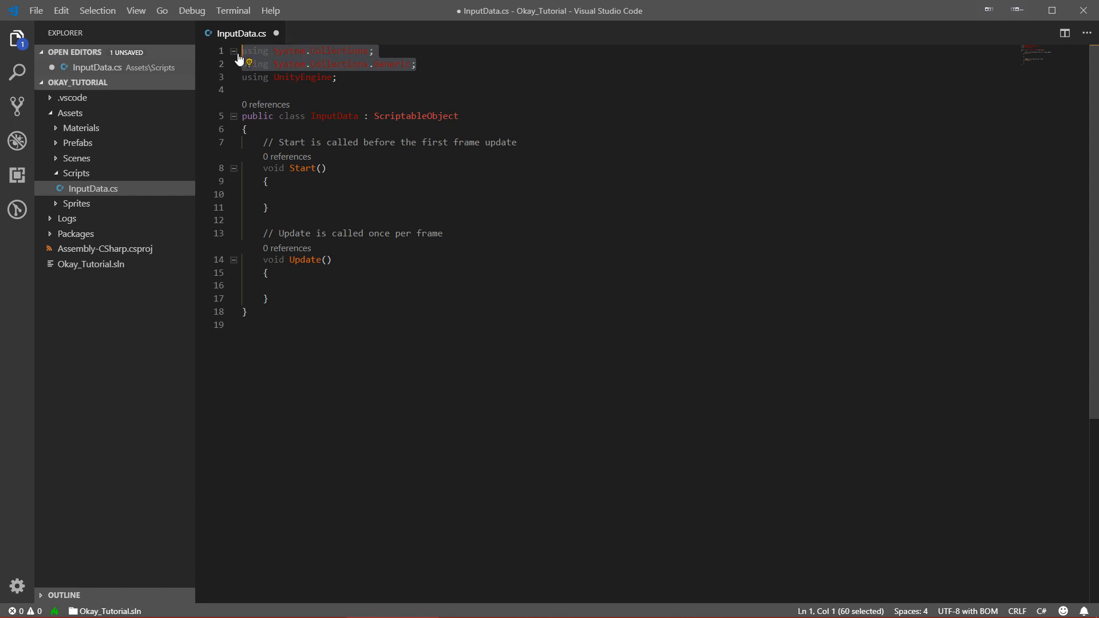
{"action": "key", "text": "Delete"}
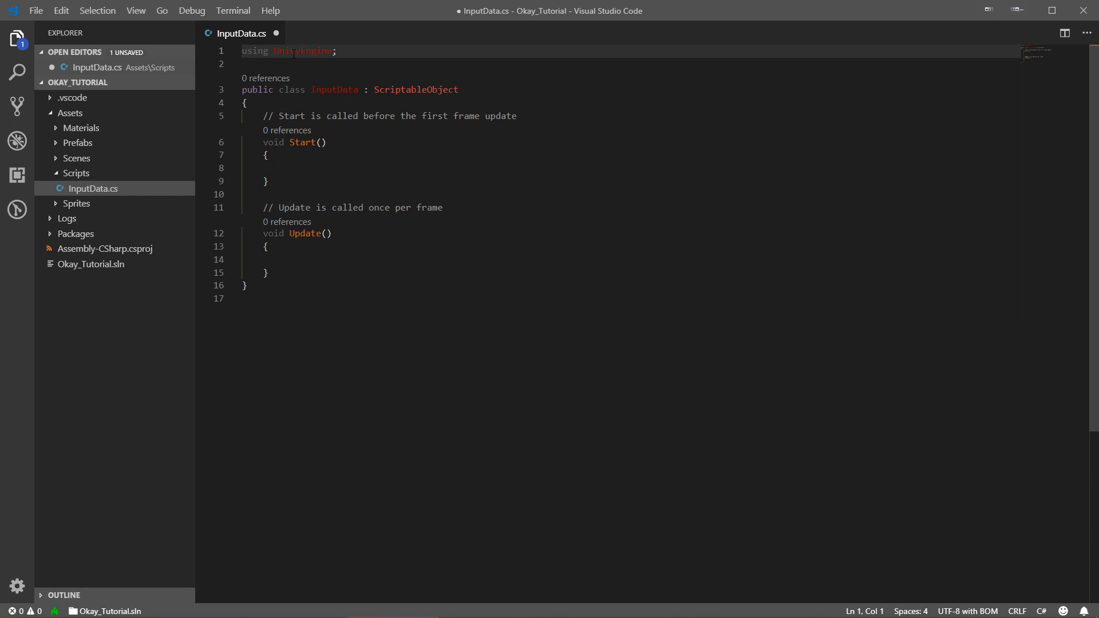
{"action": "left_click", "coordinate": [270, 272]}
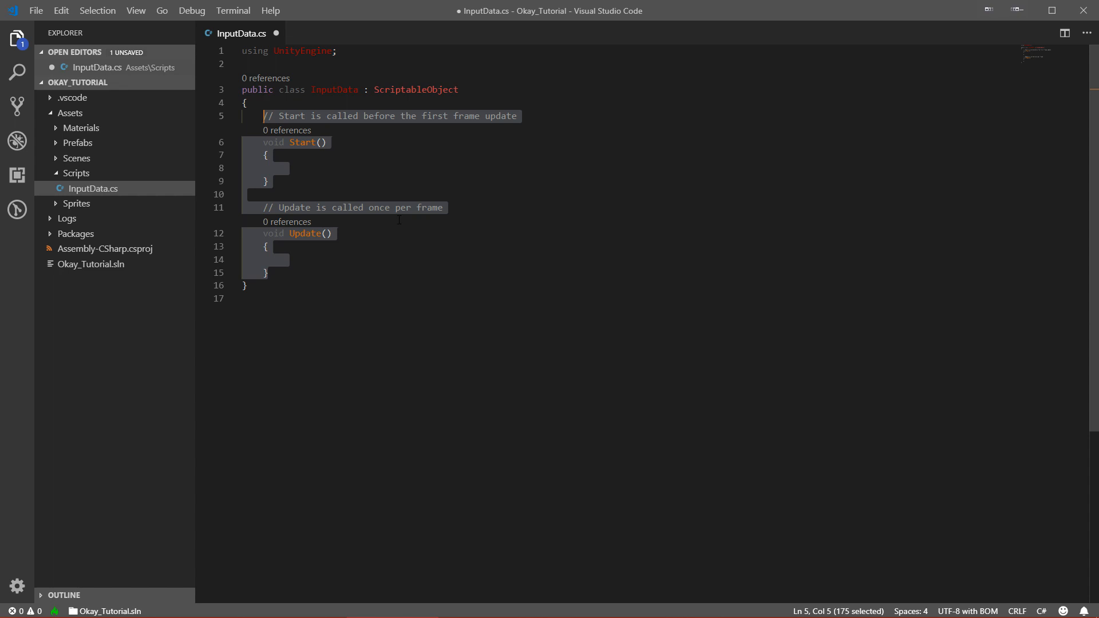
{"action": "key", "text": "Delete"}
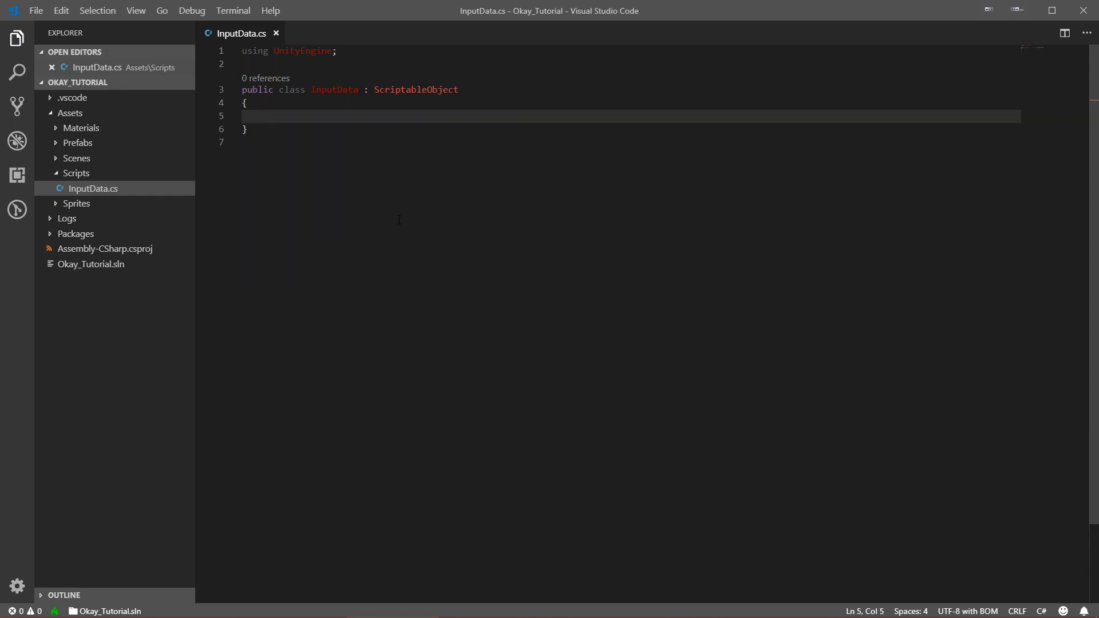
Step: Add public bools isPressed, isHeld and isReleased to InputData and save the script
{"action": "type", "text": "public"}
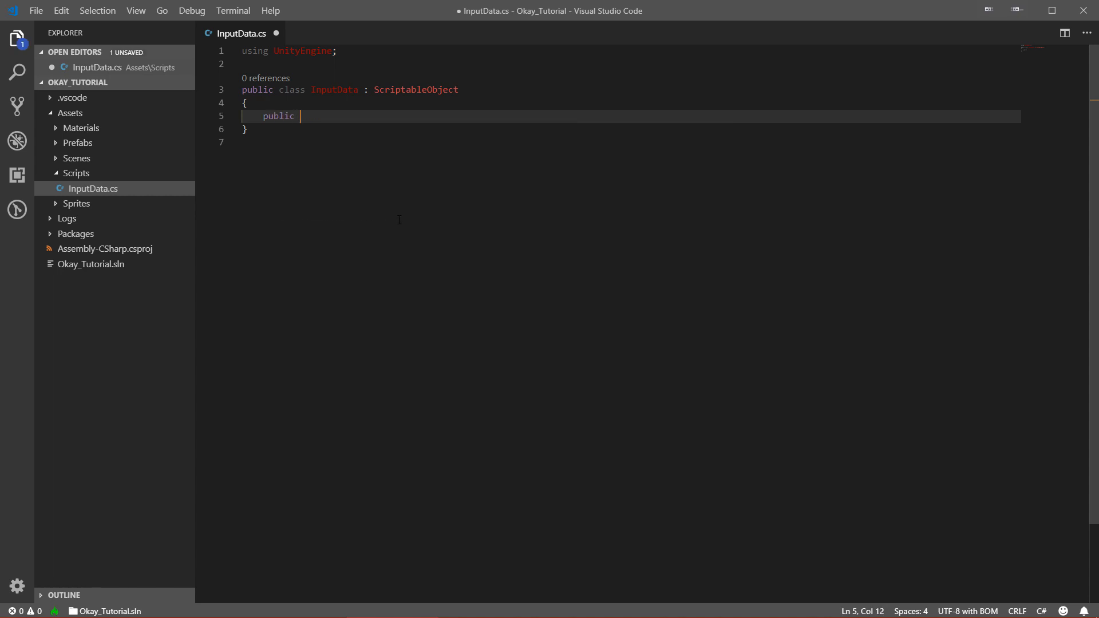
{"action": "type", "text": "bool is"}
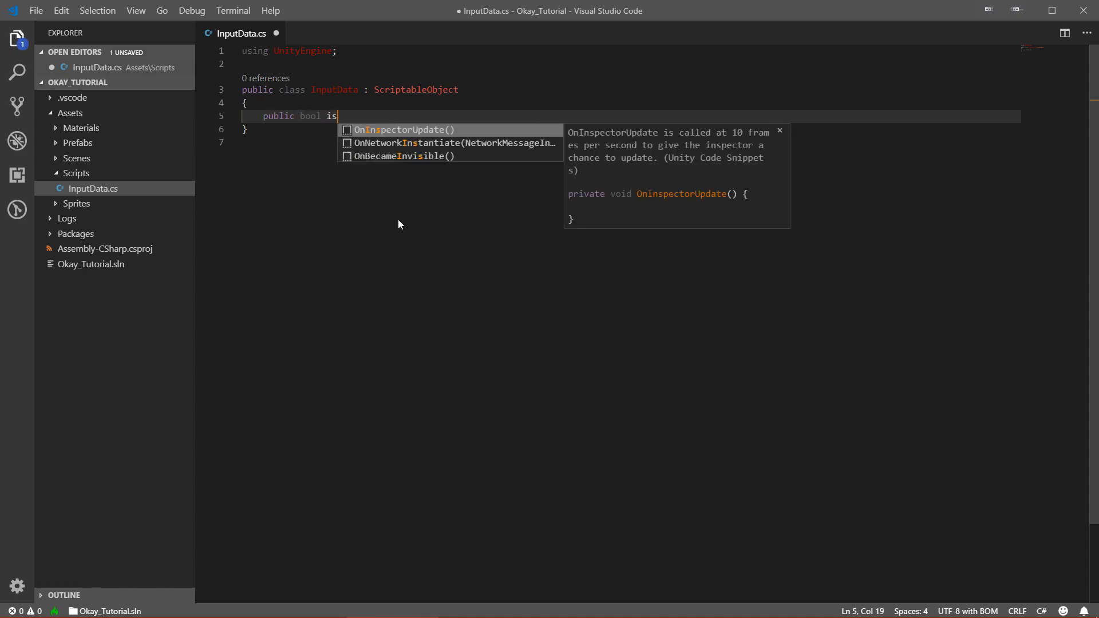
{"action": "type", "text": "Pressed;"}
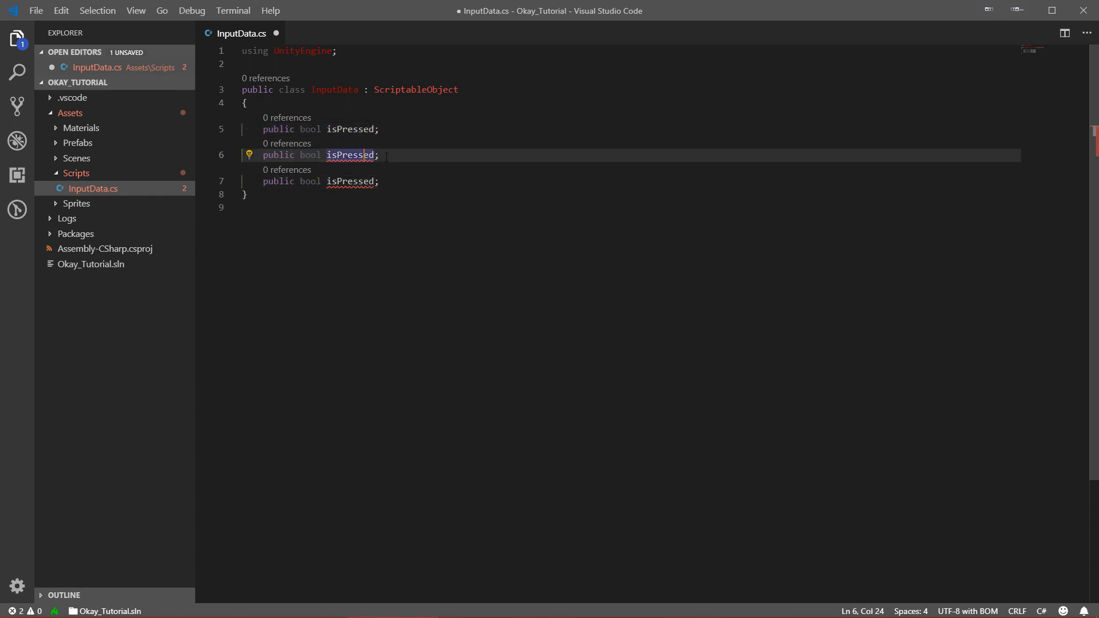
{"action": "double_click", "coordinate": [349, 154]}
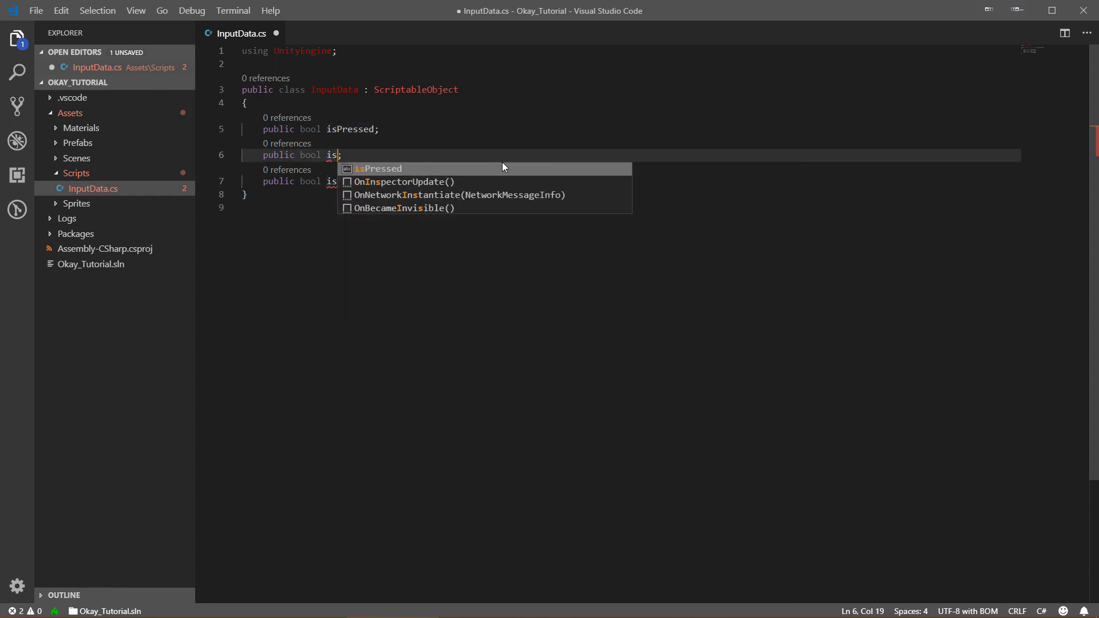
{"action": "type", "text": "Held;"}
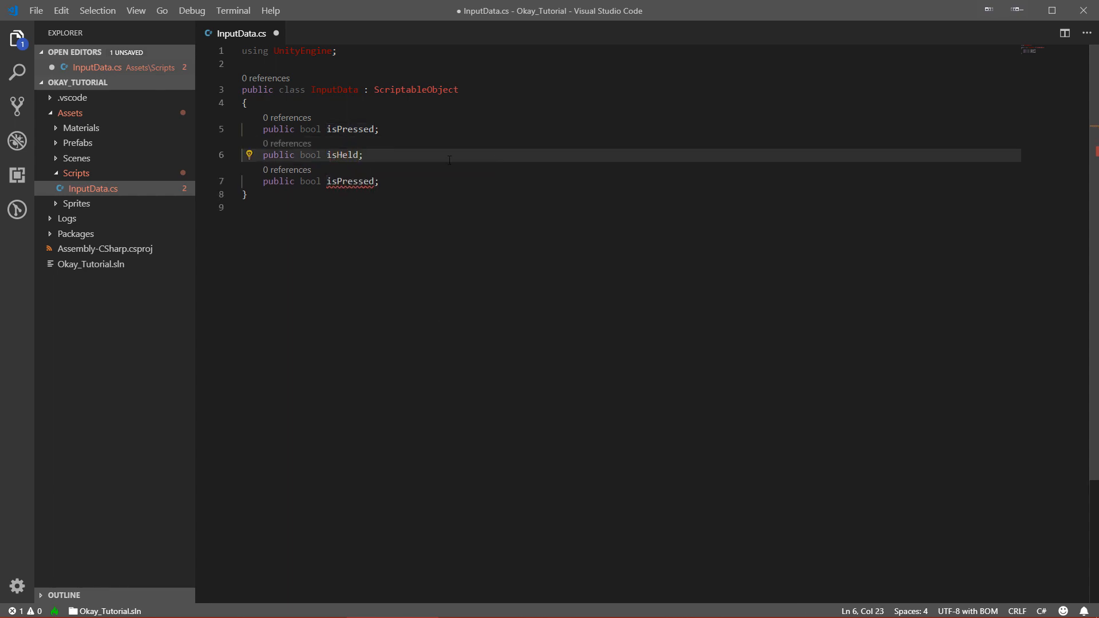
{"action": "double_click", "coordinate": [350, 181]}
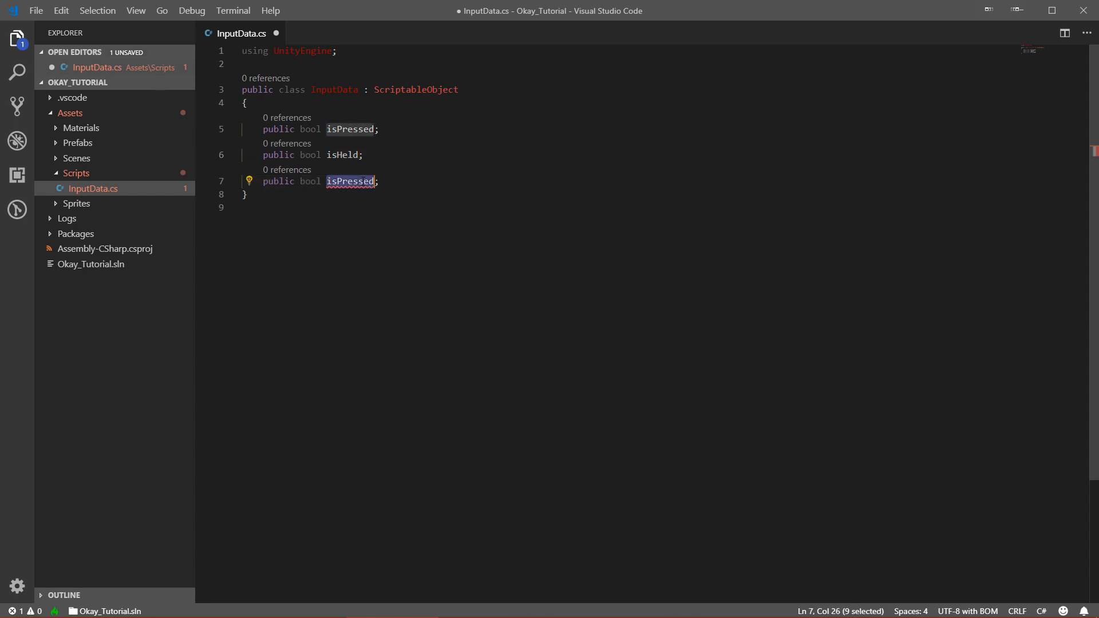
{"action": "type", "text": "isRe"}
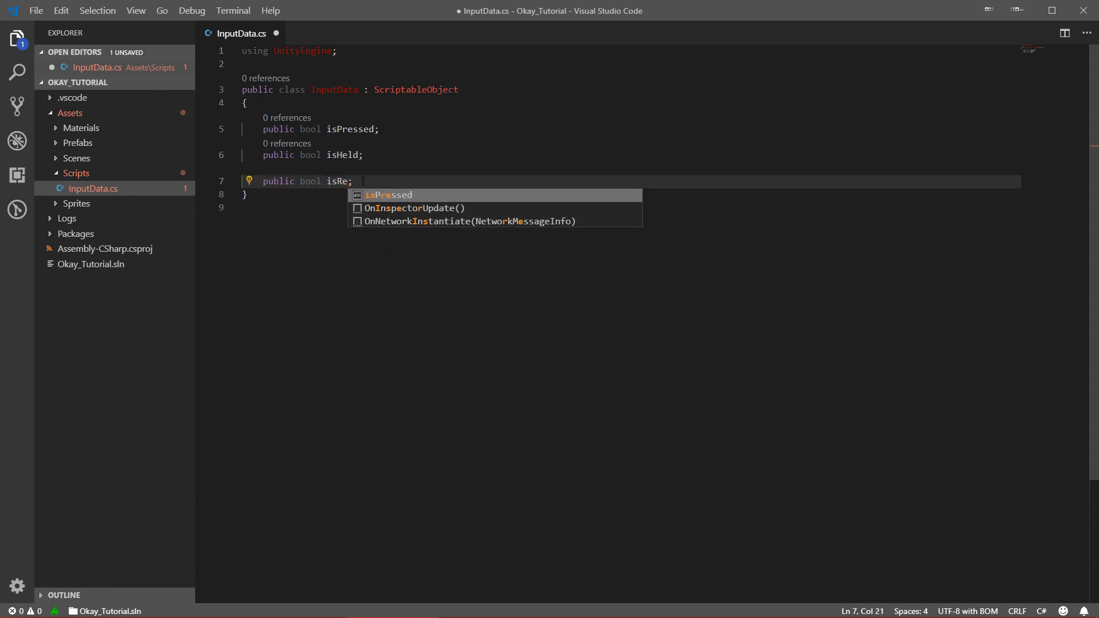
{"action": "type", "text": "lea"}
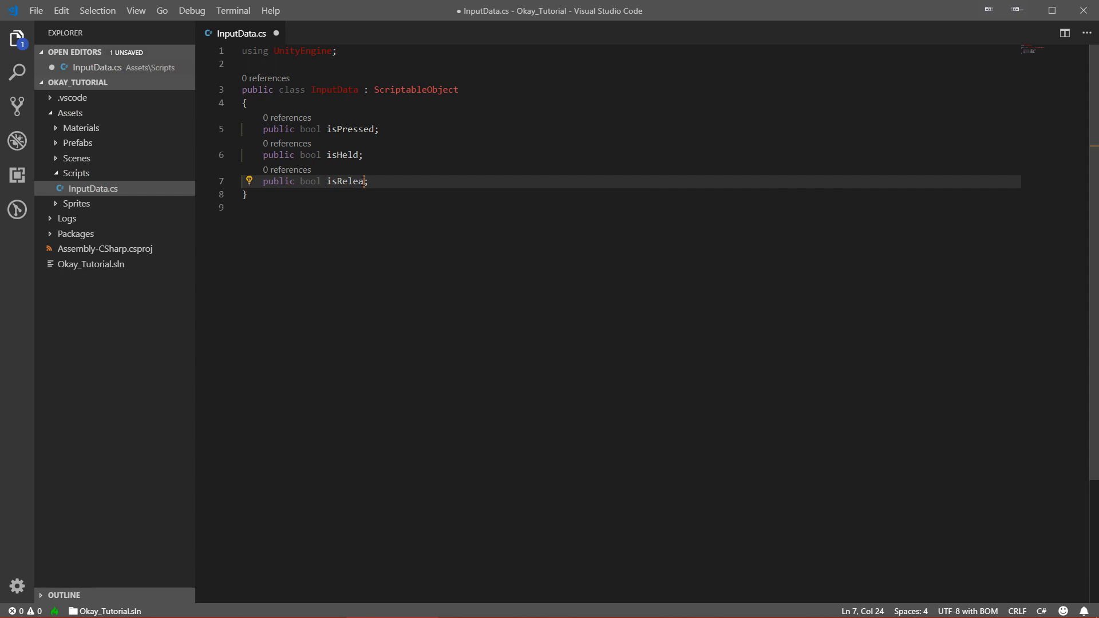
{"action": "type", "text": "ed"}
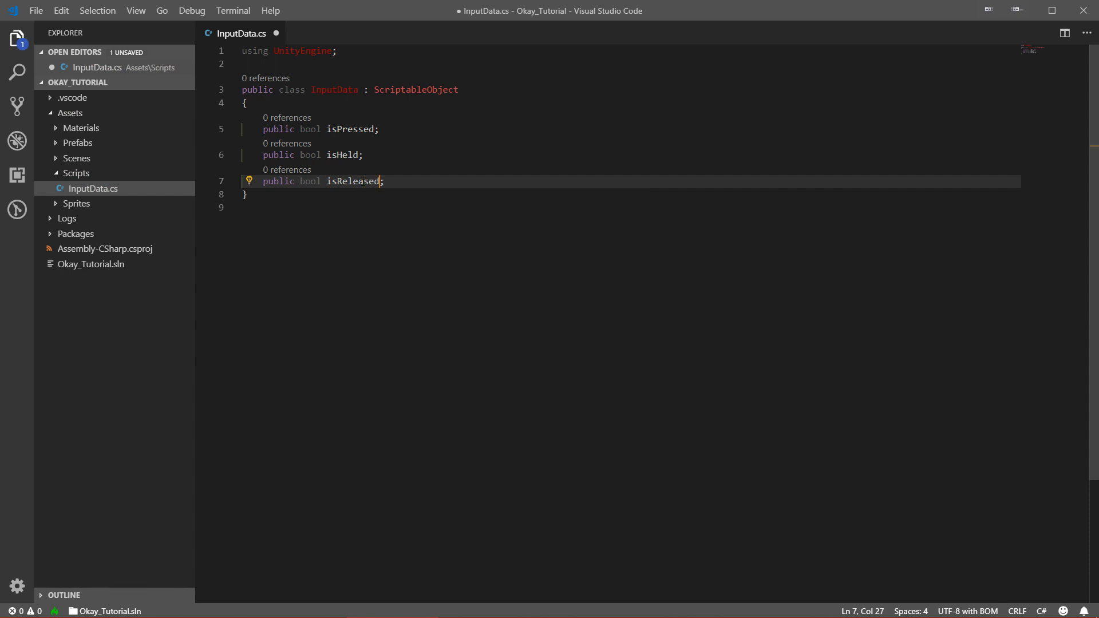
{"action": "key", "text": "ctrl+s"}
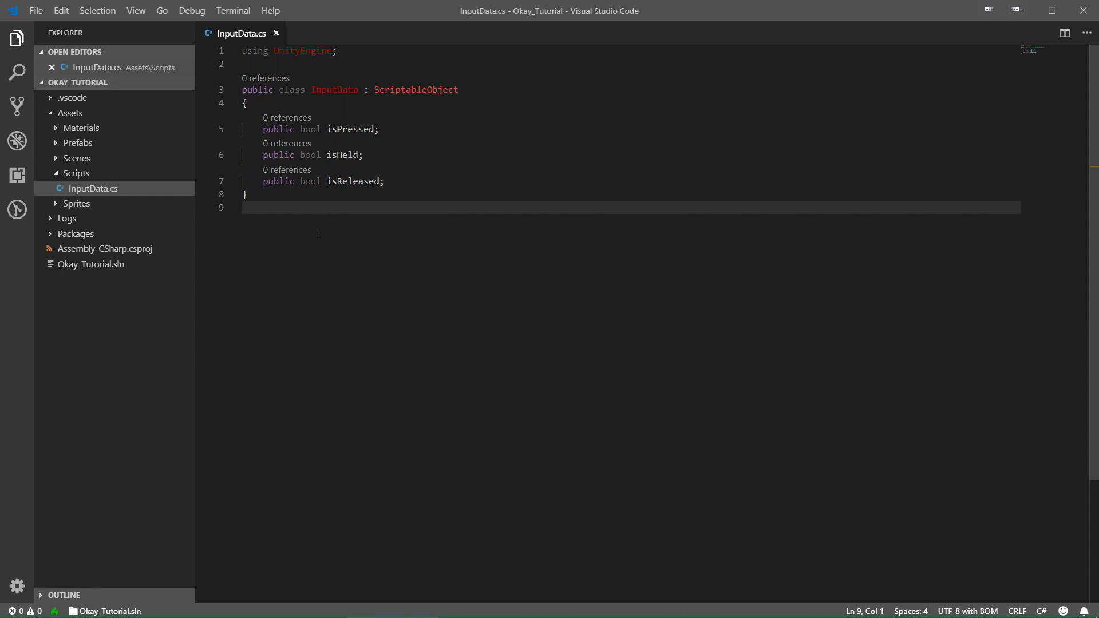
{"action": "mouse_move", "coordinate": [300, 100]}
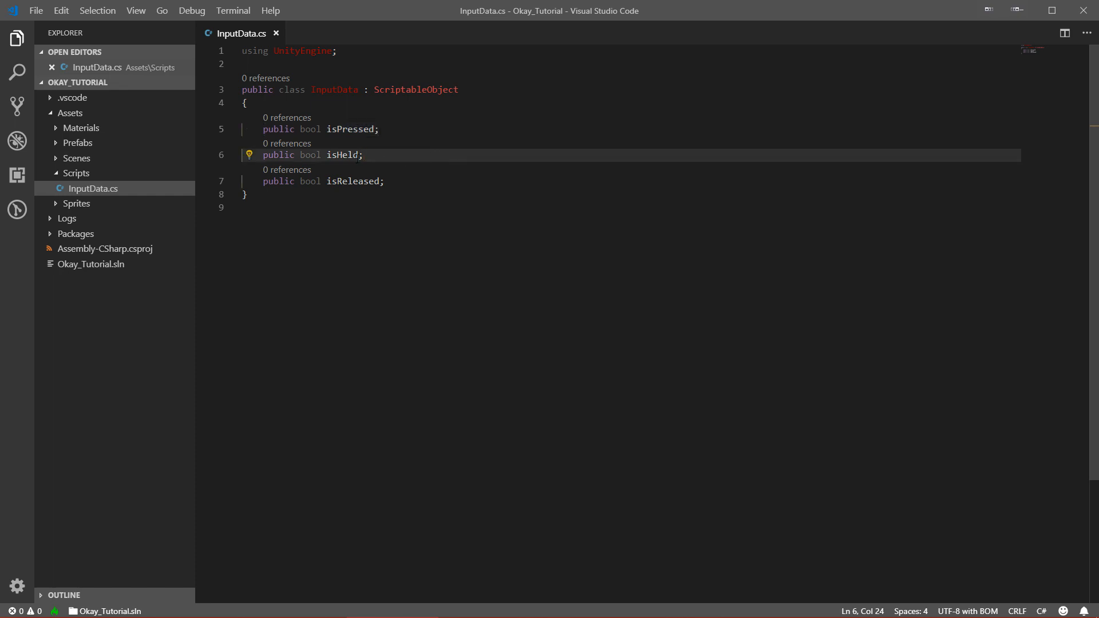
{"action": "left_click_drag", "start_coordinate": [362, 154], "coordinate": [263, 154]}
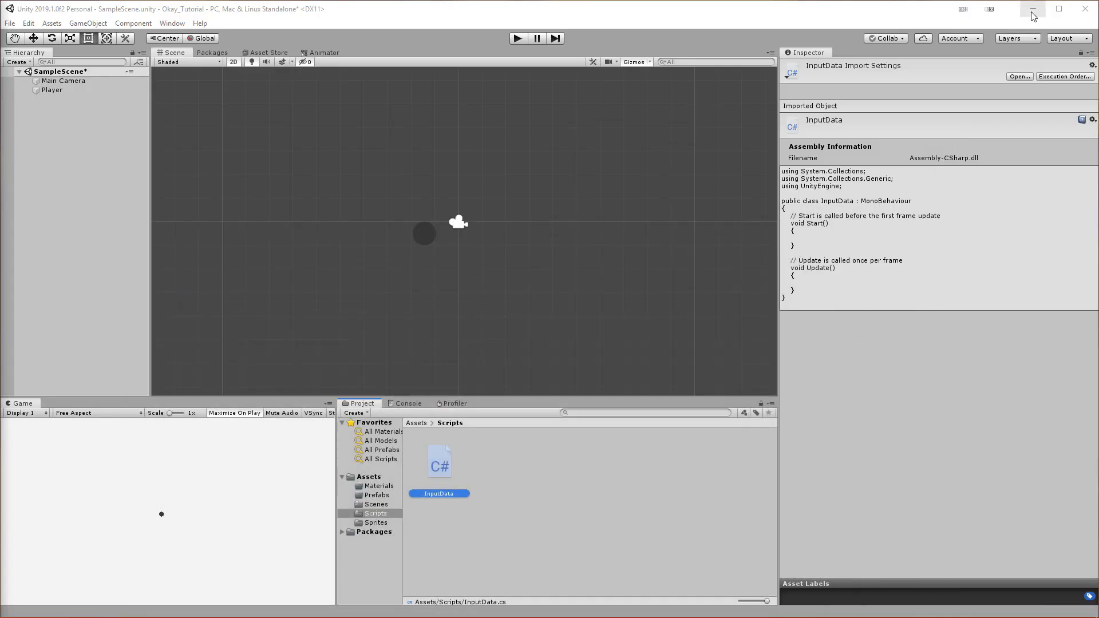
{"action": "mouse_move", "coordinate": [561, 508]}
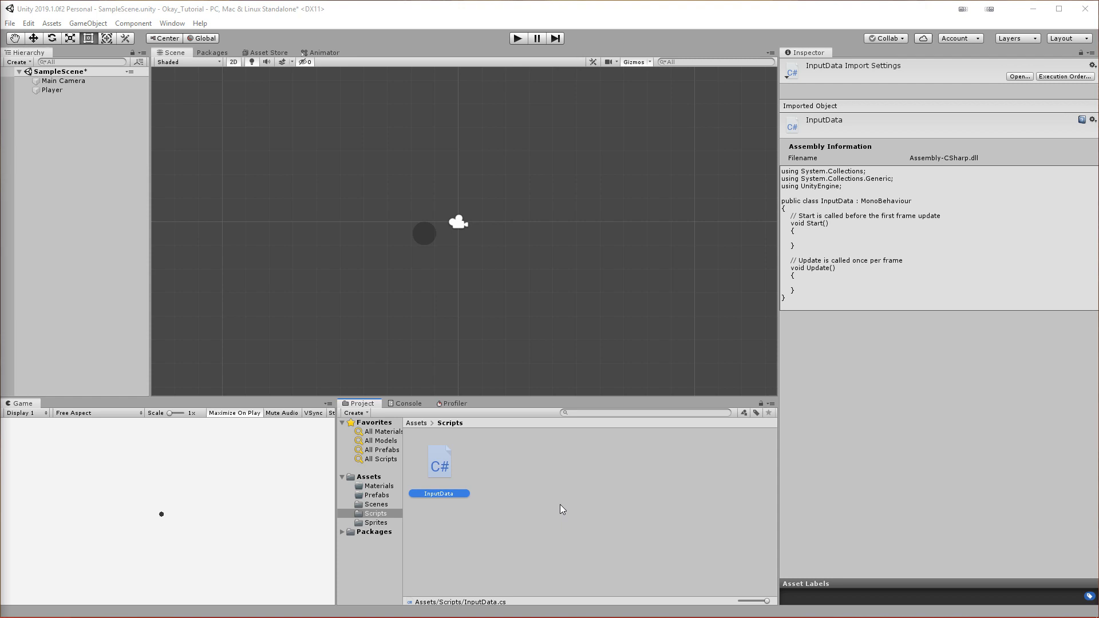
{"action": "mouse_move", "coordinate": [380, 482]}
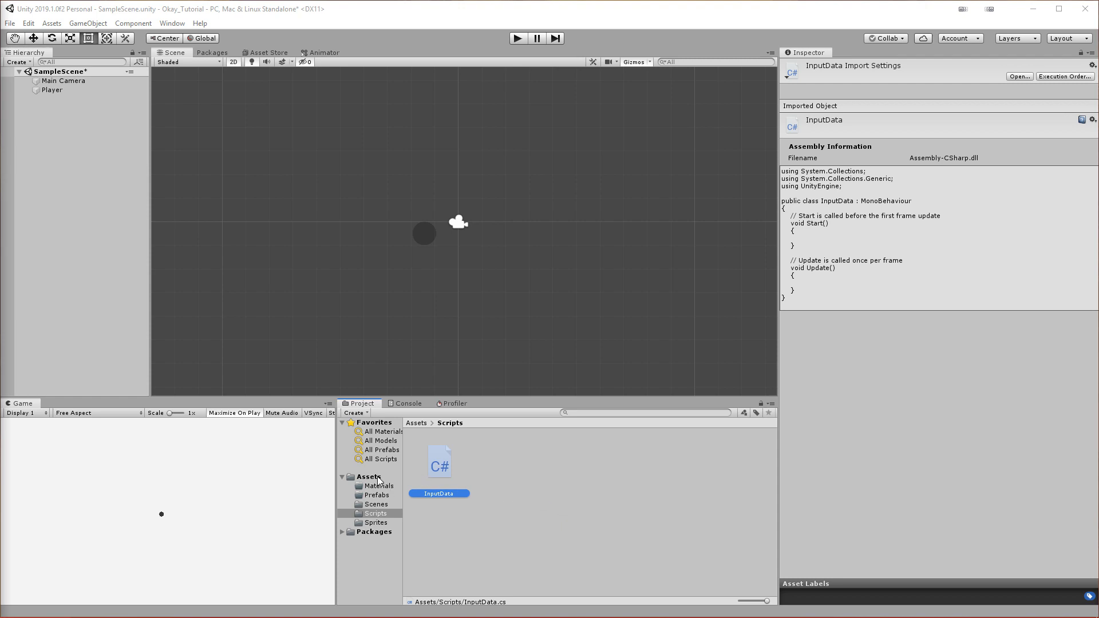
Step: Create an empty Data folder under Assets, enter it, and reopen the C# project in the editor
{"action": "left_click", "coordinate": [367, 476]}
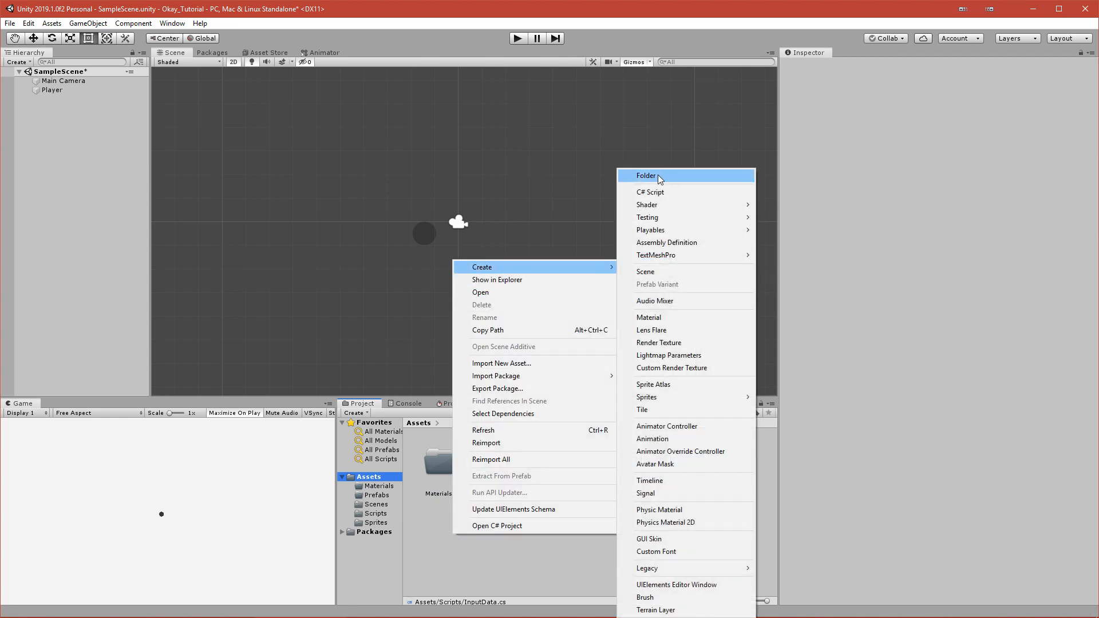
{"action": "left_click", "coordinate": [644, 175]}
{"action": "type", "text": "Data"}
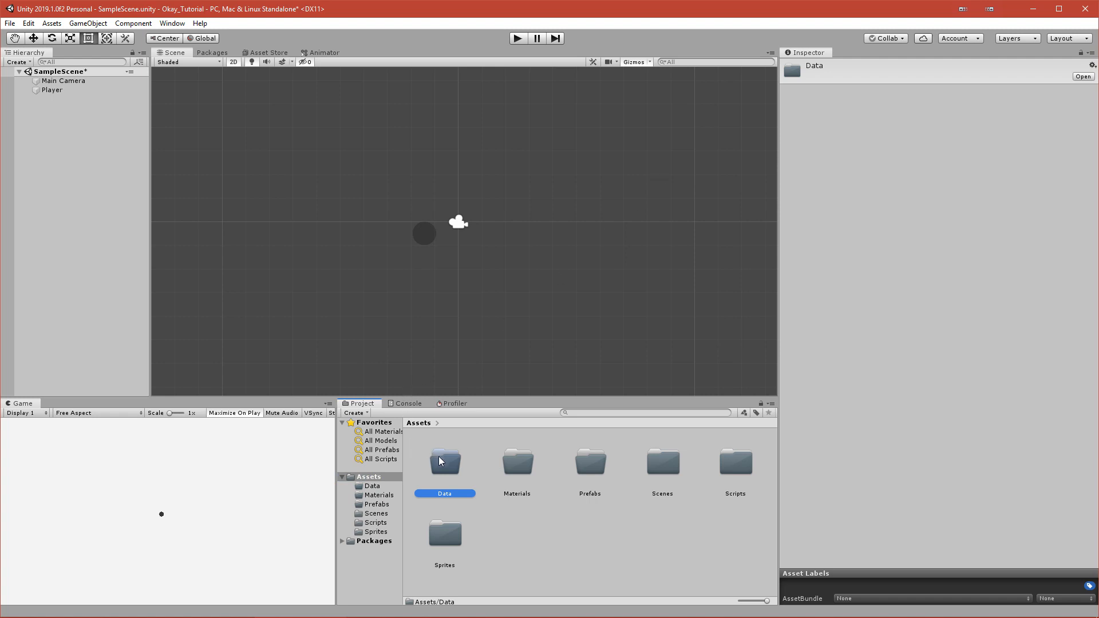
{"action": "double_click", "coordinate": [444, 461]}
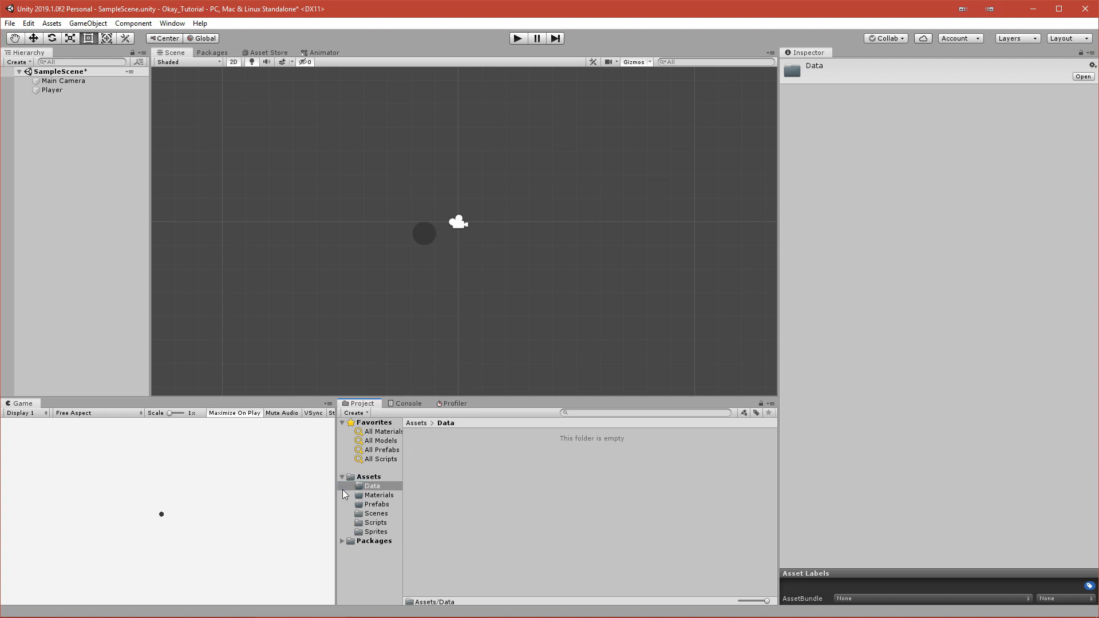
{"action": "mouse_move", "coordinate": [471, 486]}
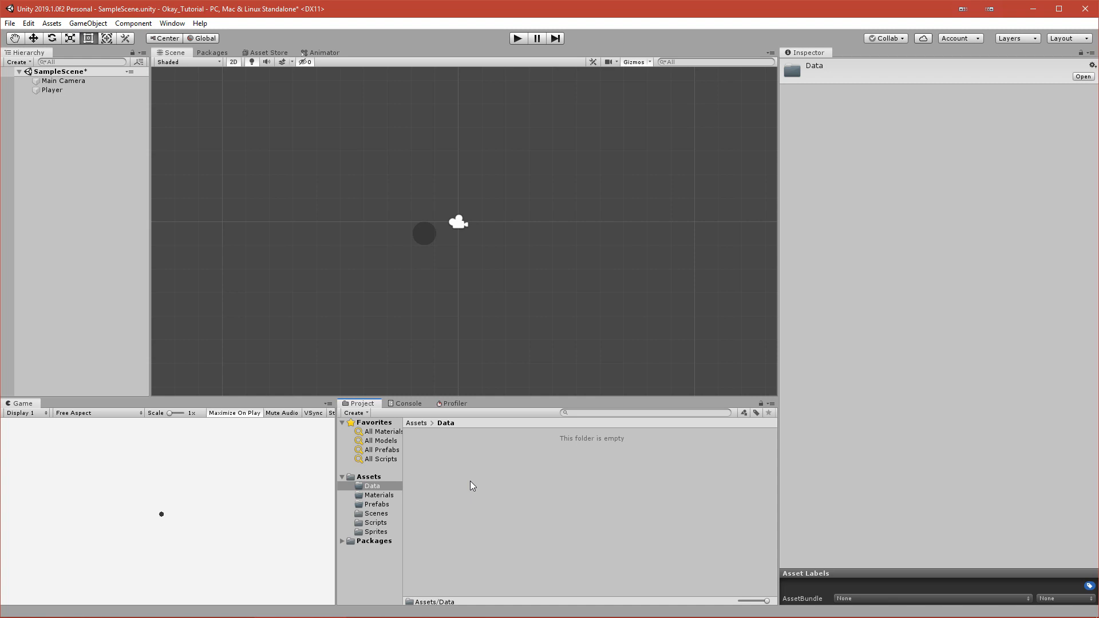
{"action": "right_click", "coordinate": [473, 486]}
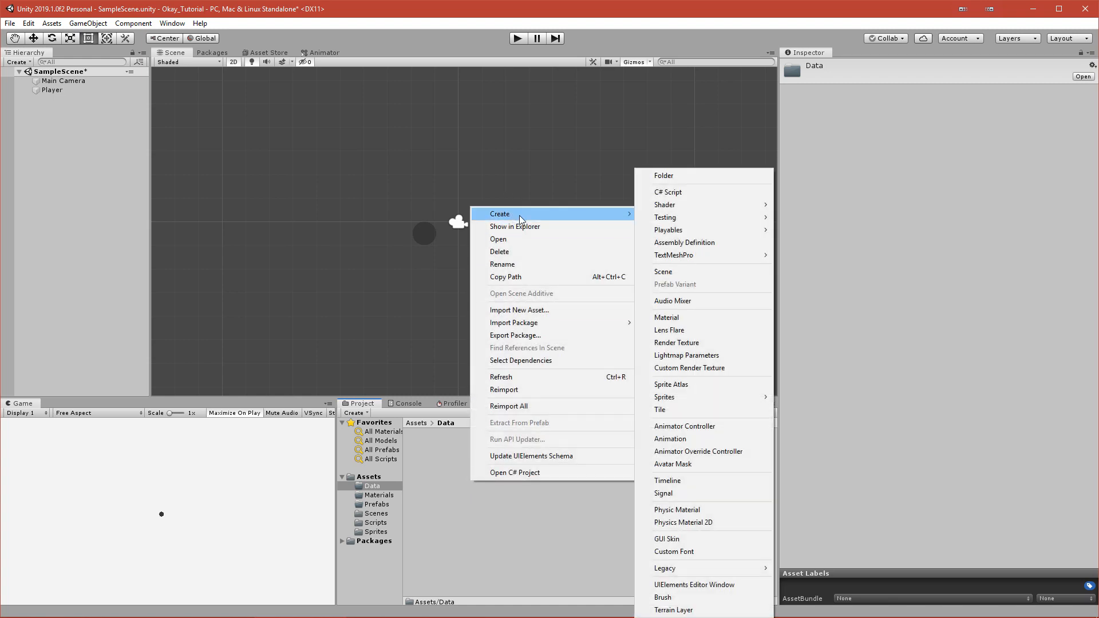
{"action": "left_click", "coordinate": [435, 482]}
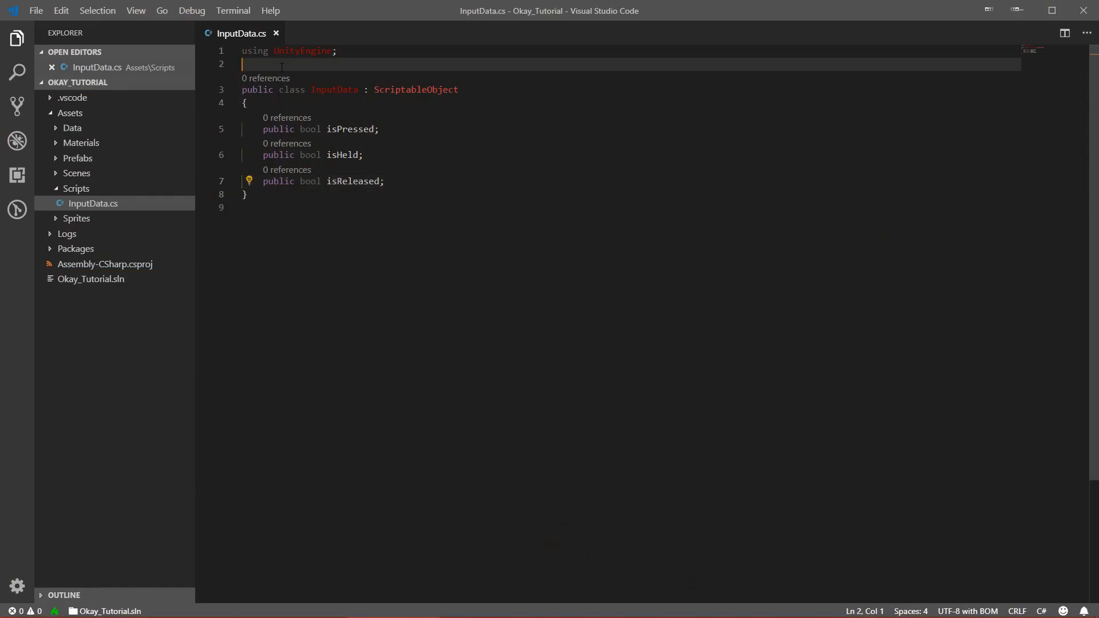
Step: Add a [CreateAssetMenu(fileName = "Input_Data")] attribute above the InputData class and return to Unity
{"action": "key", "text": "enter"}
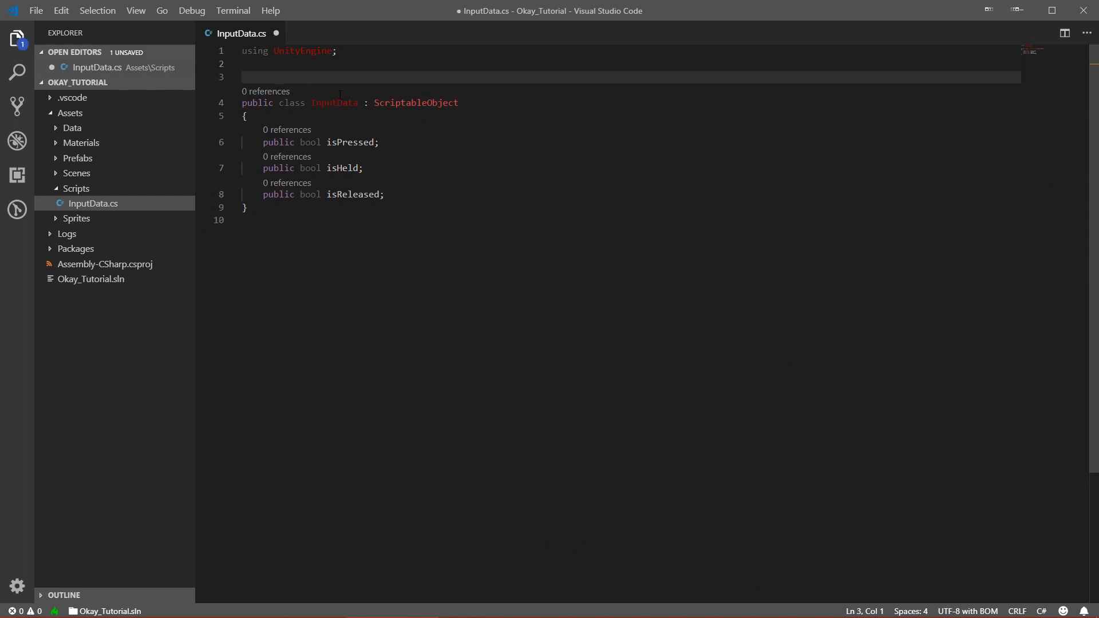
{"action": "type", "text": "[Creat"}
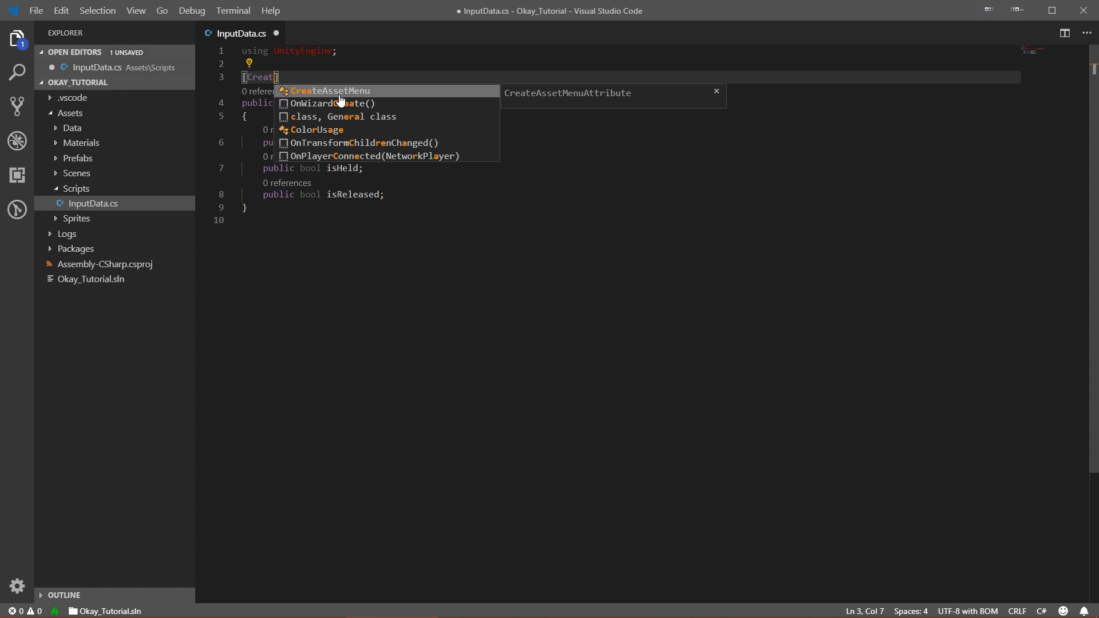
{"action": "left_click", "coordinate": [330, 90]}
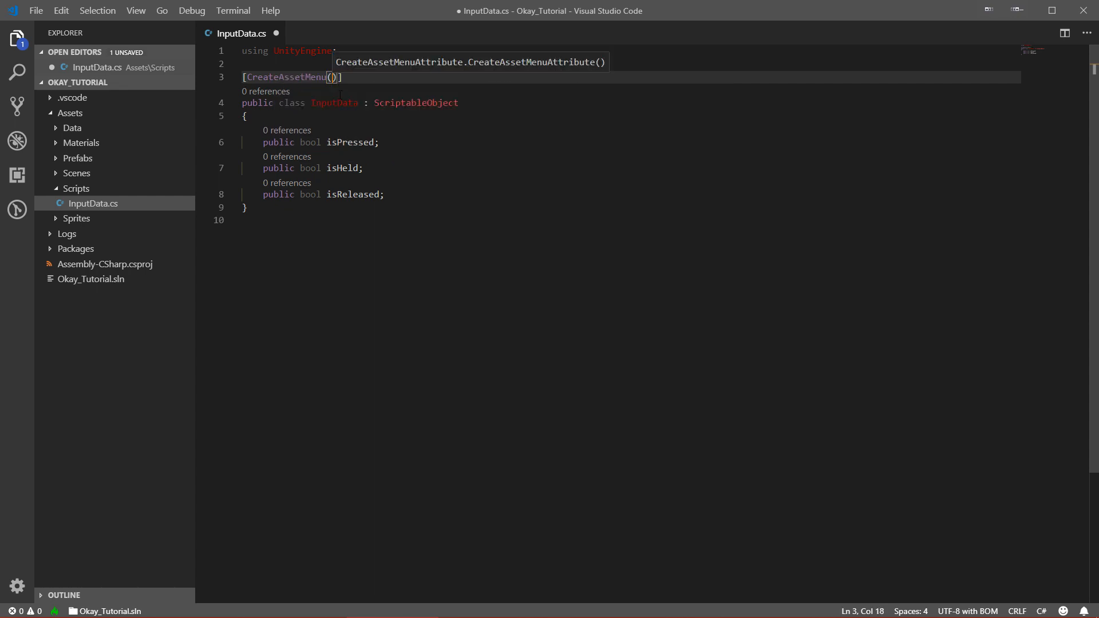
{"action": "type", "text": "fileName"}
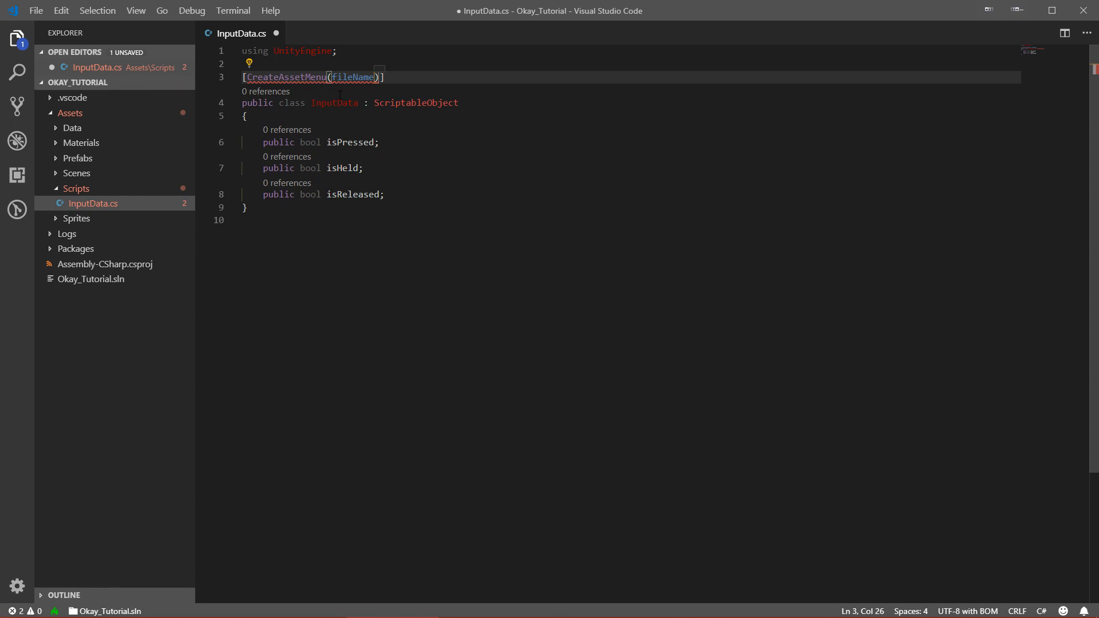
{"action": "type", "text": "= \"\""}
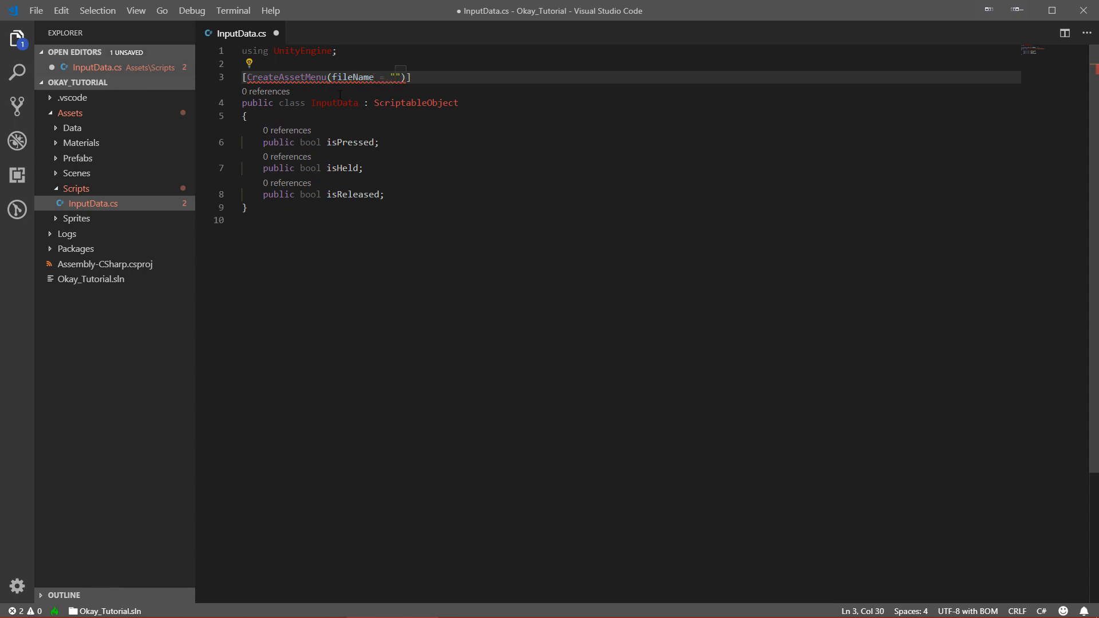
{"action": "type", "text": "Input"}
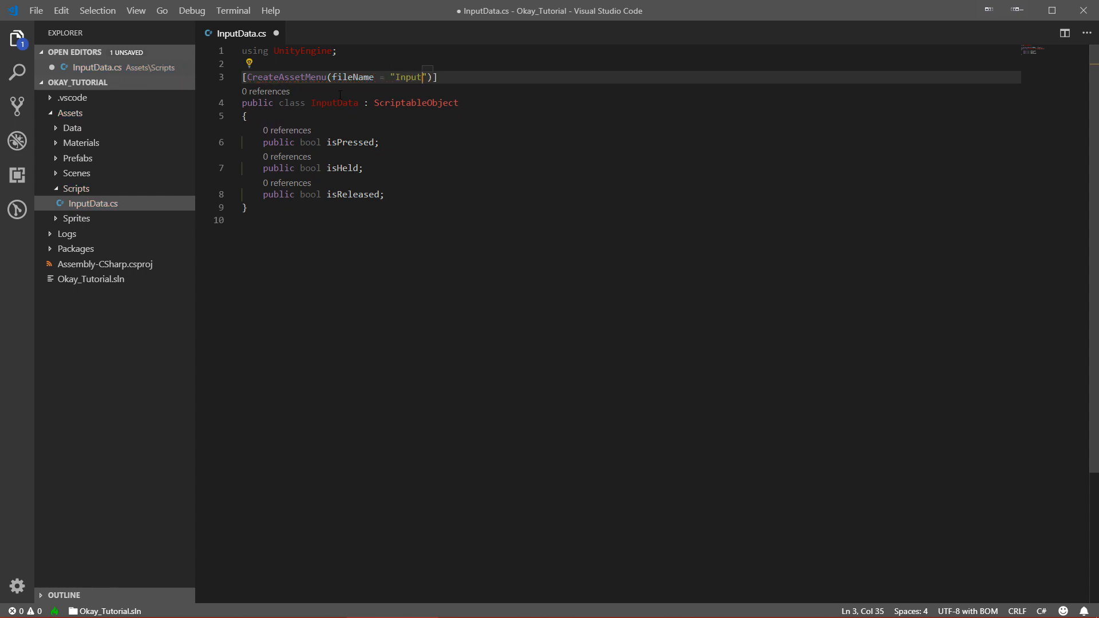
{"action": "type", "text": "_Data"}
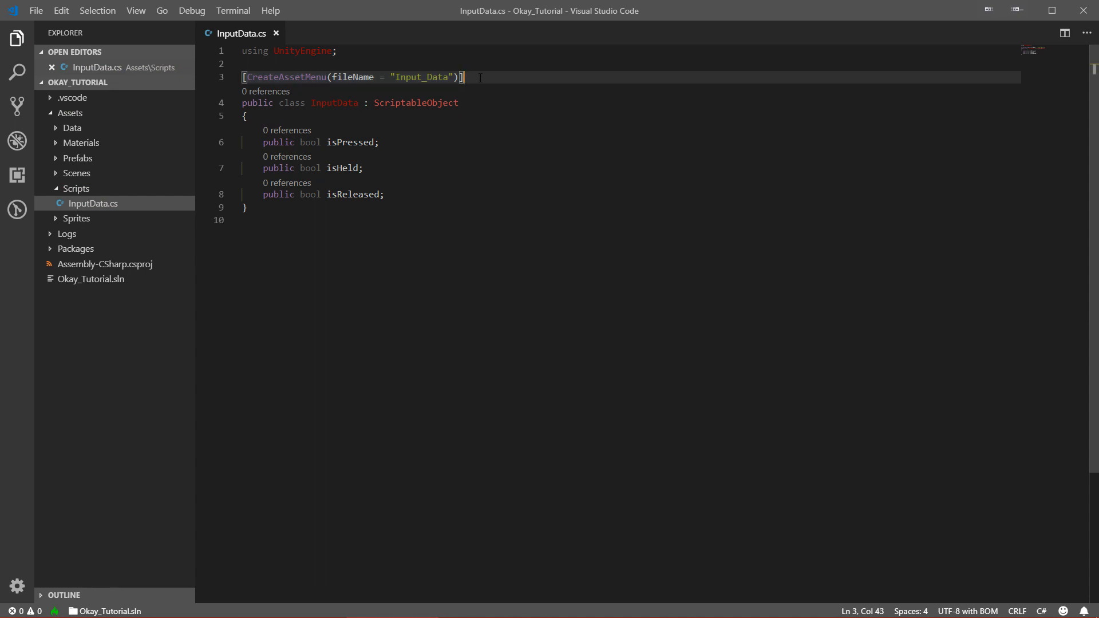
{"action": "key", "text": "alt+tab"}
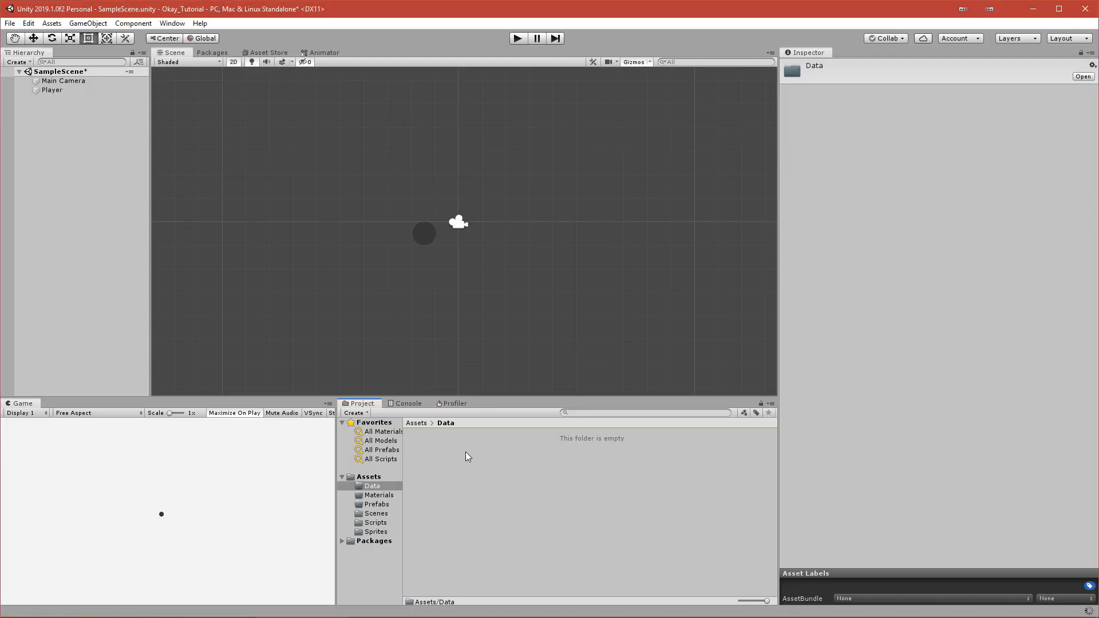
{"action": "mouse_move", "coordinate": [442, 532]}
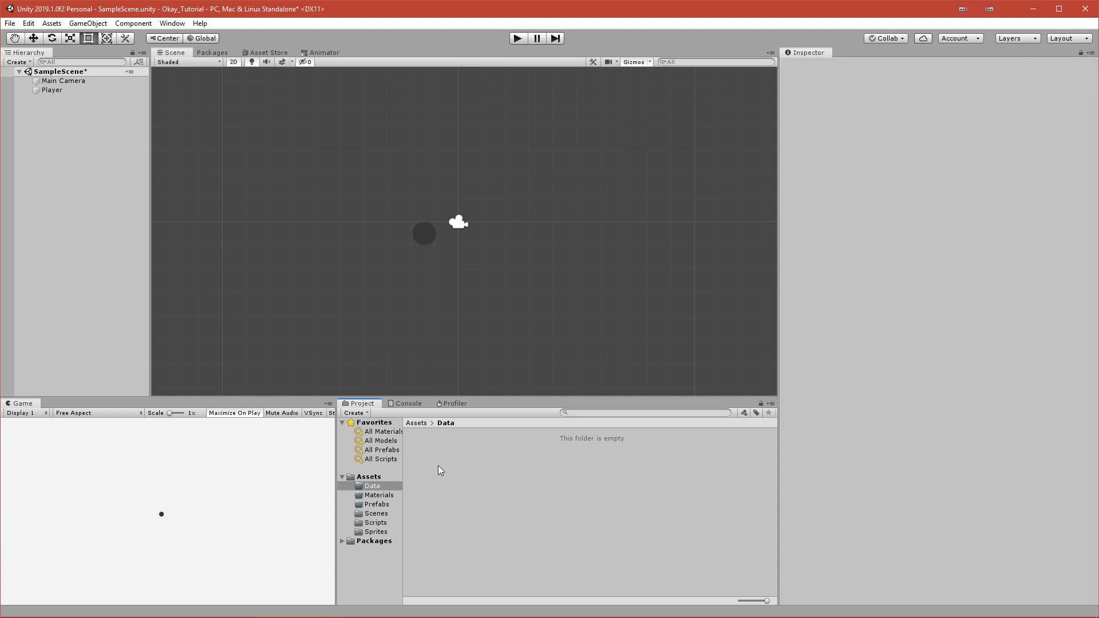
{"action": "mouse_move", "coordinate": [443, 468]}
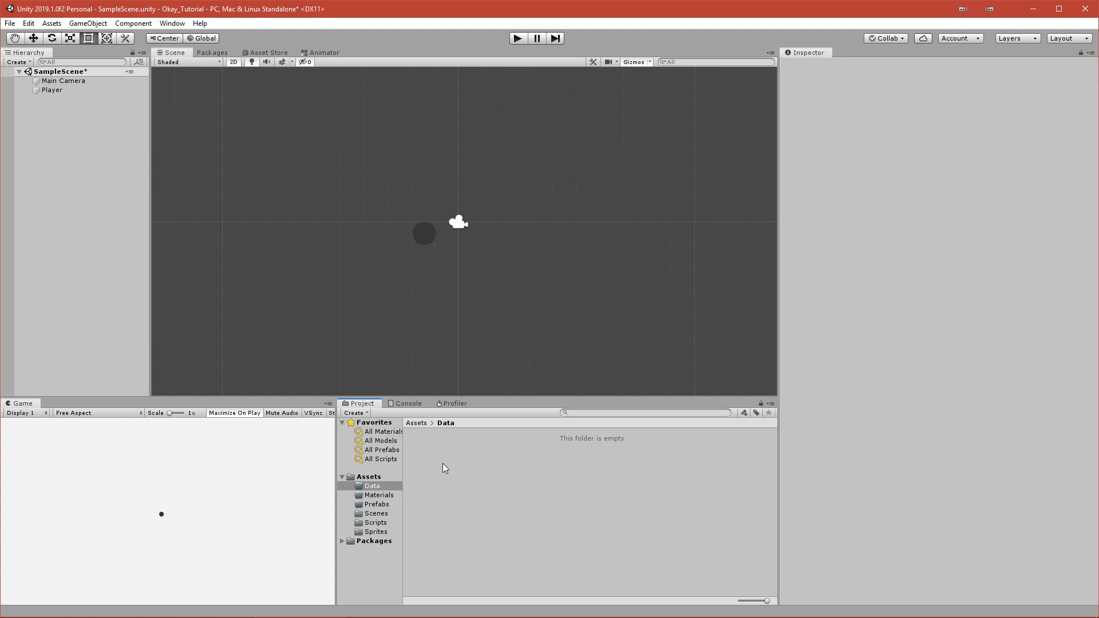
{"action": "mouse_move", "coordinate": [435, 470]}
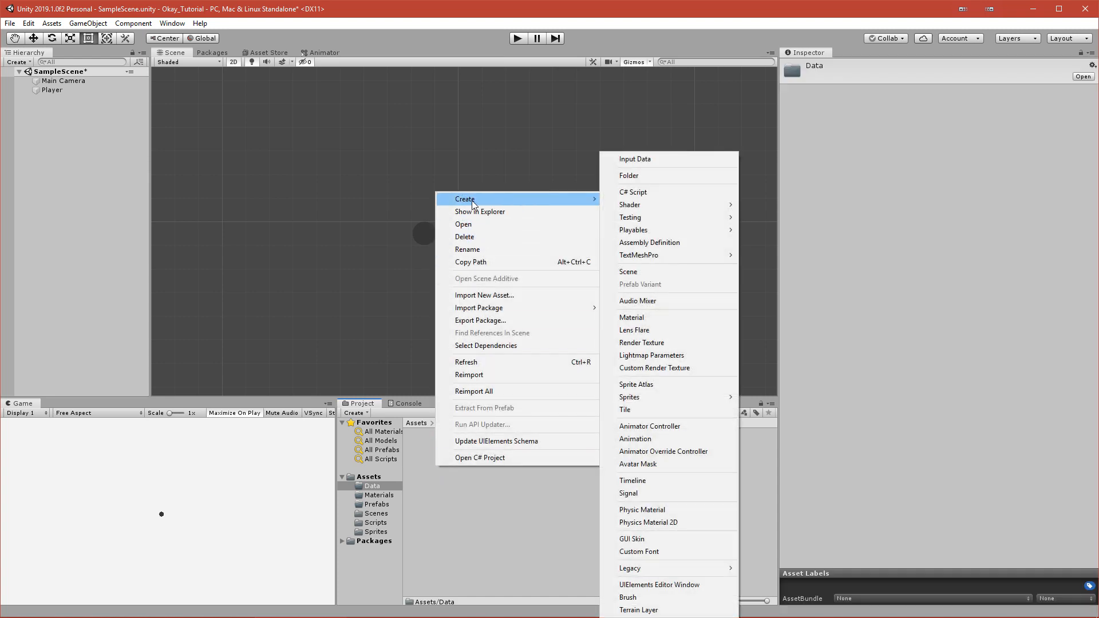
{"action": "mouse_move", "coordinate": [638, 159]}
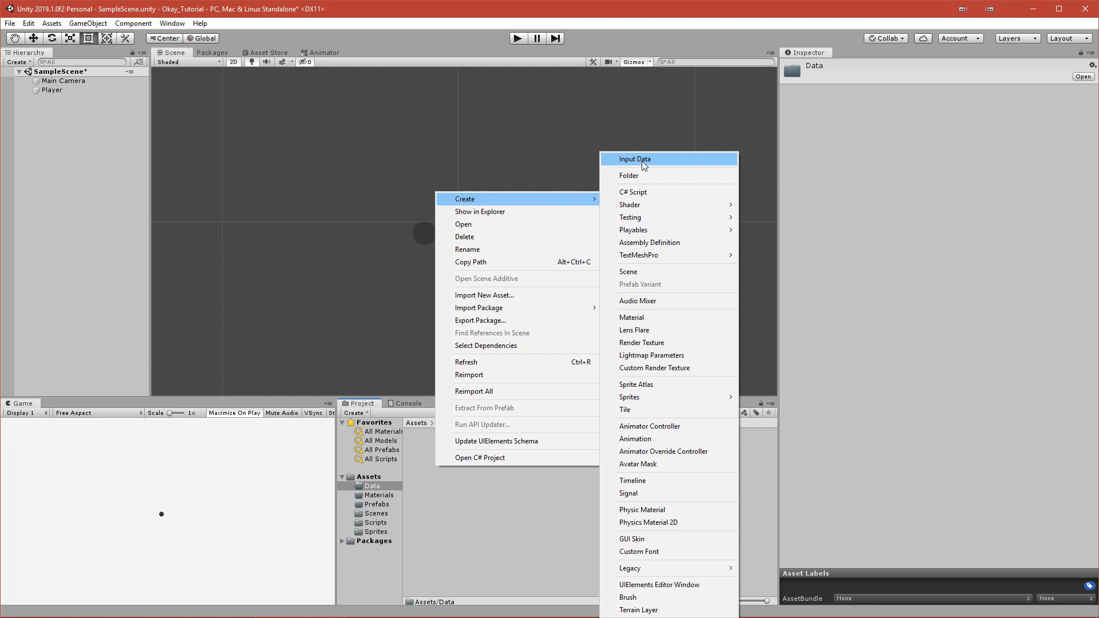
Step: Create an Input_Data asset in the Data folder, try its Is Pressed toggle, then go to the Scripts folder
{"action": "left_click", "coordinate": [634, 158]}
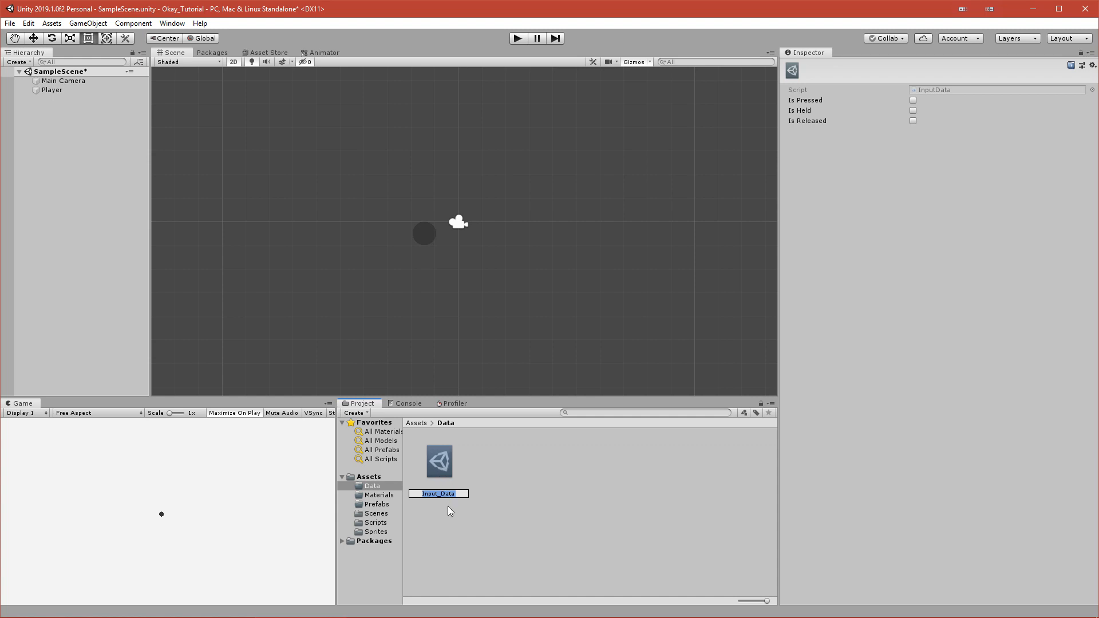
{"action": "left_click", "coordinate": [439, 492]}
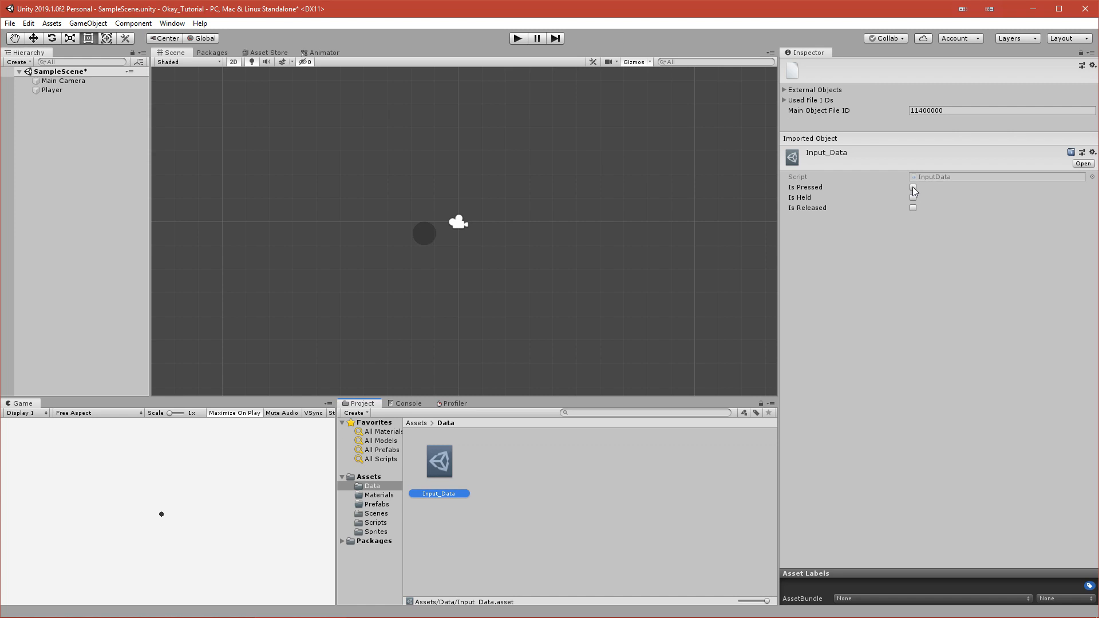
{"action": "left_click", "coordinate": [913, 186]}
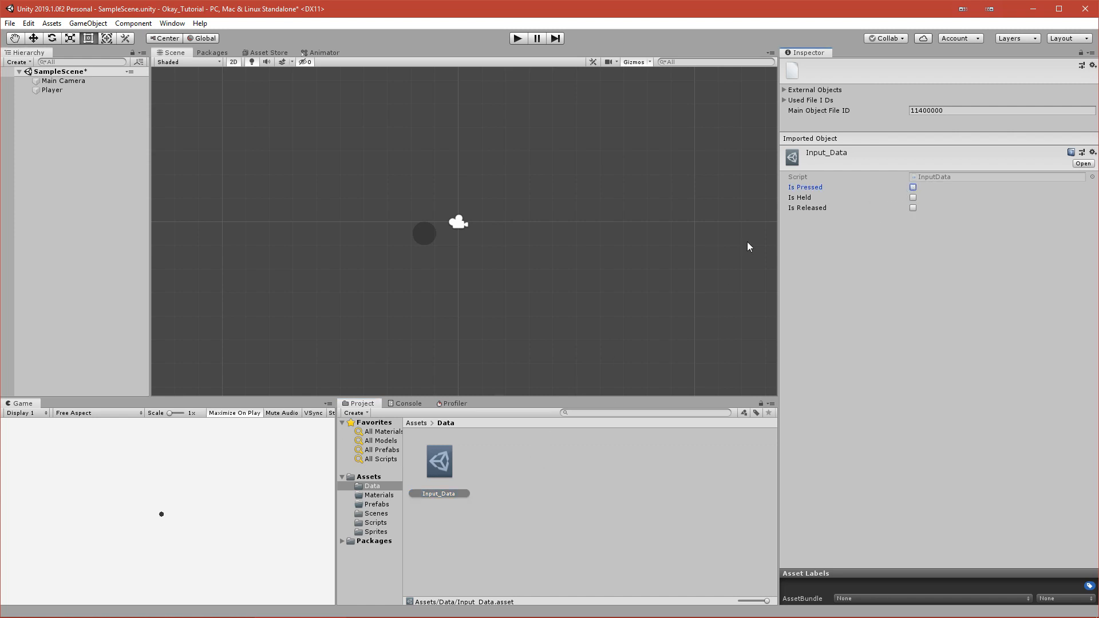
{"action": "left_click", "coordinate": [509, 476]}
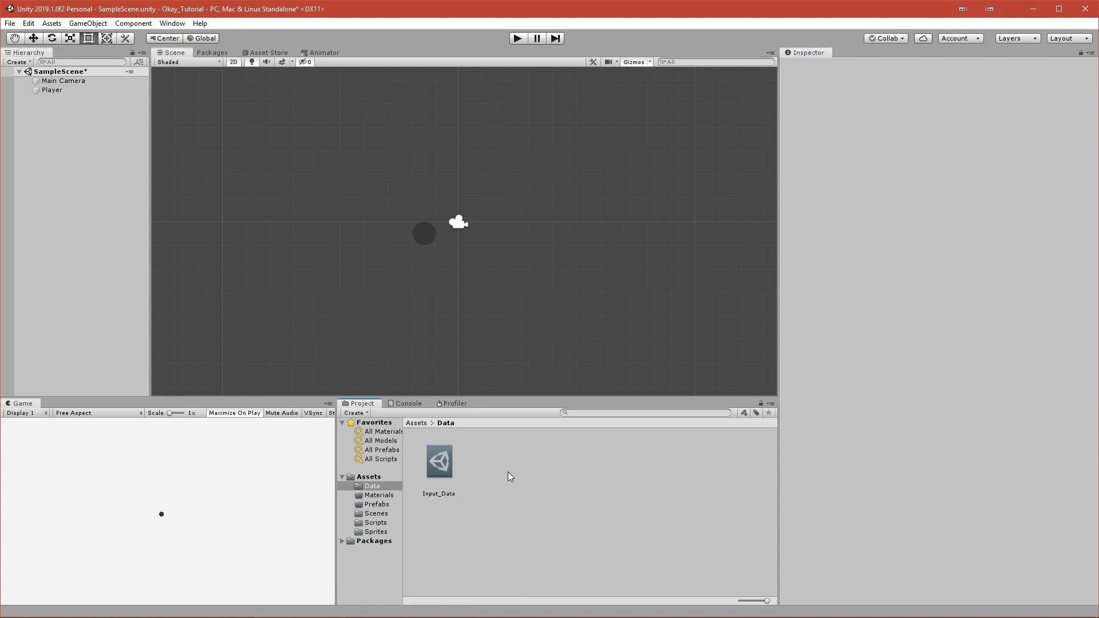
{"action": "mouse_move", "coordinate": [476, 510]}
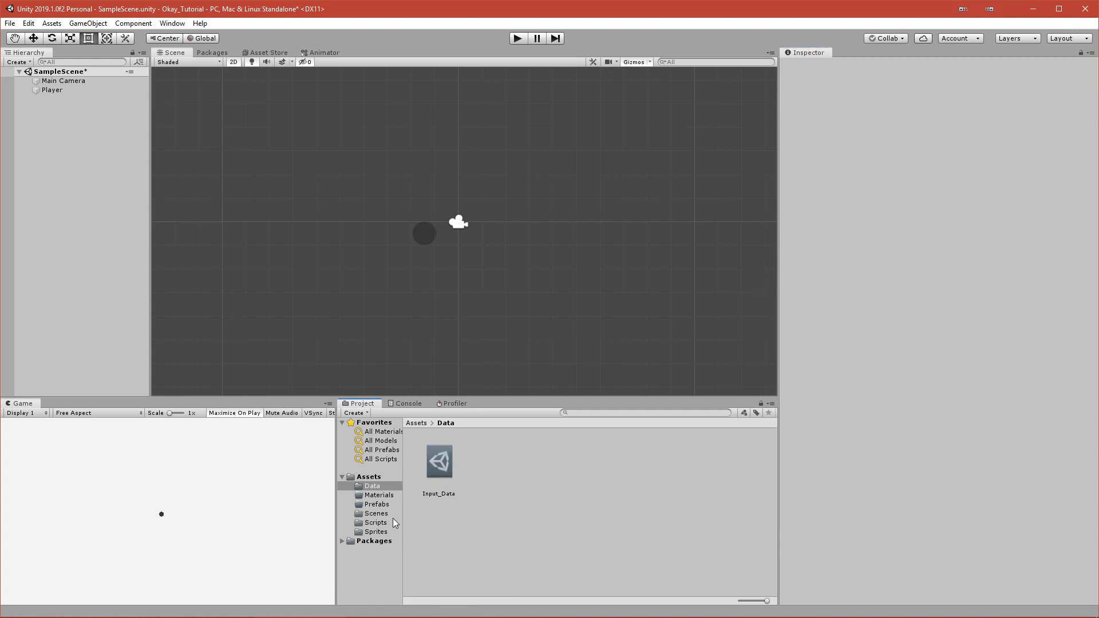
{"action": "left_click", "coordinate": [376, 522]}
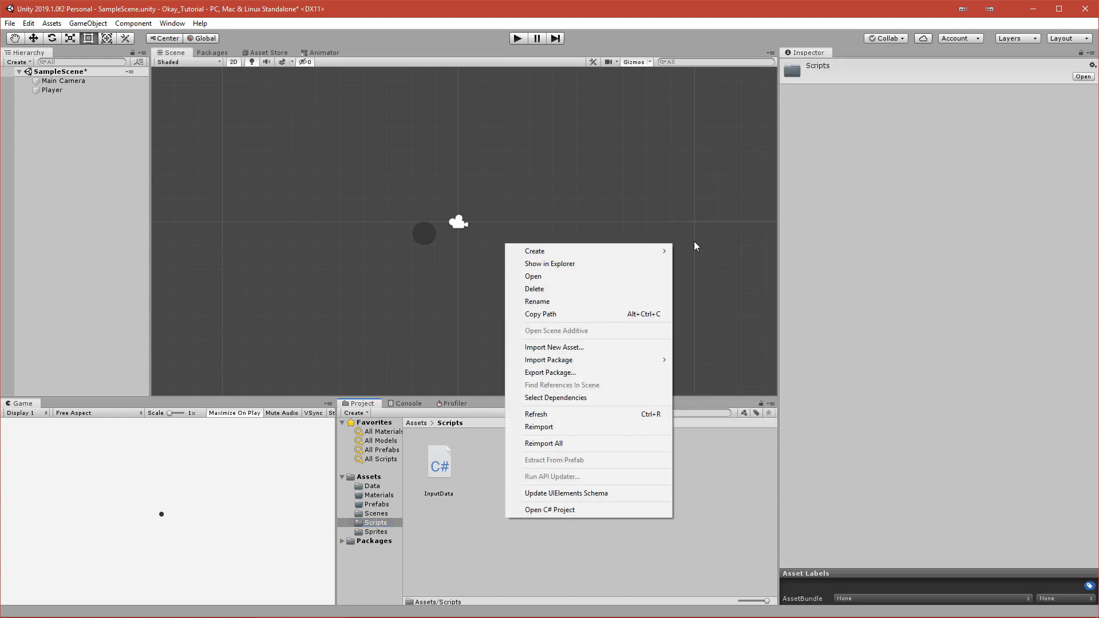
Step: Create a C# script named InputManager in Scripts and open it in Visual Studio Code
{"action": "left_click", "coordinate": [534, 251]}
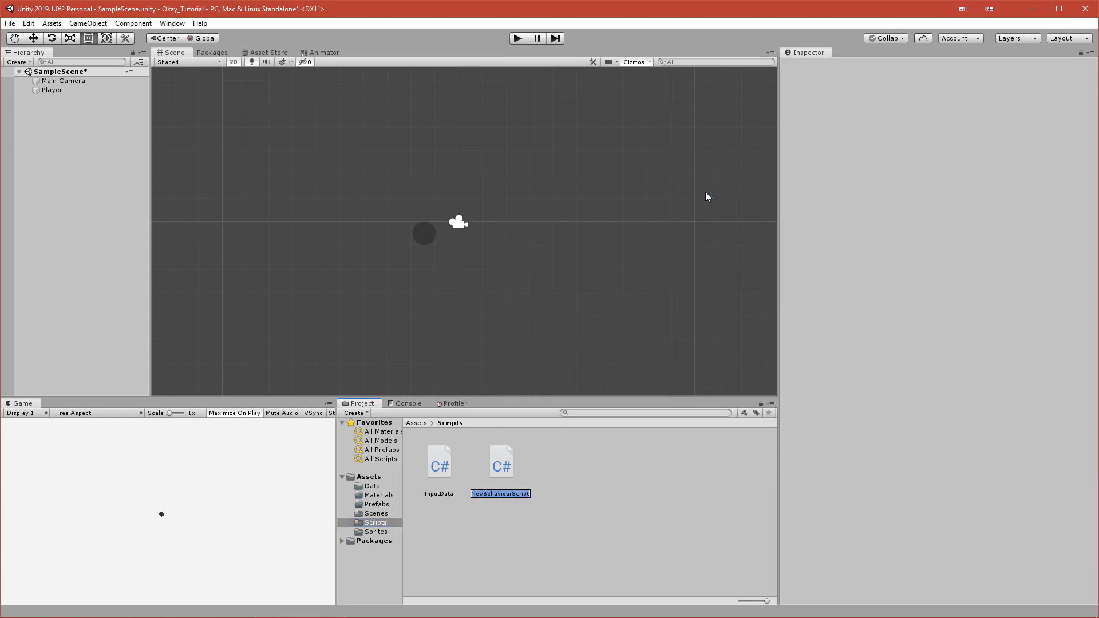
{"action": "type", "text": "InputManager"}
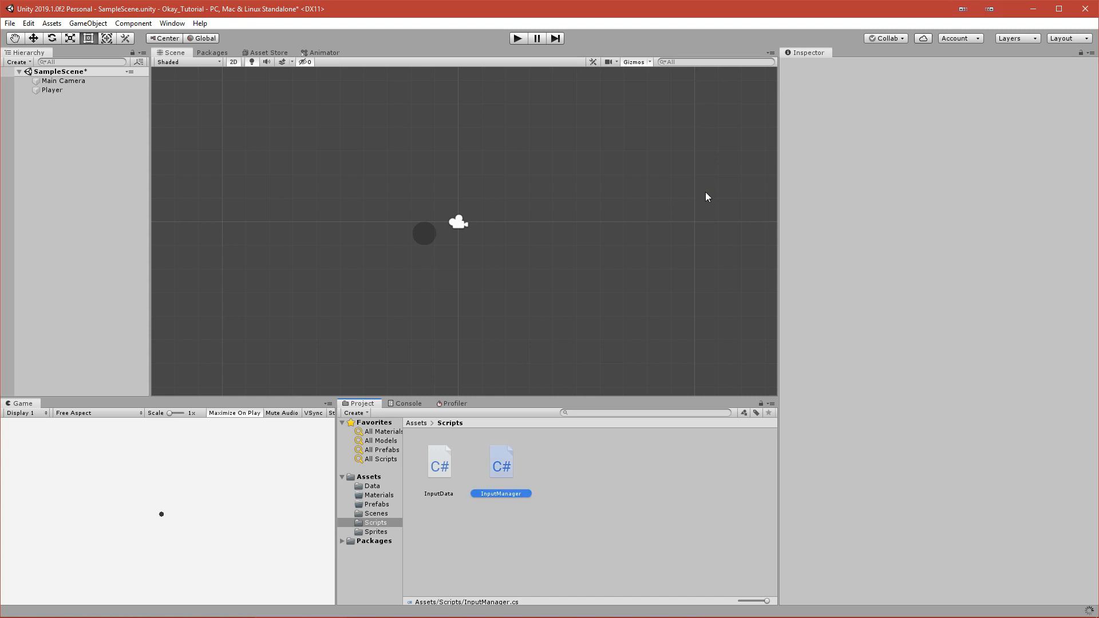
{"action": "mouse_move", "coordinate": [500, 449]}
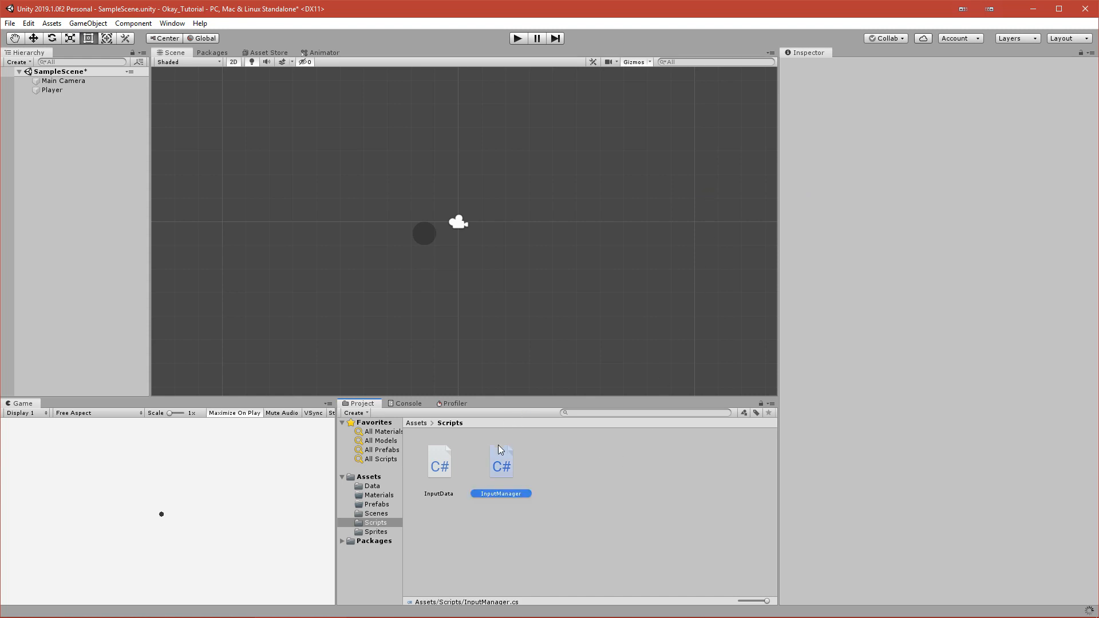
{"action": "left_click", "coordinate": [500, 461]}
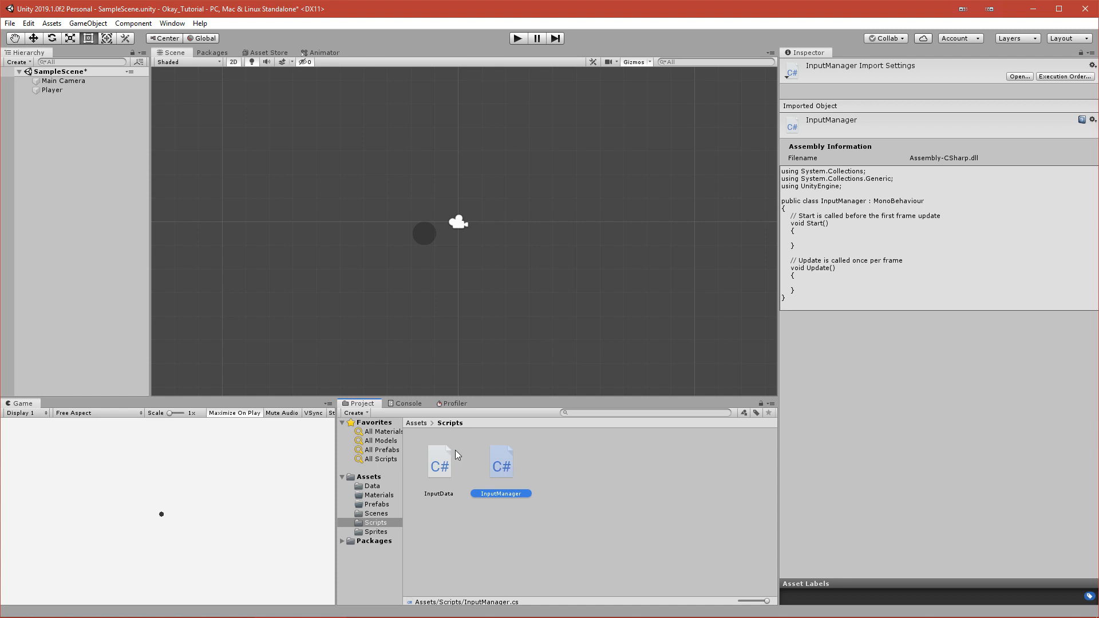
{"action": "double_click", "coordinate": [501, 463]}
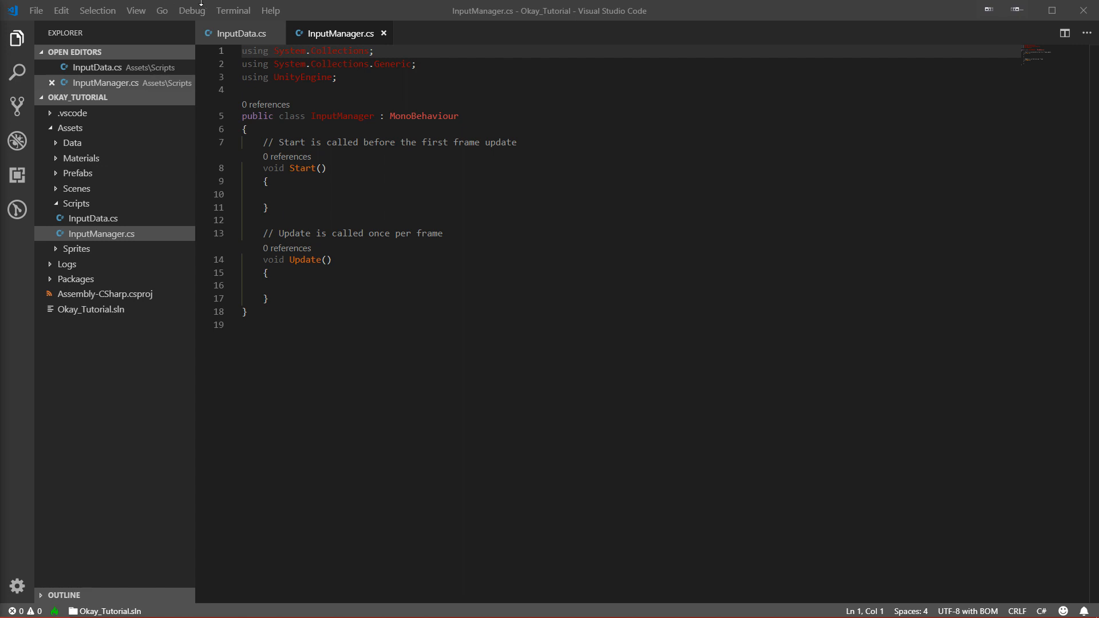
{"action": "mouse_move", "coordinate": [440, 67]}
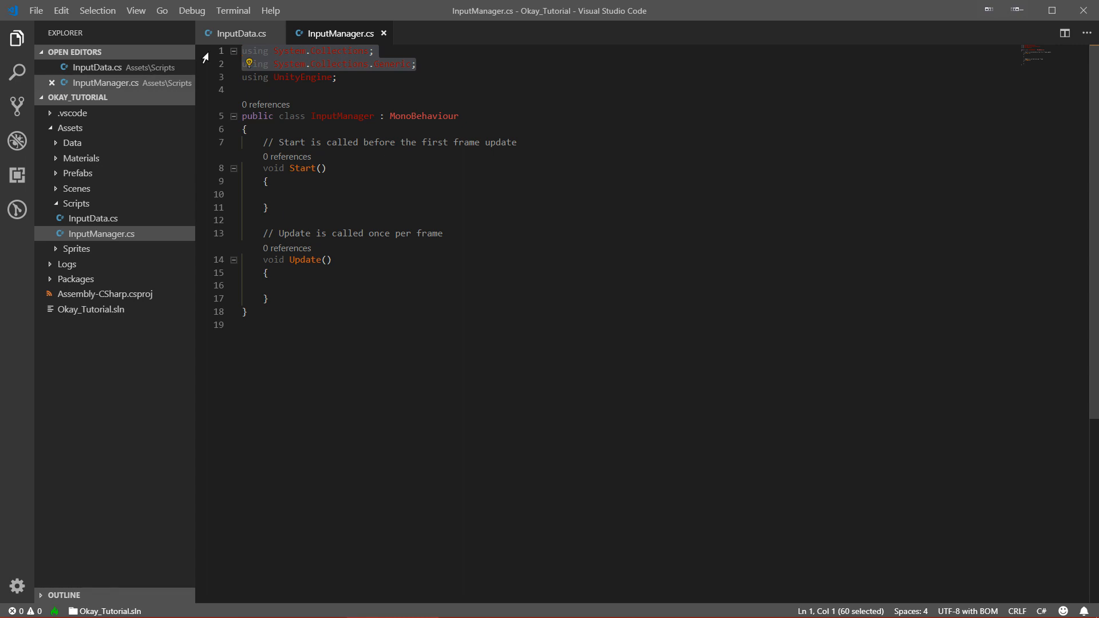
Step: Remove the unused usings and Start, add a public InputData inputData field, and save
{"action": "key", "text": "Delete"}
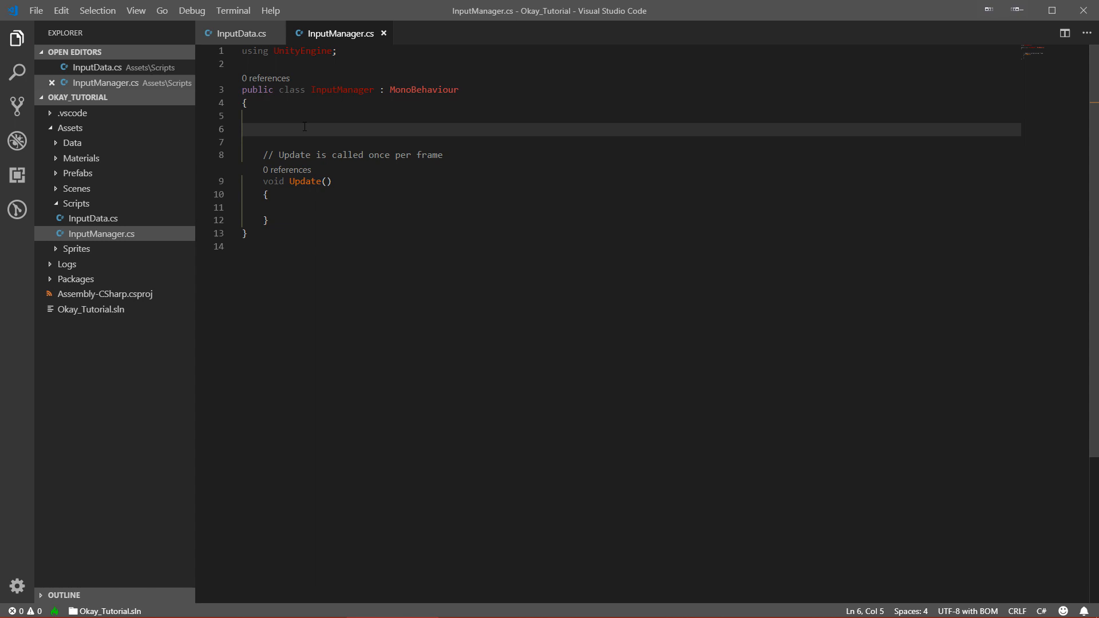
{"action": "type", "text": "public InputData"}
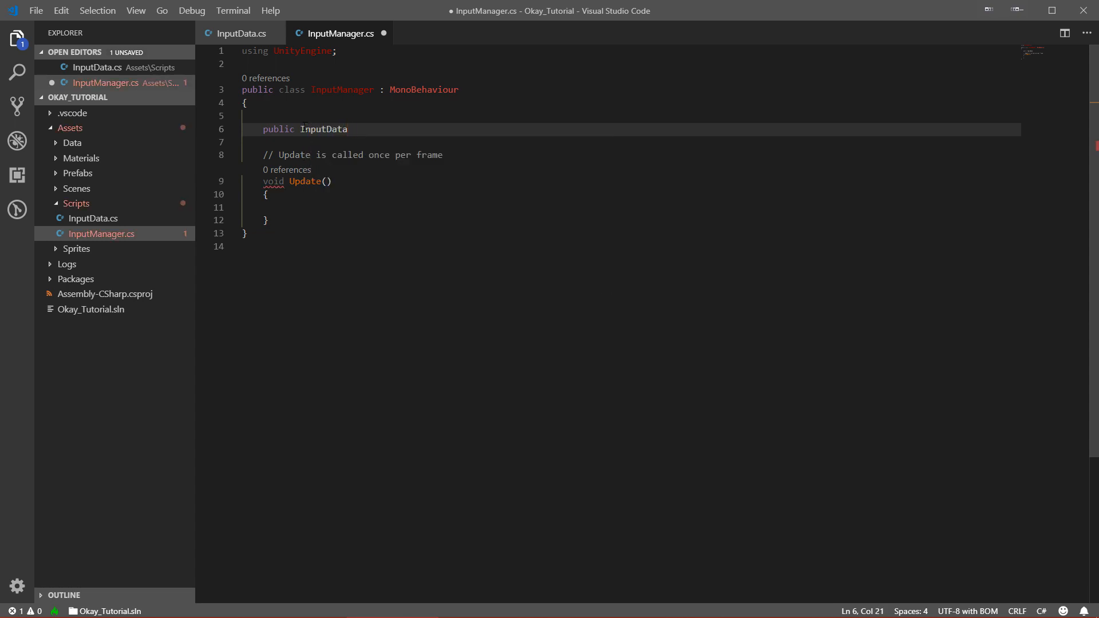
{"action": "type", "text": "input"}
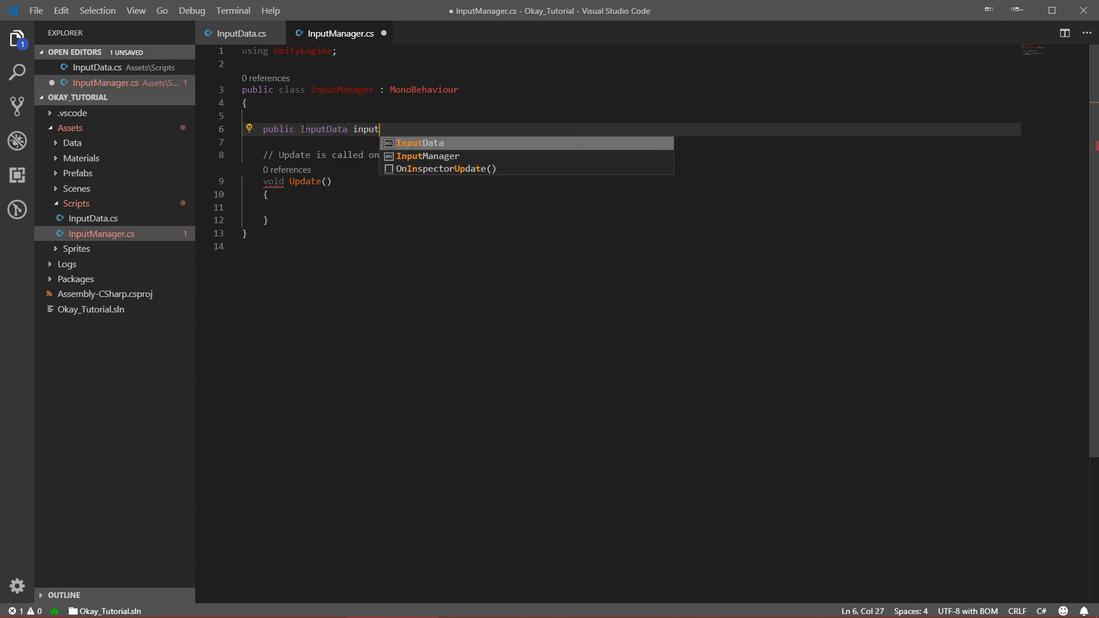
{"action": "type", "text": "Data;"}
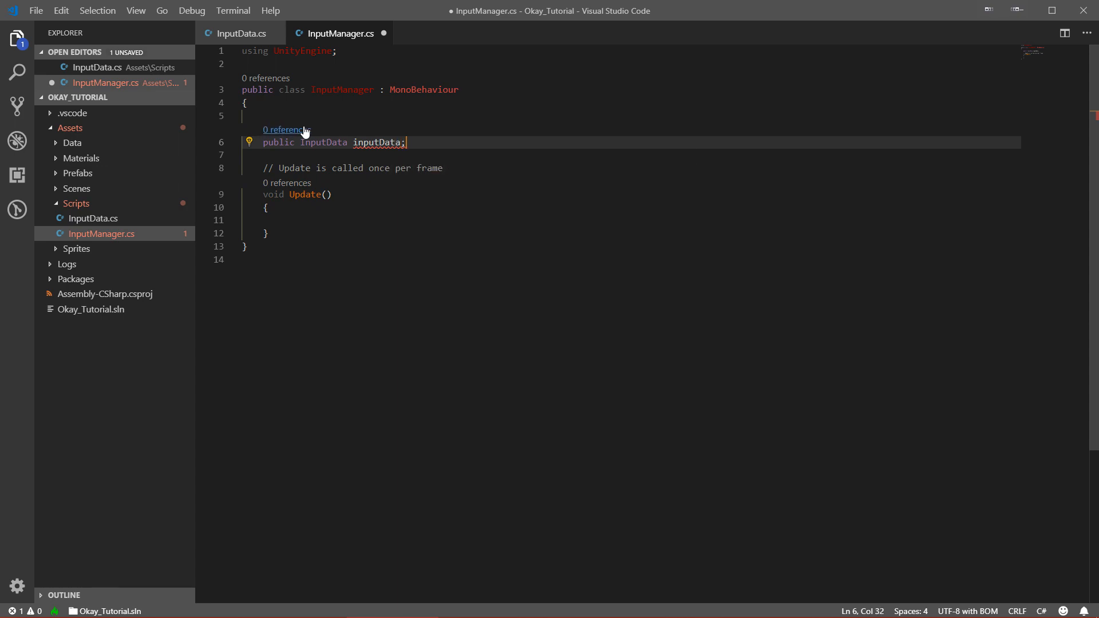
{"action": "key", "text": "ctrl+s"}
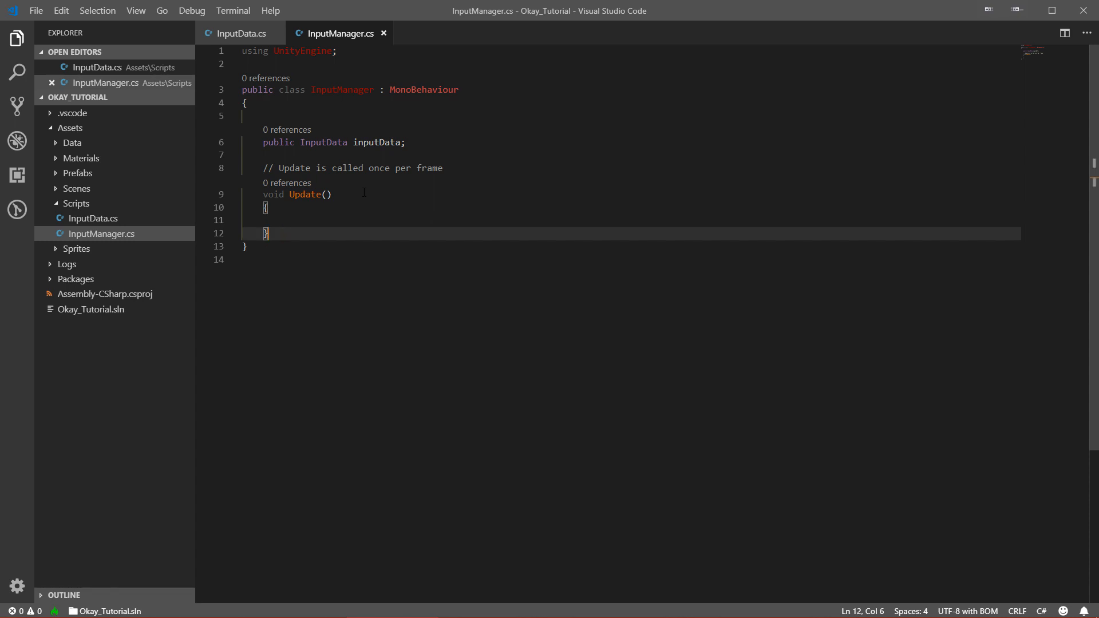
Step: Declare a new void WriteInputData() method in InputManager
{"action": "key", "text": "Enter"}
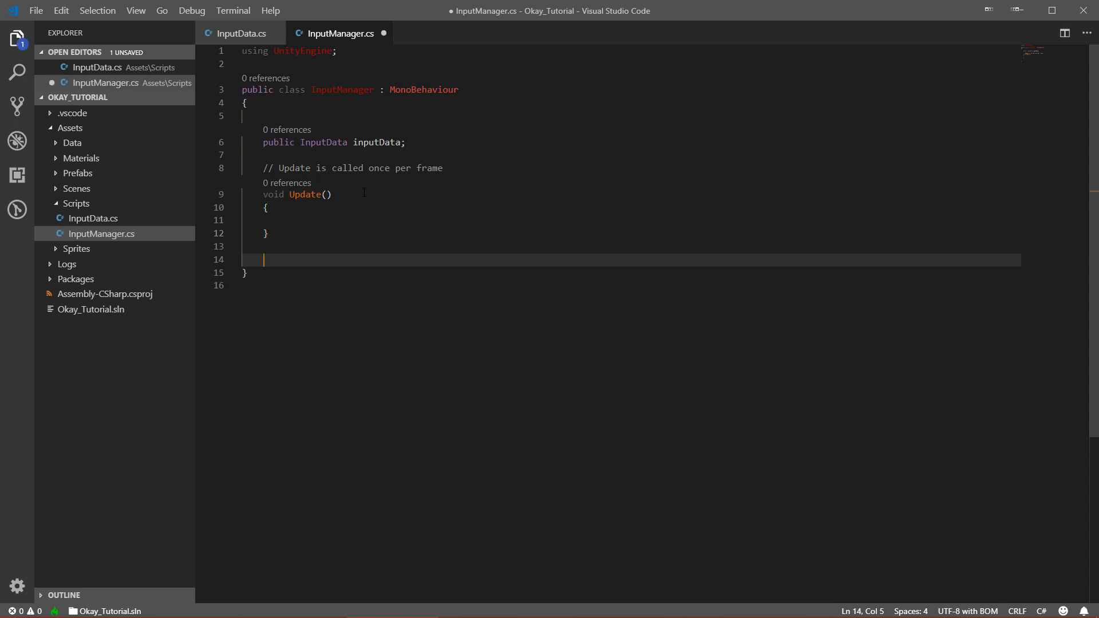
{"action": "type", "text": "void"}
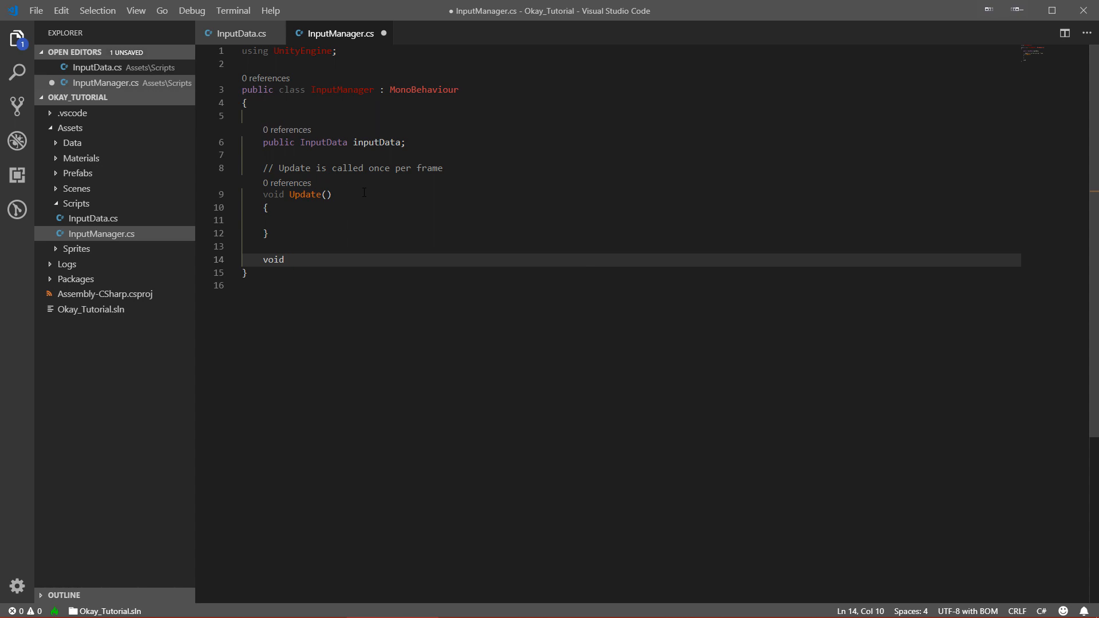
{"action": "type", "text": "Write"}
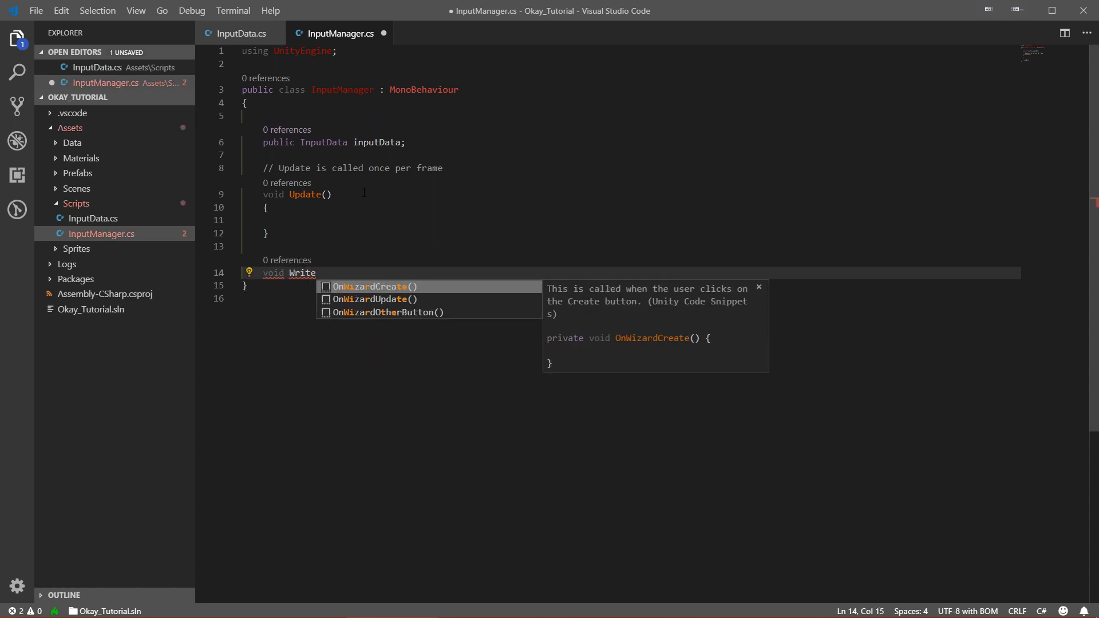
{"action": "type", "text": "Da"}
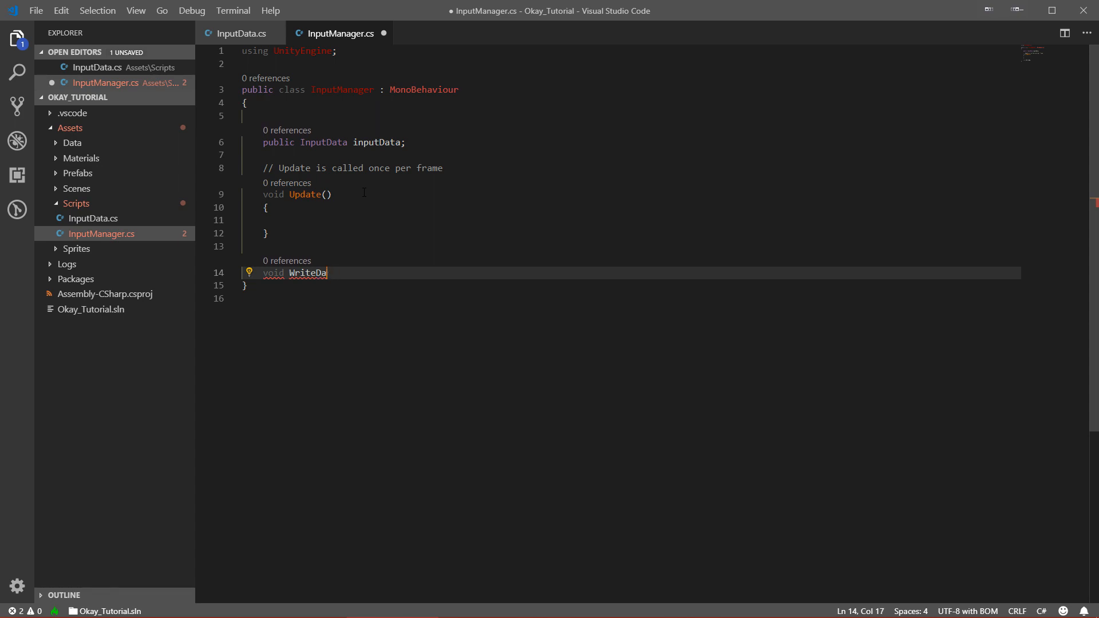
{"action": "type", "text": "Inp"}
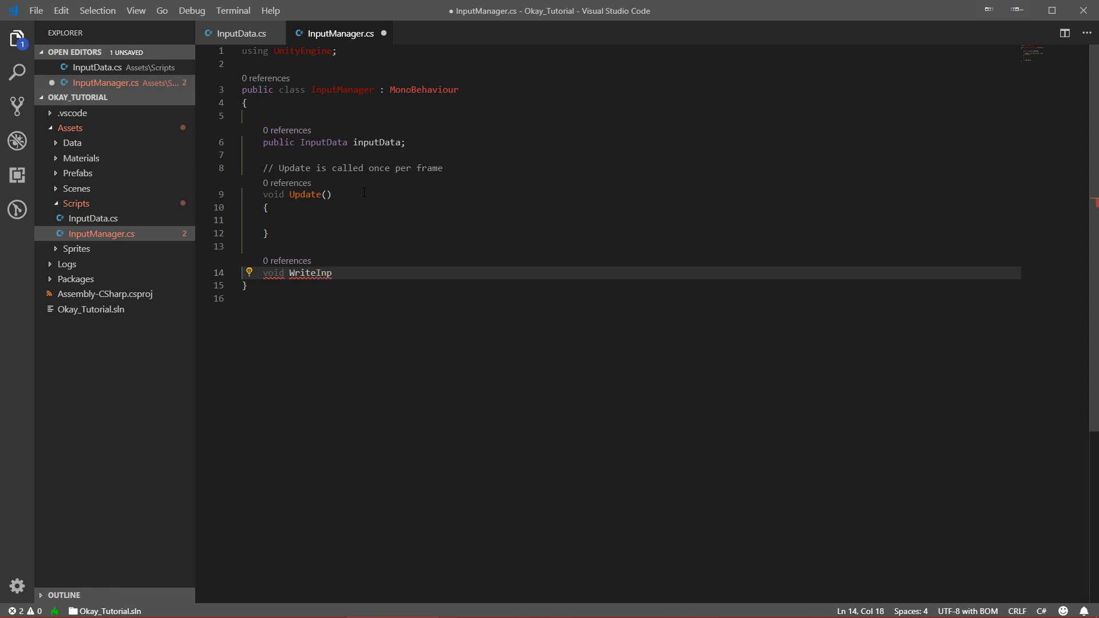
{"action": "type", "text": "utData"}
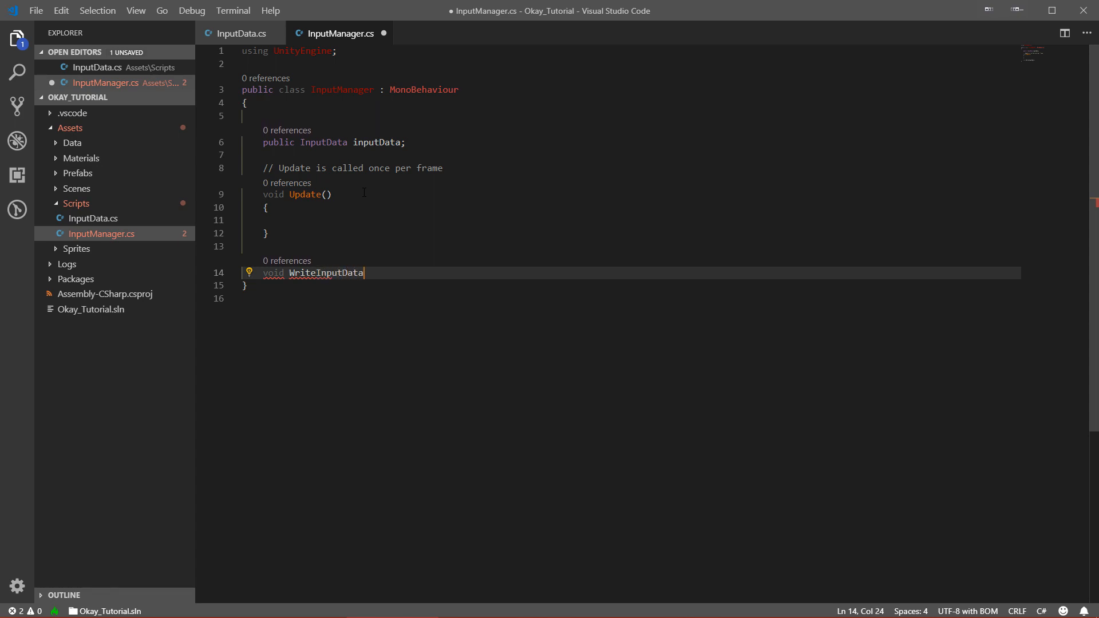
{"action": "type", "text": "()"}
{"action": "type", "text": "{"}
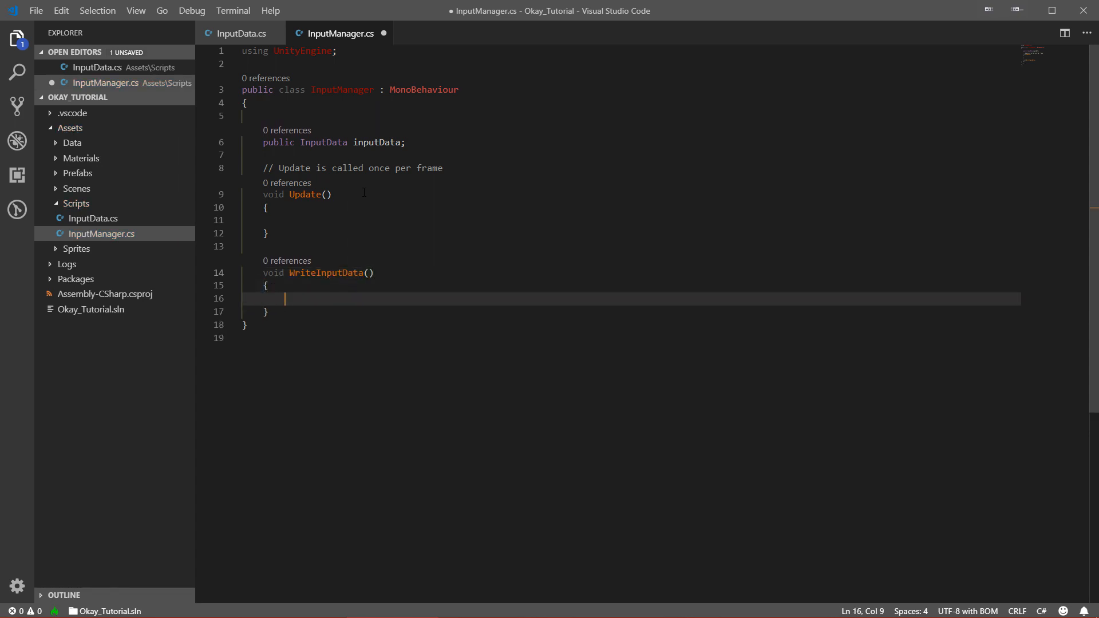
Step: Write inputData.isPressed = Input.GetMouseButtonDown(0); inside WriteInputData and save
{"action": "type", "text": "inputData"}
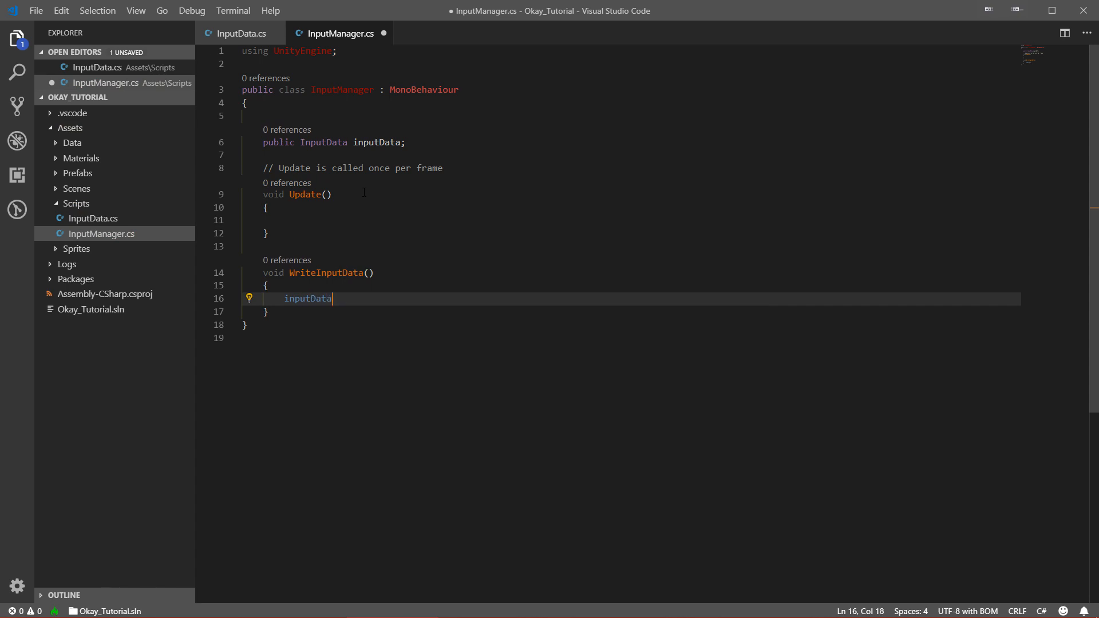
{"action": "type", "text": ".isPressed ="}
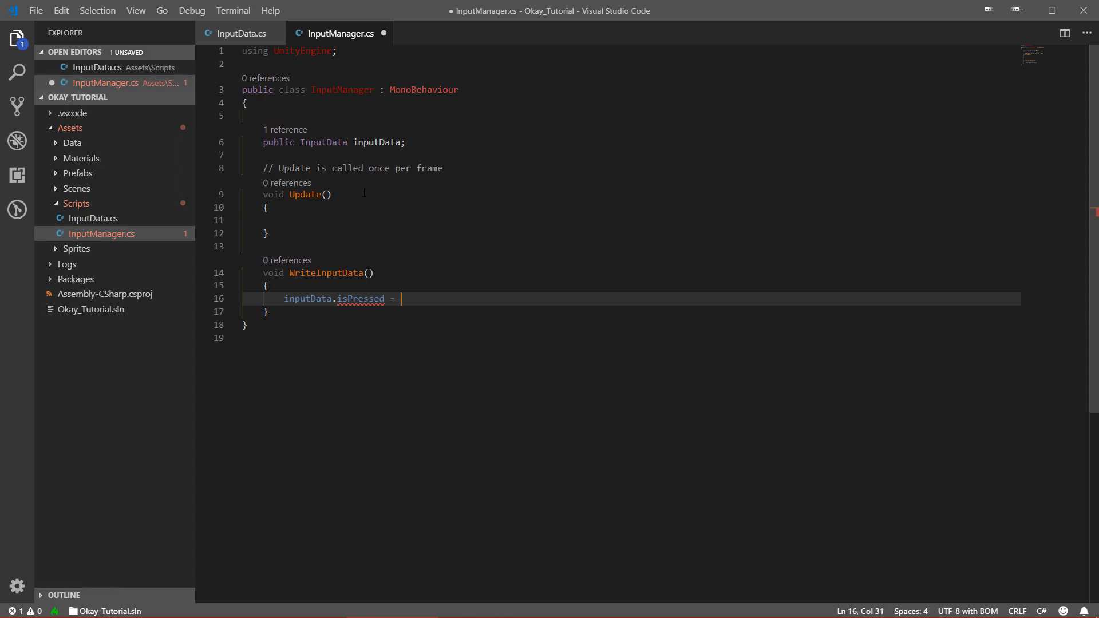
{"action": "type", "text": "Input"}
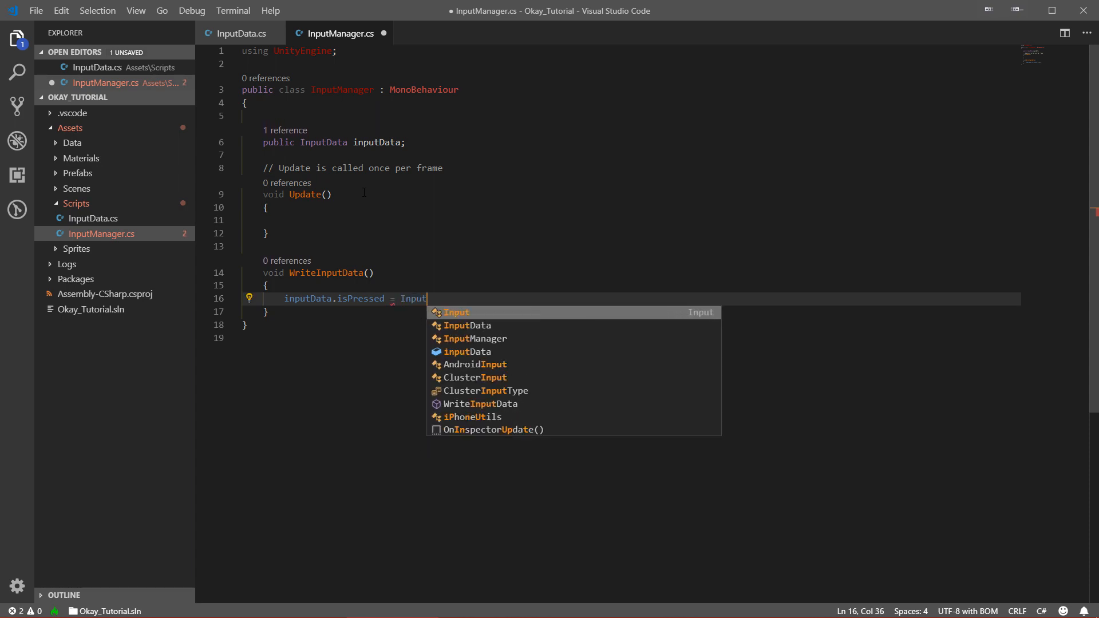
{"action": "type", "text": "."}
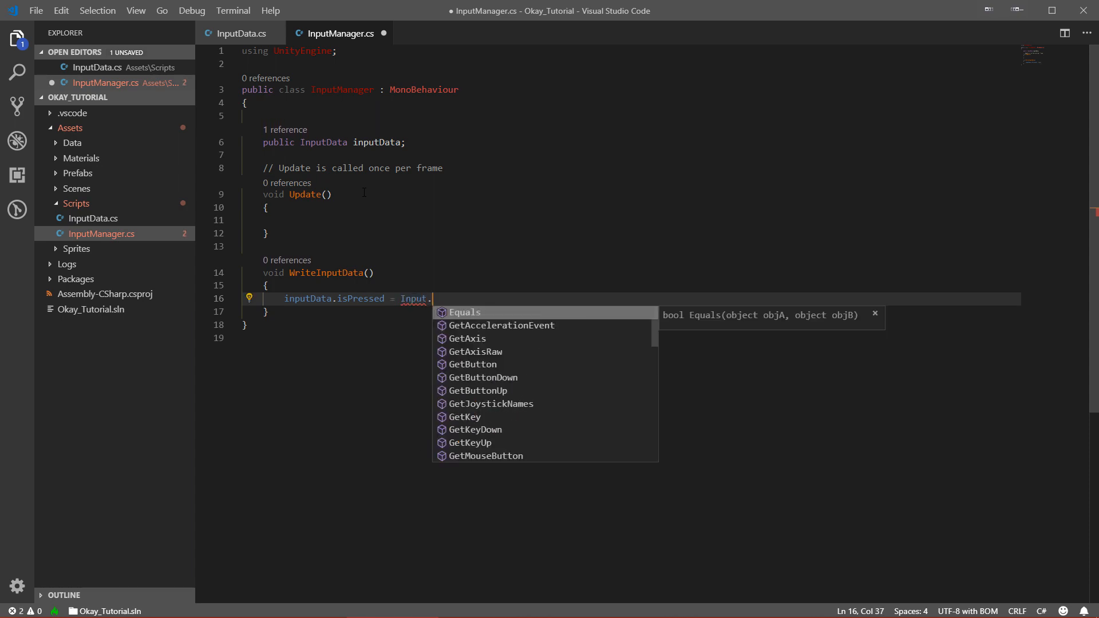
{"action": "type", "text": "GetMouseButtonDown(0"}
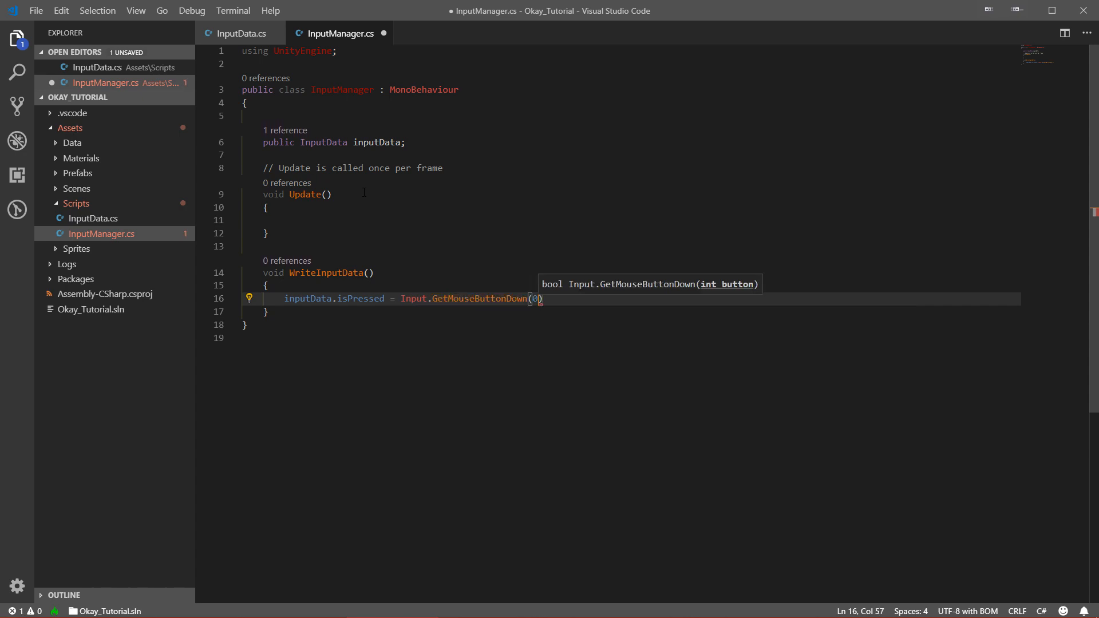
{"action": "type", "text": ");"}
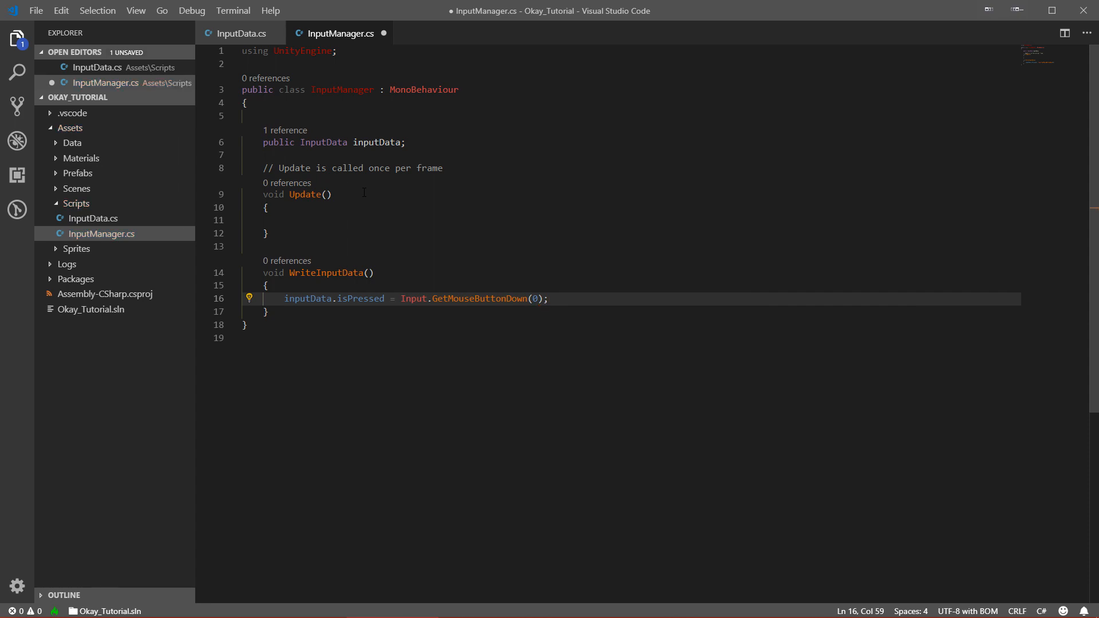
{"action": "key", "text": "ctrl+s"}
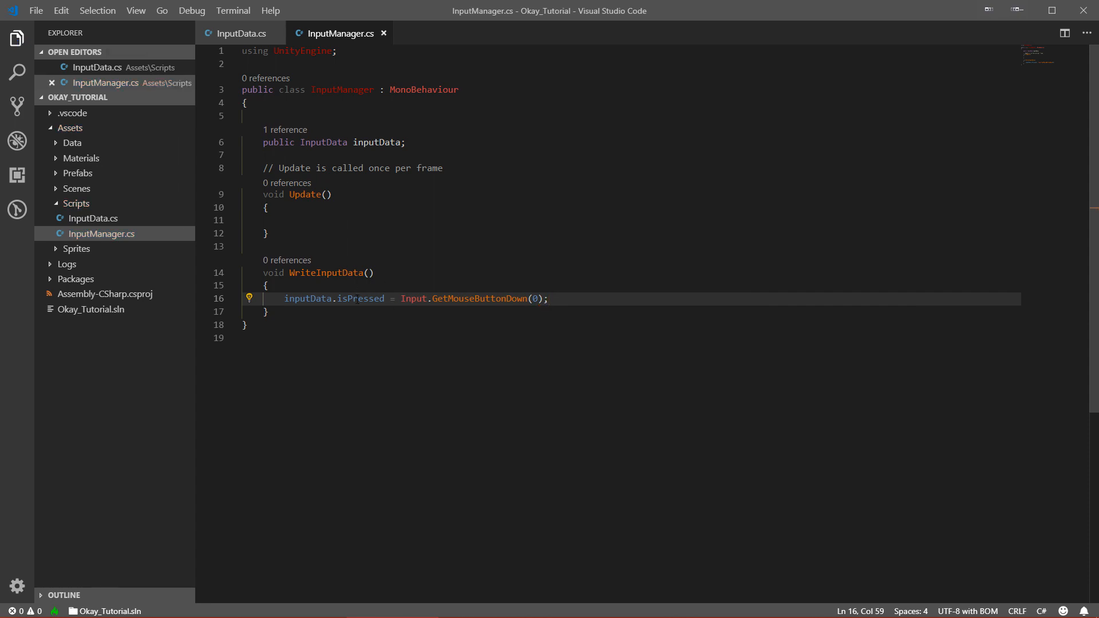
{"action": "double_click", "coordinate": [480, 299]}
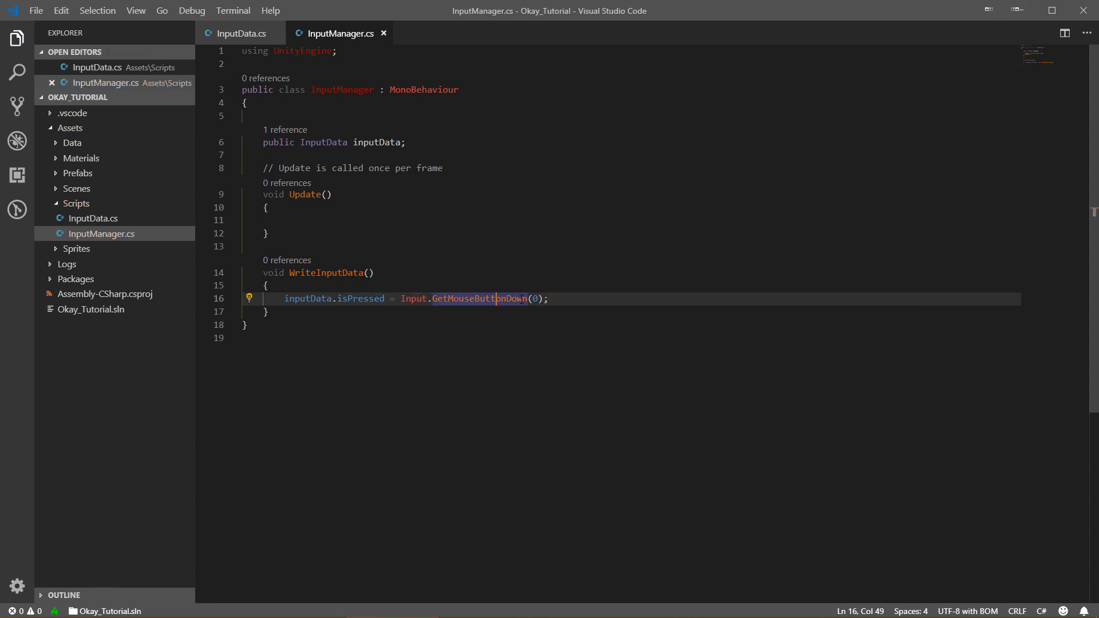
{"action": "double_click", "coordinate": [482, 299]}
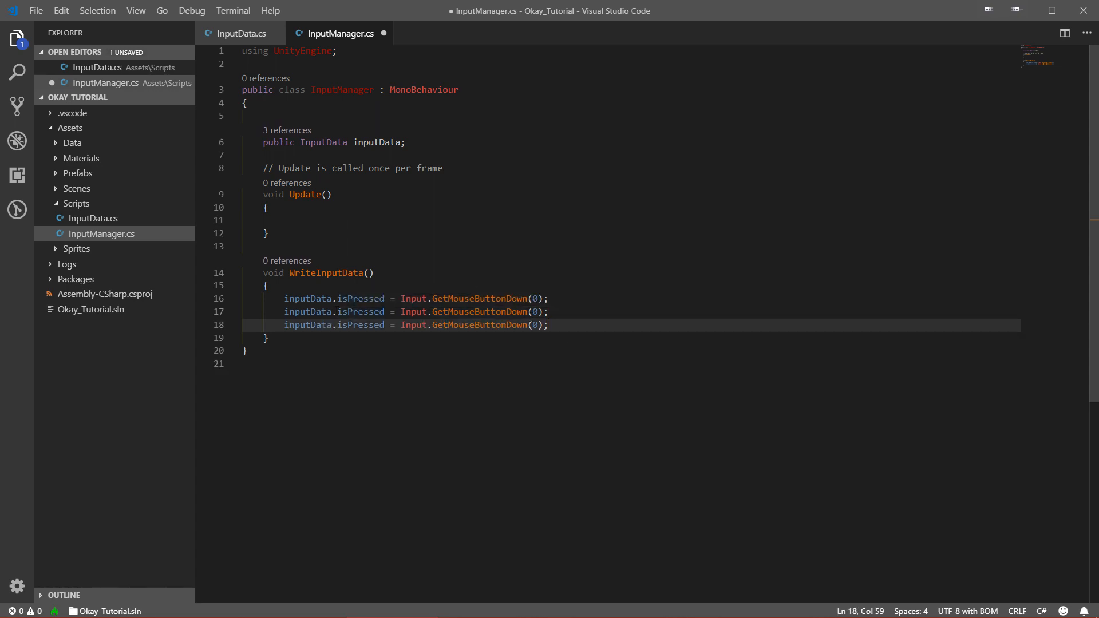
Step: Rename the duplicated lines to isHeld from GetMouseButton(0) and isReleased from GetMouseButtonUp(0), saving
{"action": "double_click", "coordinate": [361, 311]}
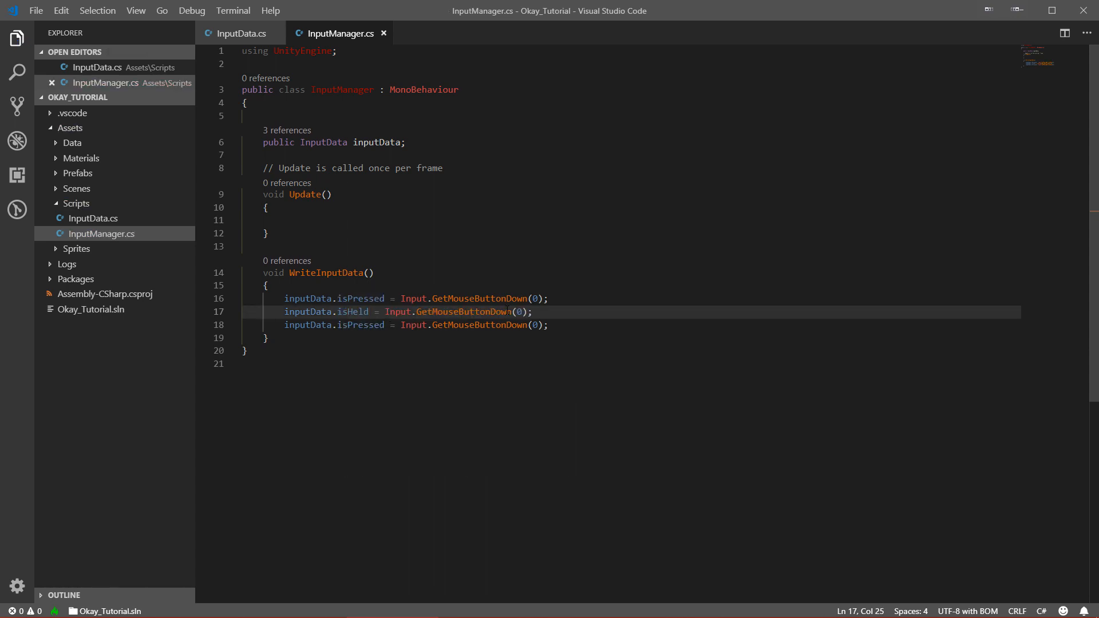
{"action": "double_click", "coordinate": [478, 312]}
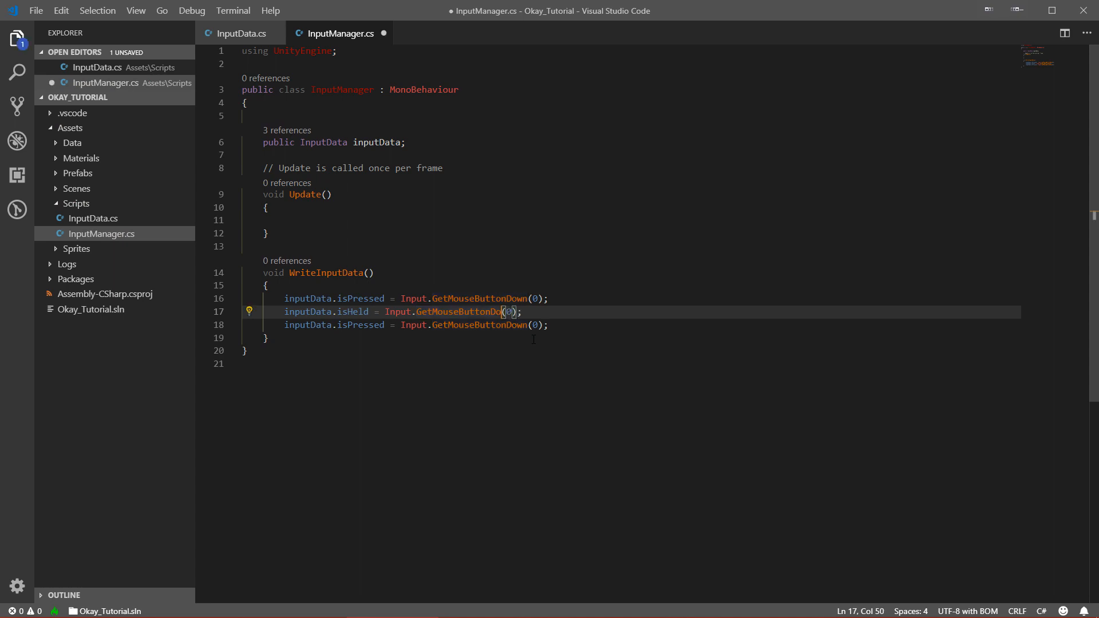
{"action": "key", "text": "Backspace"}
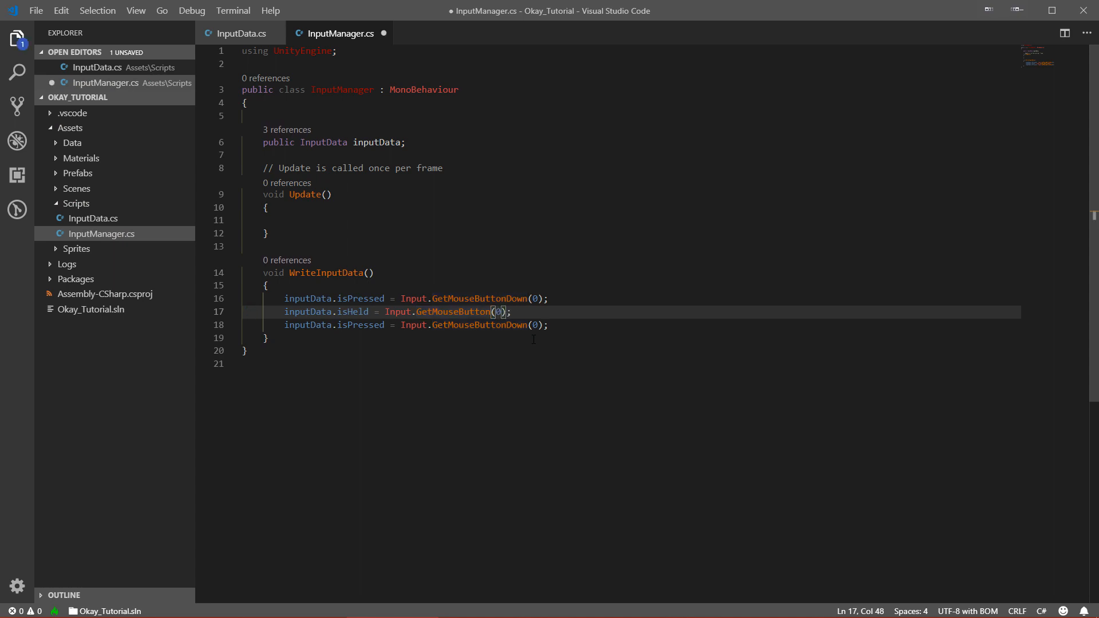
{"action": "key", "text": "ctrl+s"}
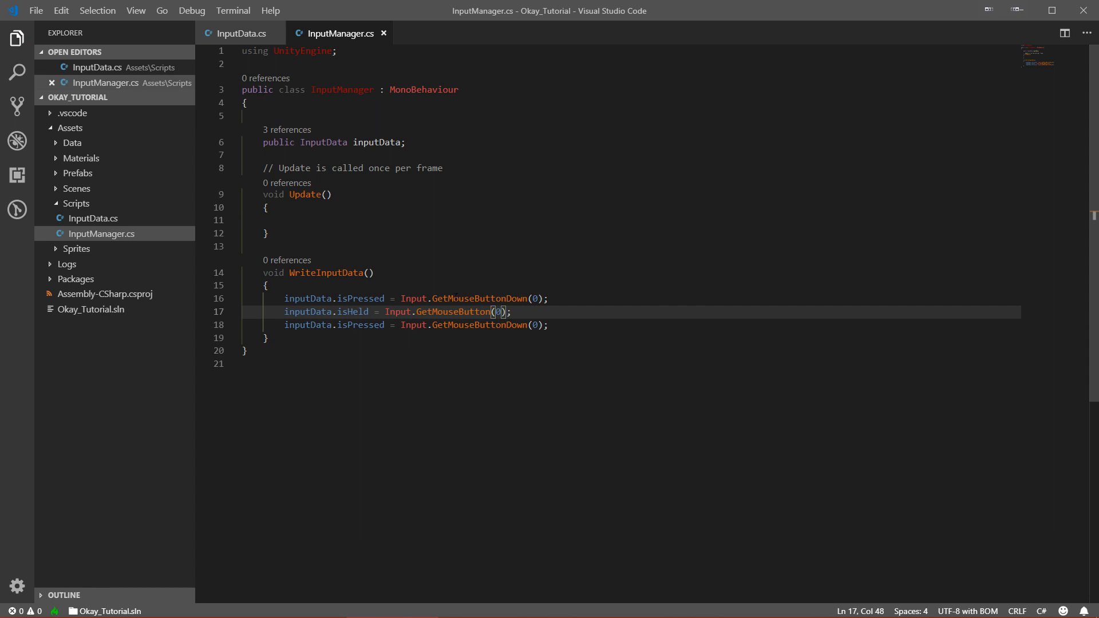
{"action": "double_click", "coordinate": [361, 324]}
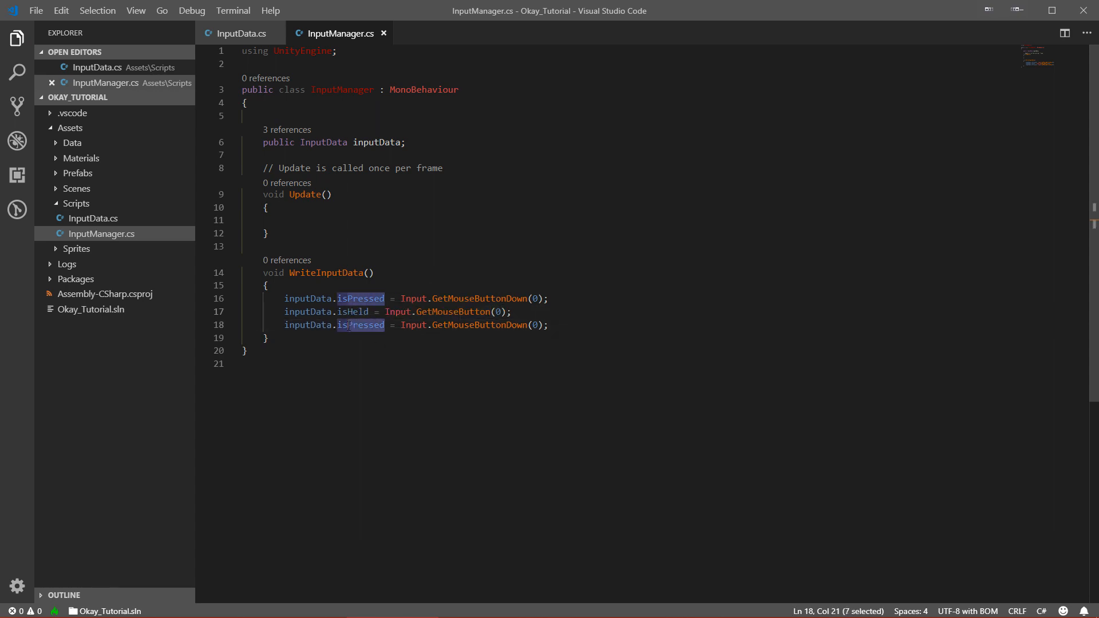
{"action": "type", "text": "isReleased"}
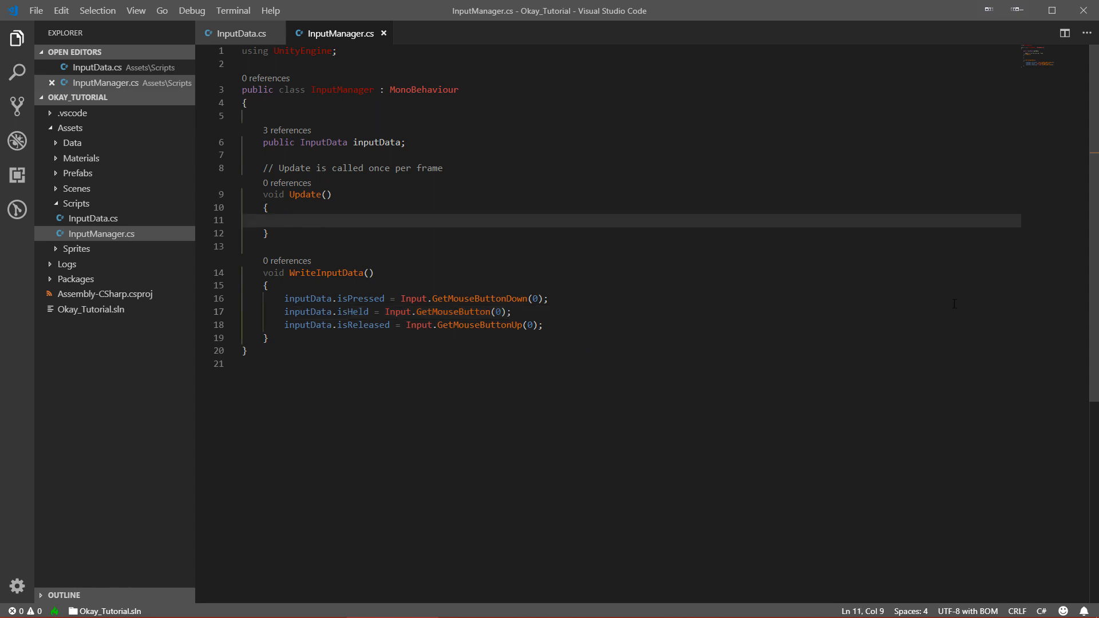
Step: Call WriteInputData(); inside Update, save, and switch back to Unity
{"action": "type", "text": "Wirte"}
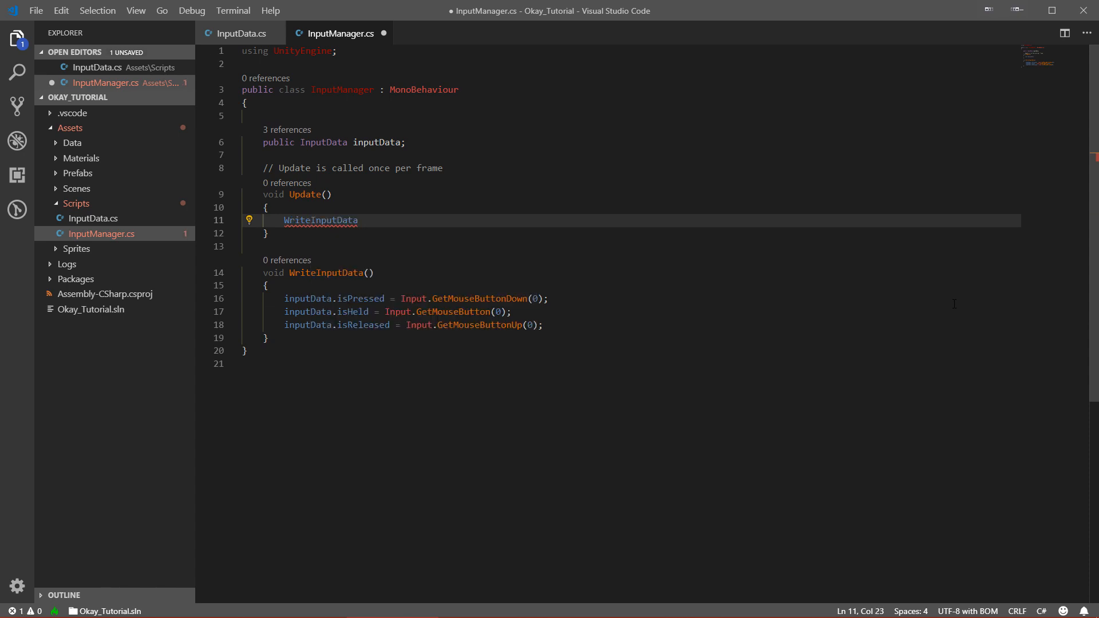
{"action": "type", "text": "();"}
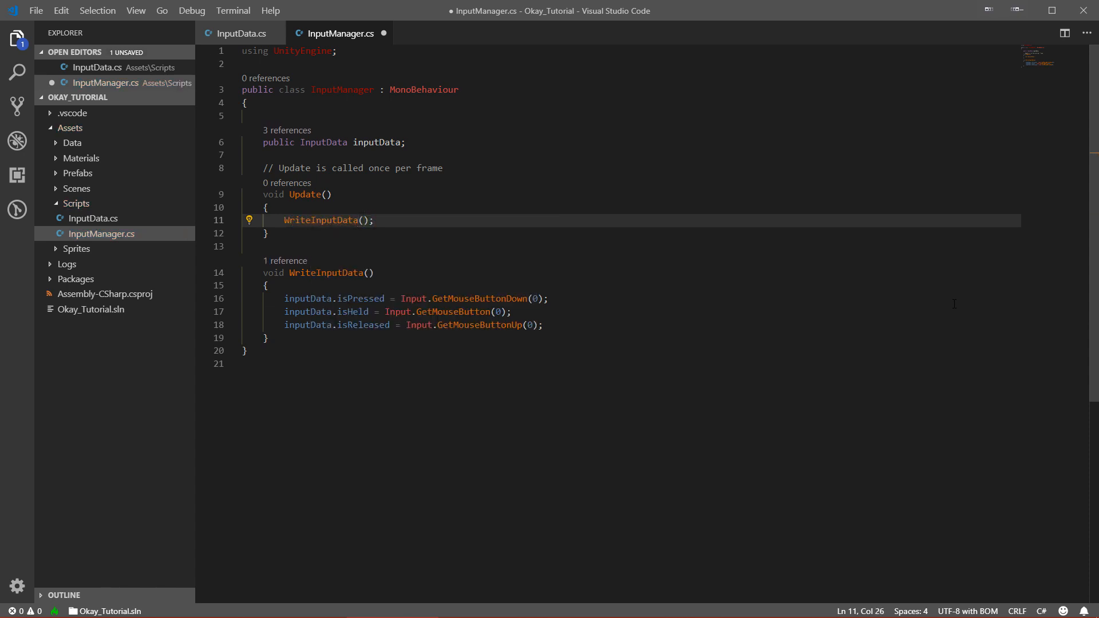
{"action": "key", "text": "ctrl+s"}
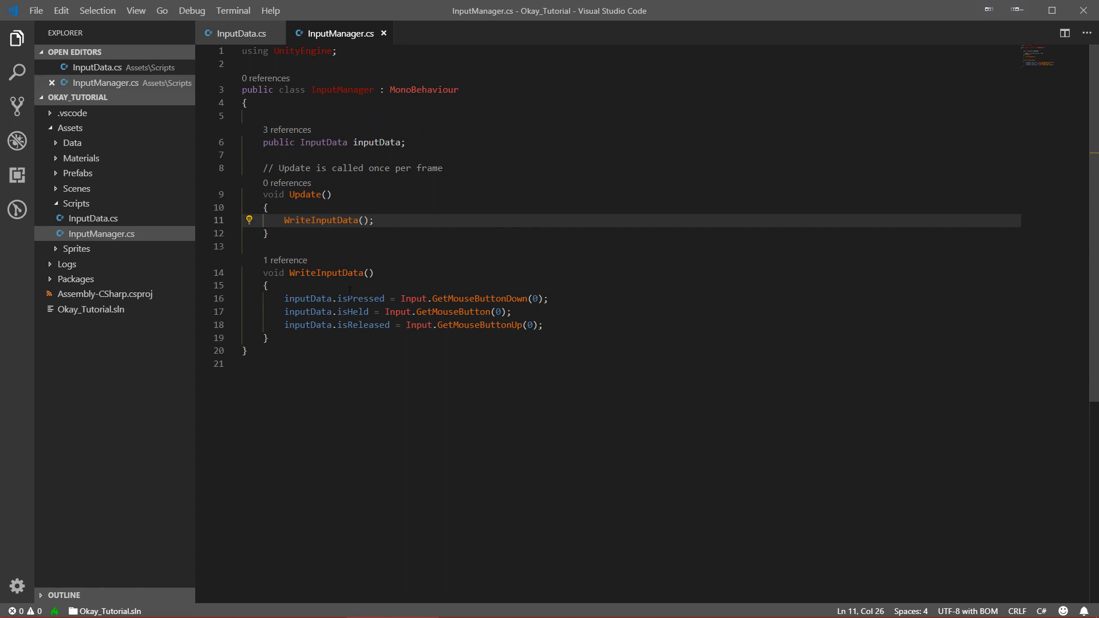
{"action": "key", "text": "alt+tab"}
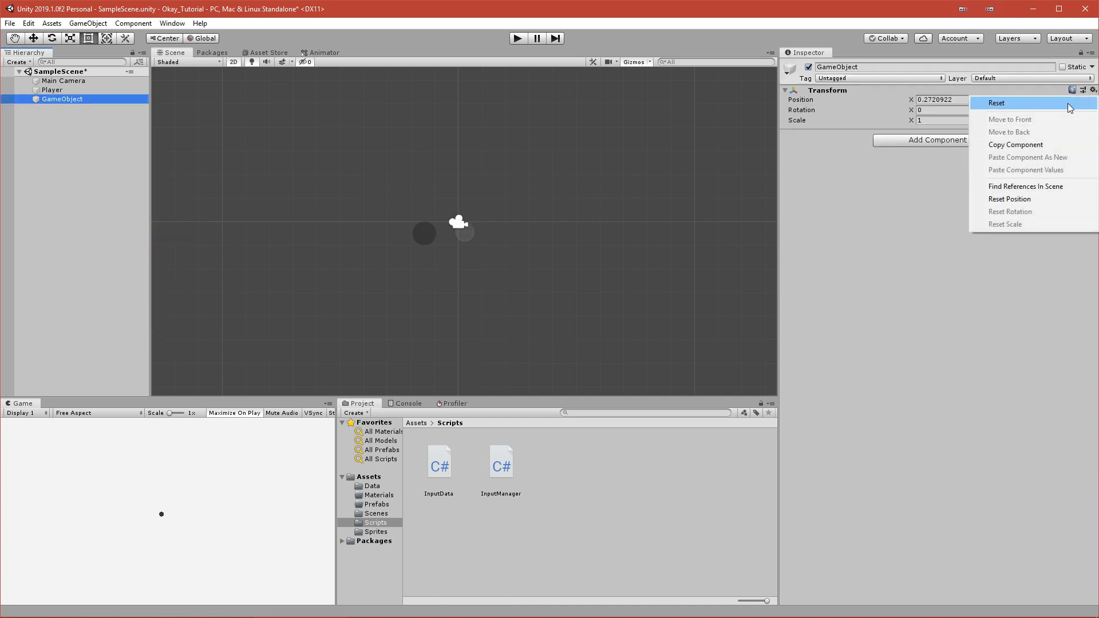
Step: Reset the GameObject's transform, name it InputManager, and open the Data folder to assign Input_Data
{"action": "left_click", "coordinate": [994, 103]}
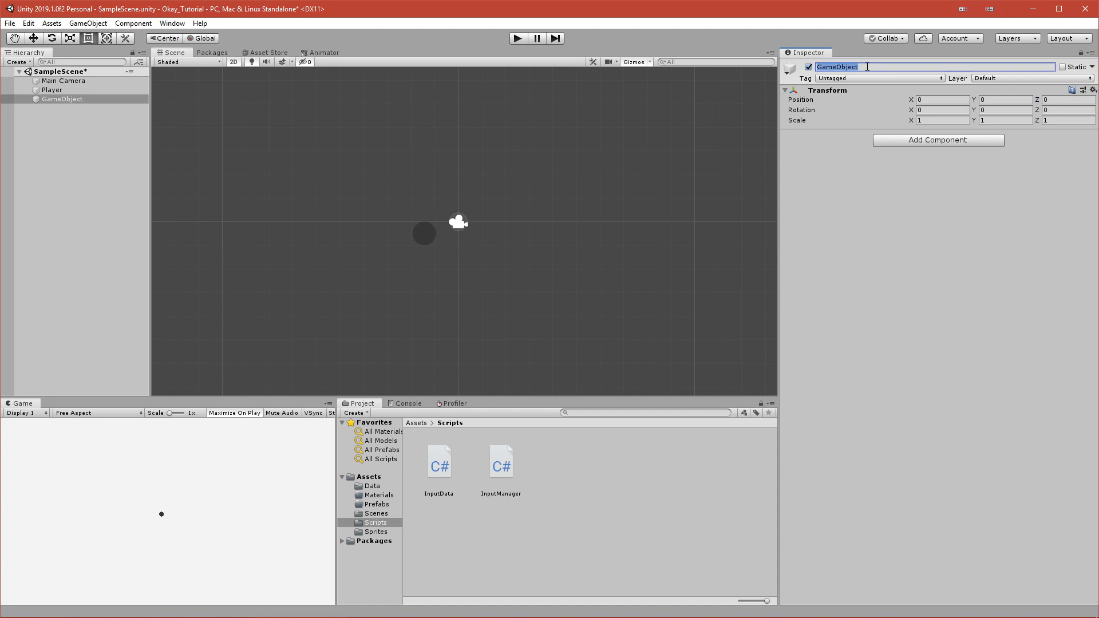
{"action": "type", "text": "InputManager"}
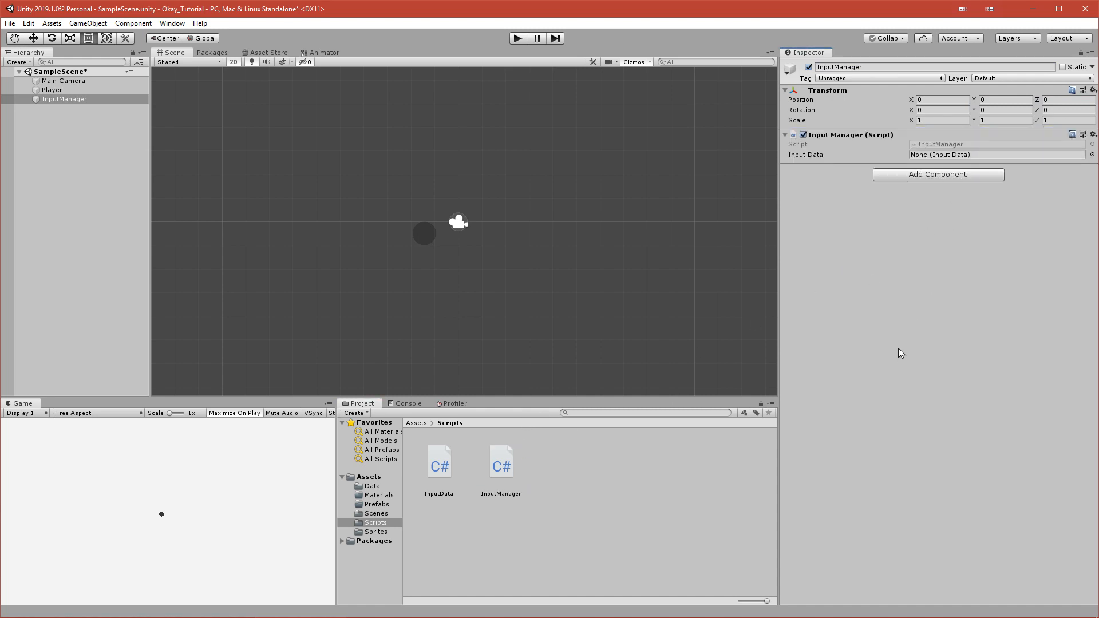
{"action": "mouse_move", "coordinate": [869, 163]}
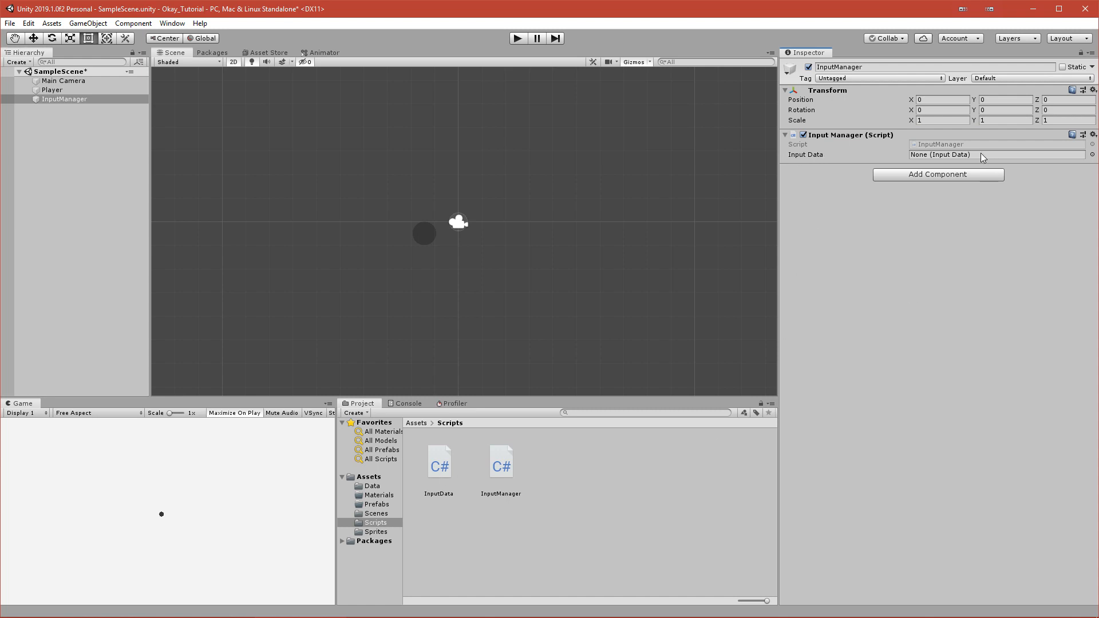
{"action": "mouse_move", "coordinate": [375, 491]}
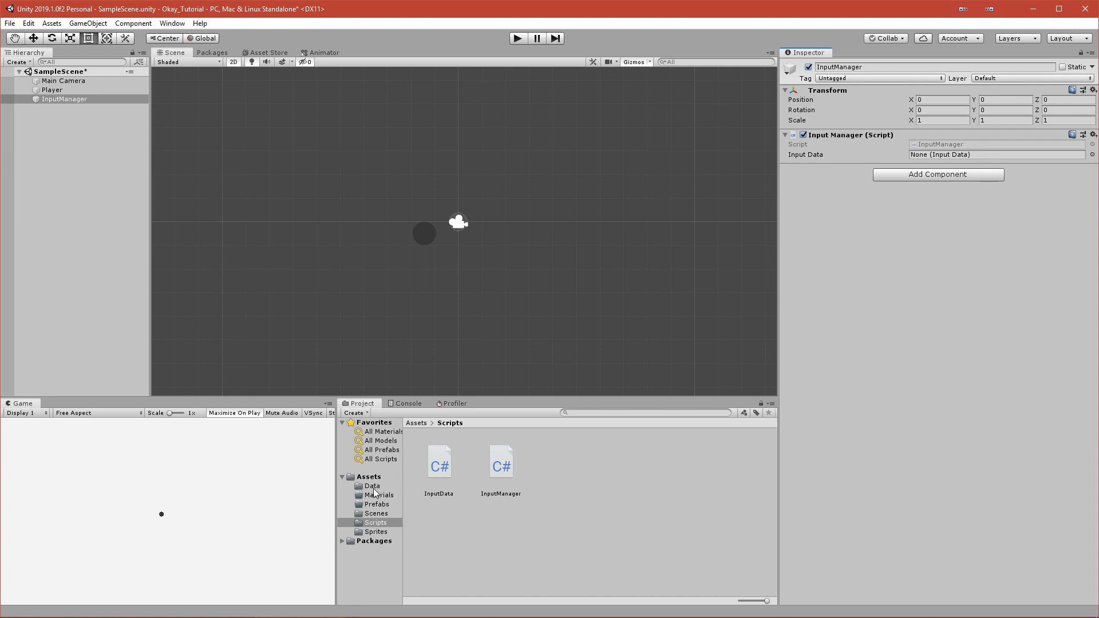
{"action": "left_click", "coordinate": [372, 486]}
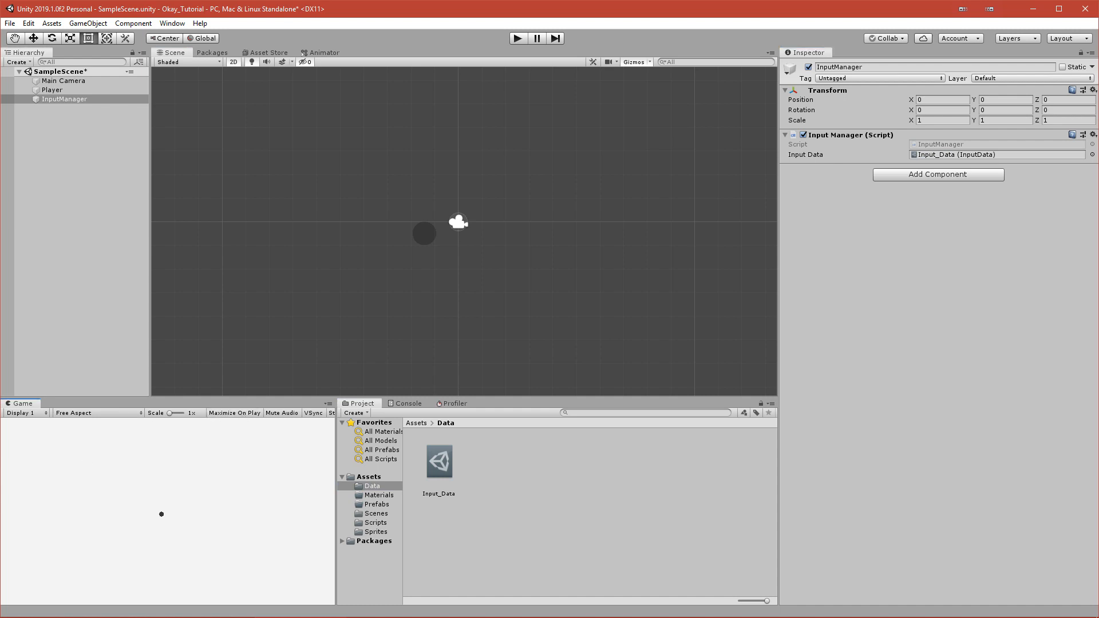
{"action": "mouse_move", "coordinate": [231, 419]}
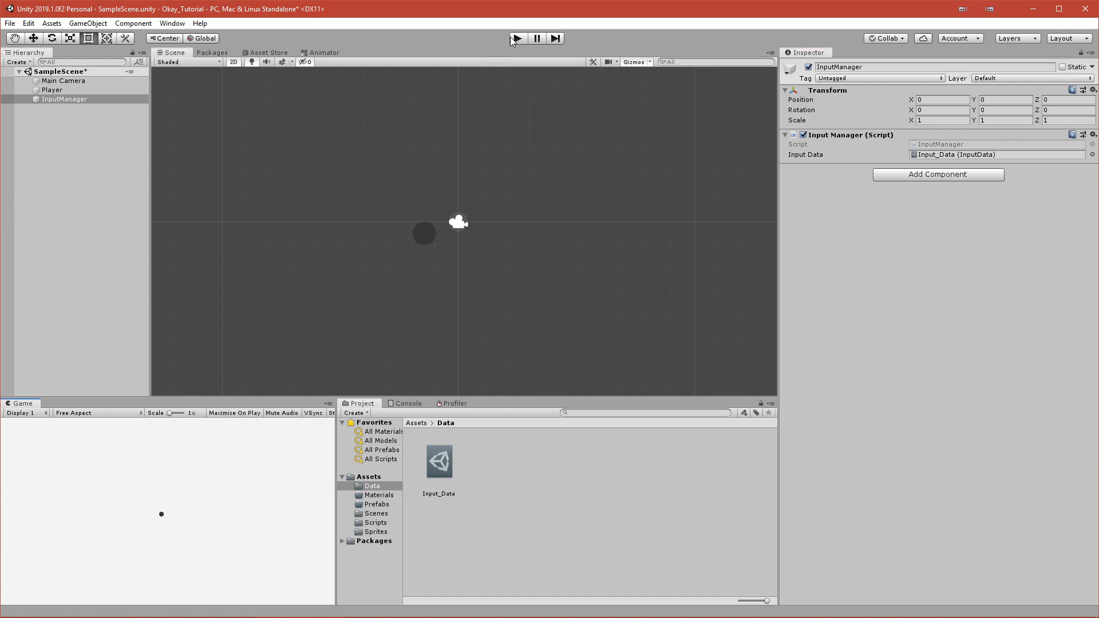
Step: Run the scene in Play mode, watch Input_Data's Is Pressed/Is Held/Is Released values, then stop
{"action": "left_click", "coordinate": [517, 38]}
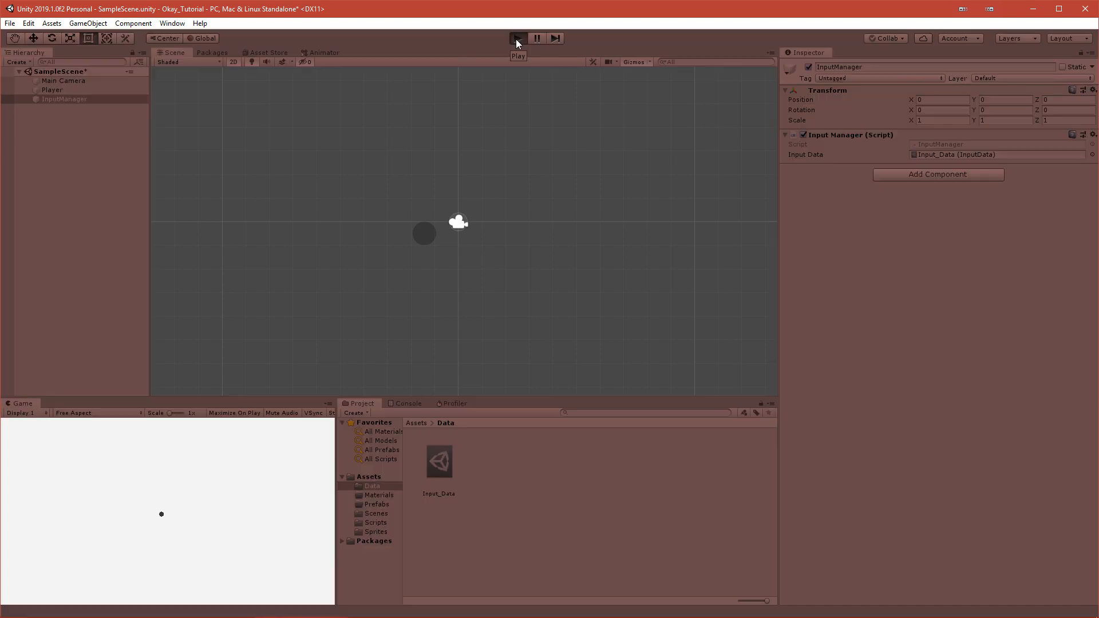
{"action": "left_click", "coordinate": [518, 38]}
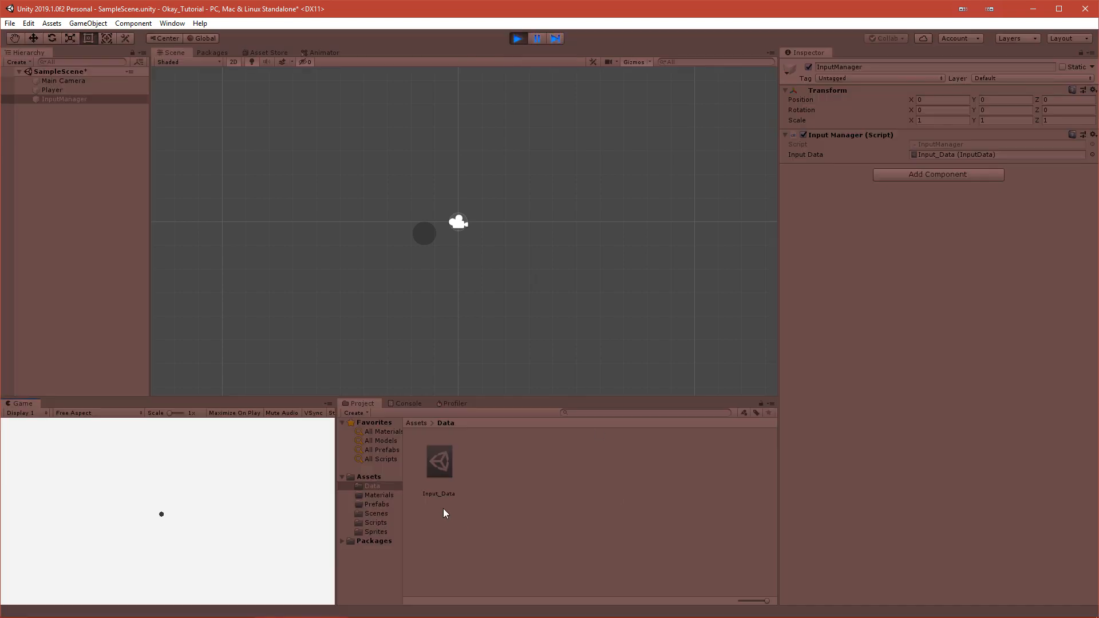
{"action": "left_click", "coordinate": [438, 461]}
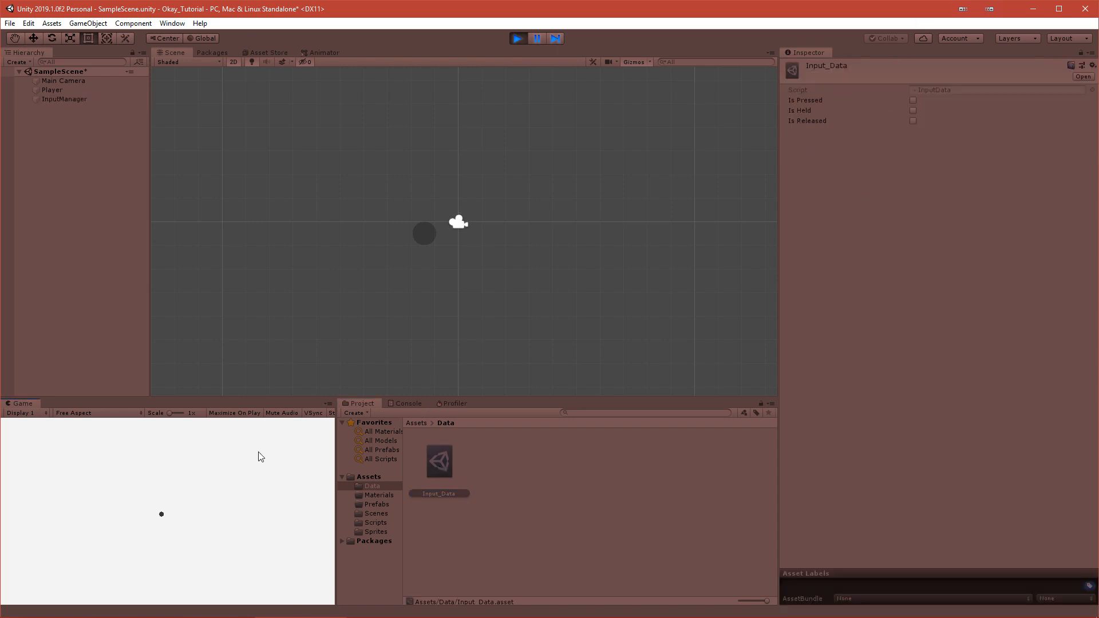
{"action": "mouse_move", "coordinate": [251, 501]}
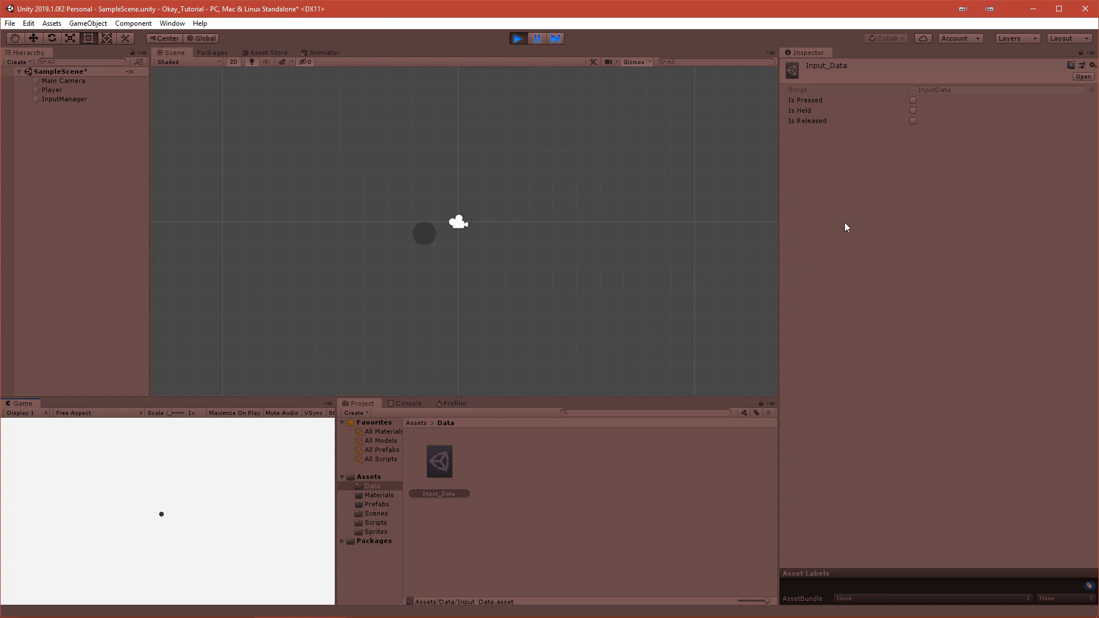
{"action": "mouse_move", "coordinate": [457, 408]}
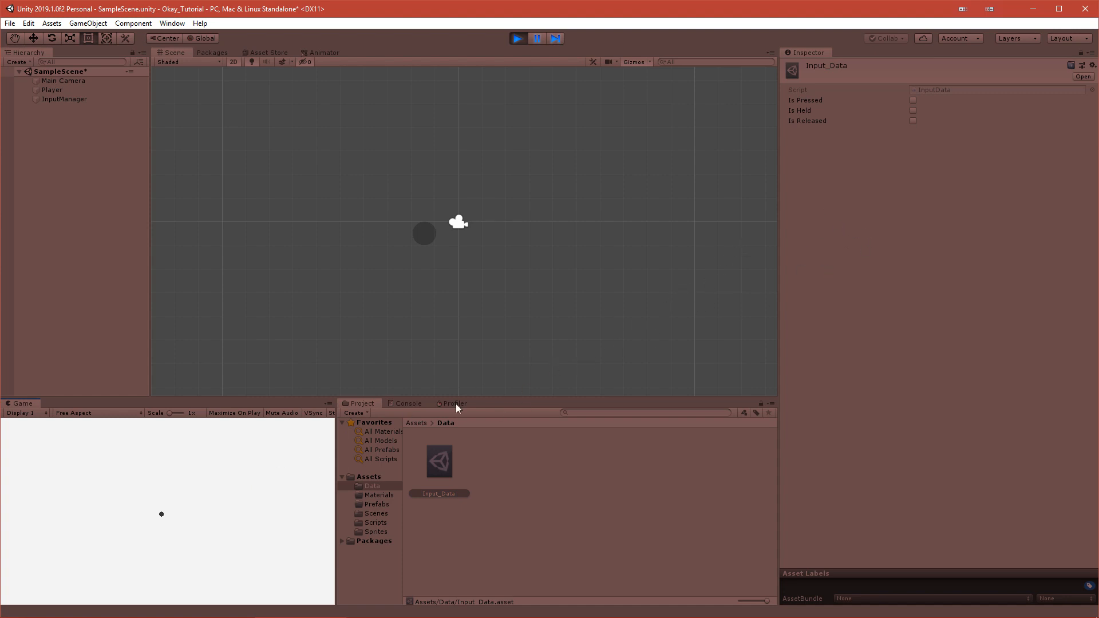
{"action": "mouse_move", "coordinate": [696, 261]}
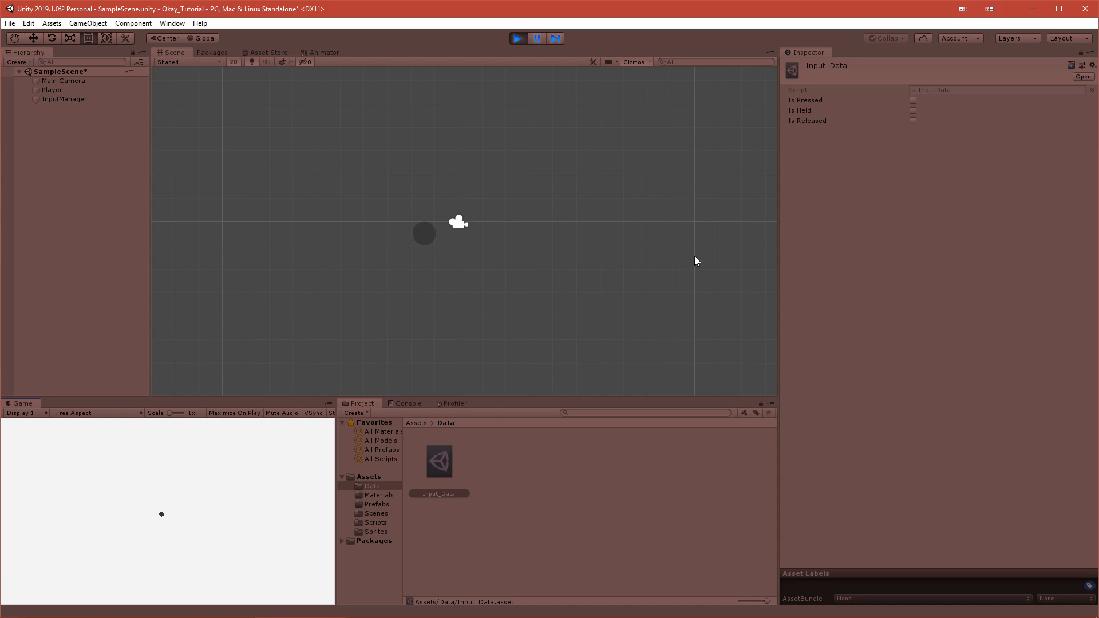
{"action": "mouse_move", "coordinate": [835, 127]}
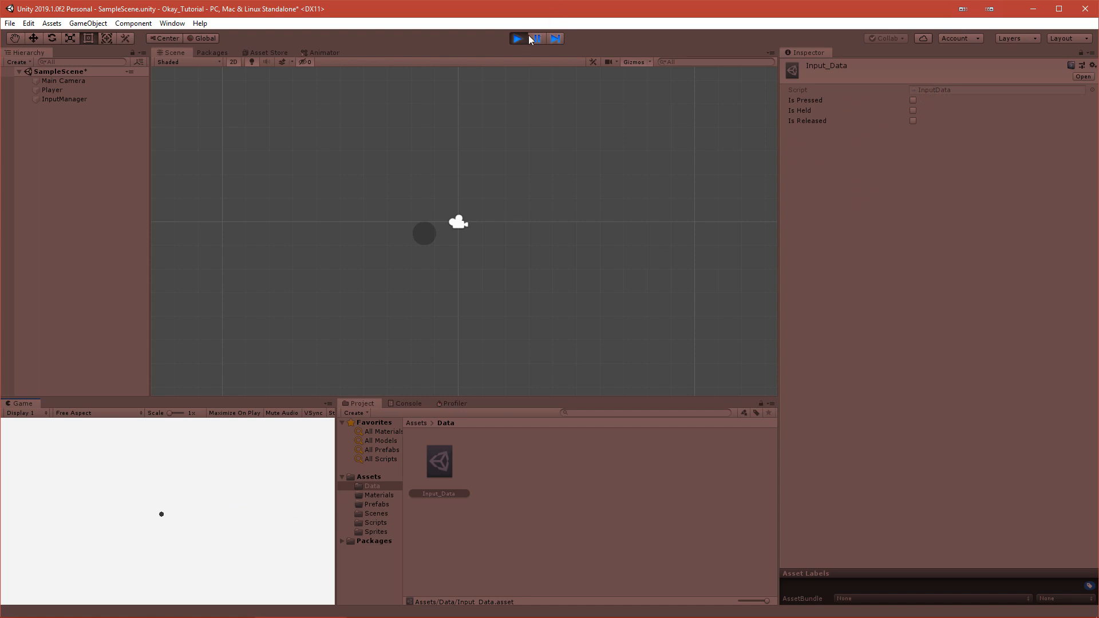
{"action": "left_click", "coordinate": [516, 39]}
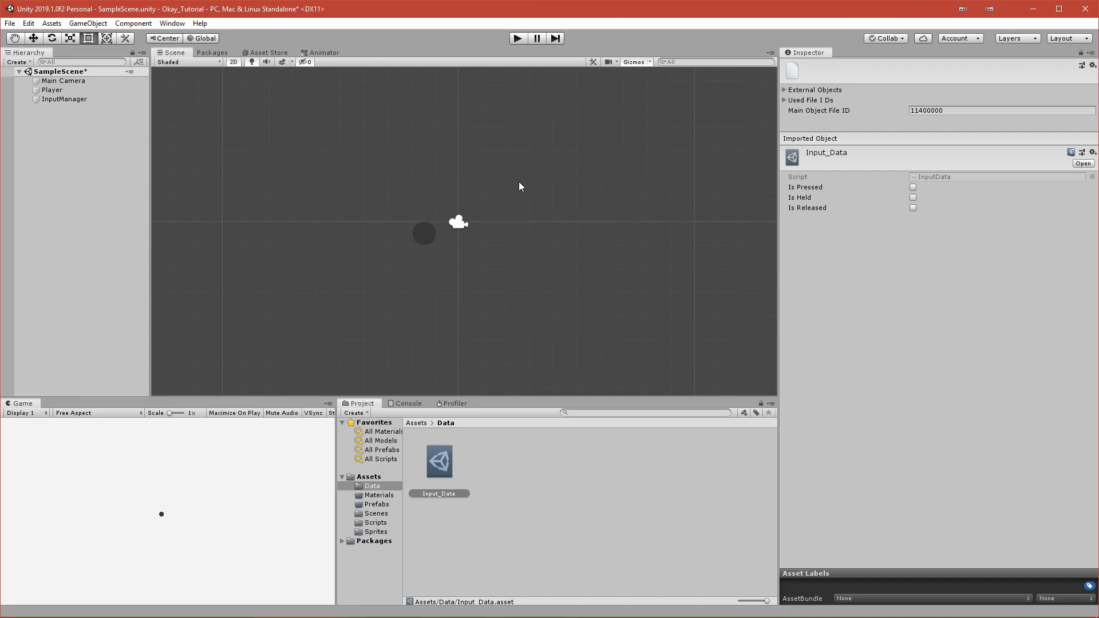